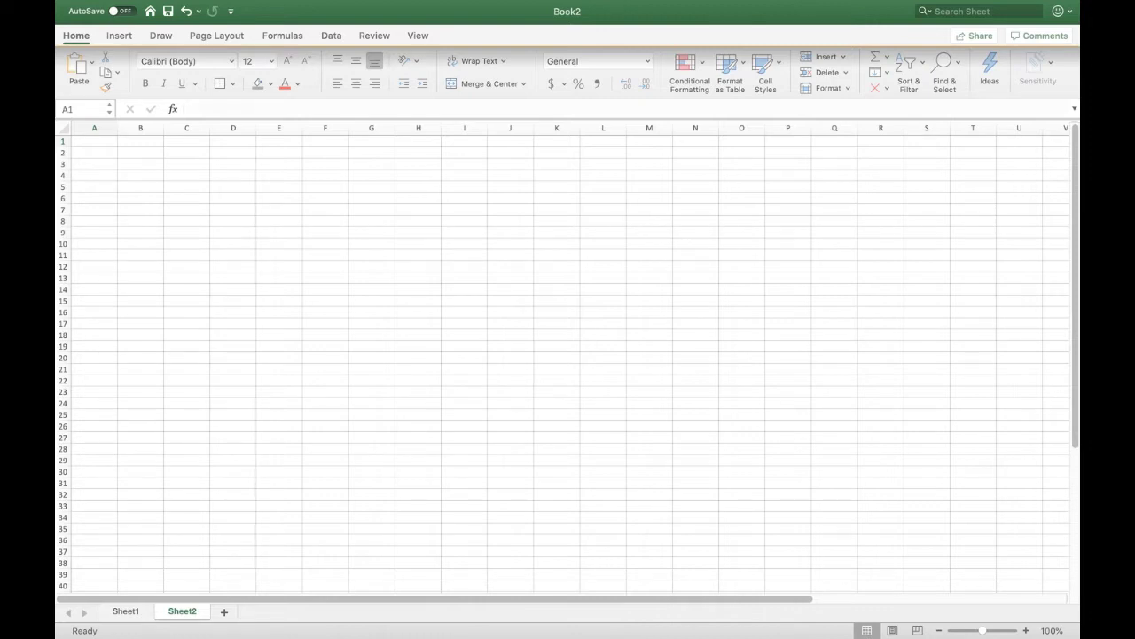
mouse_move(89, 155)
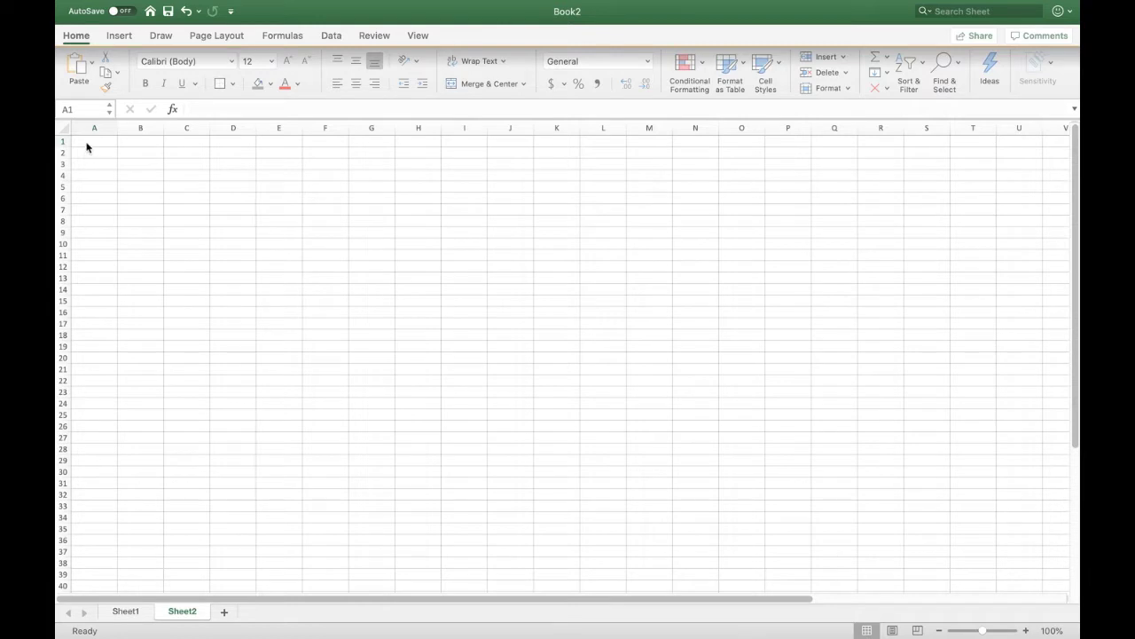
- Enter 1/24/20 in cell A1 and zoom the sheet in to 140%
text(1/24/20)
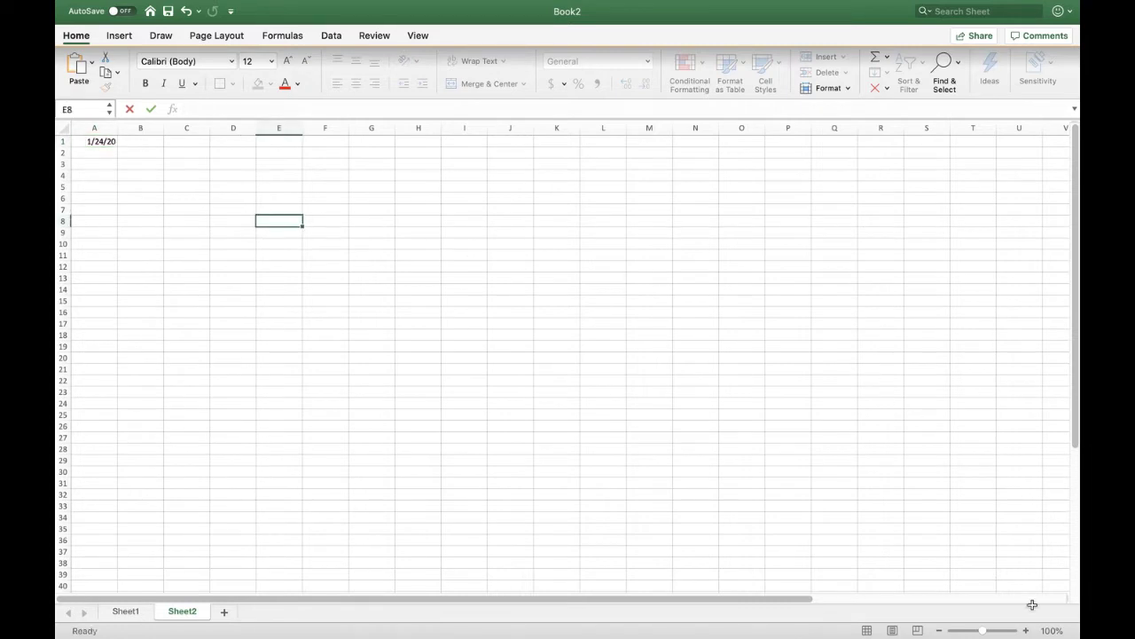
click(1026, 630)
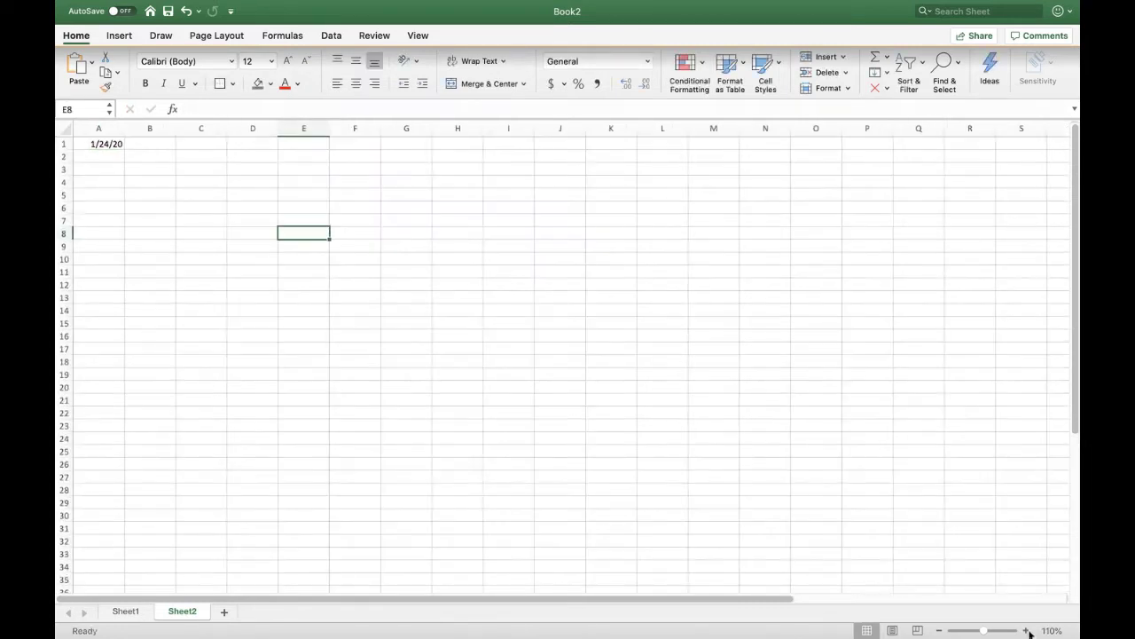
click(1026, 631)
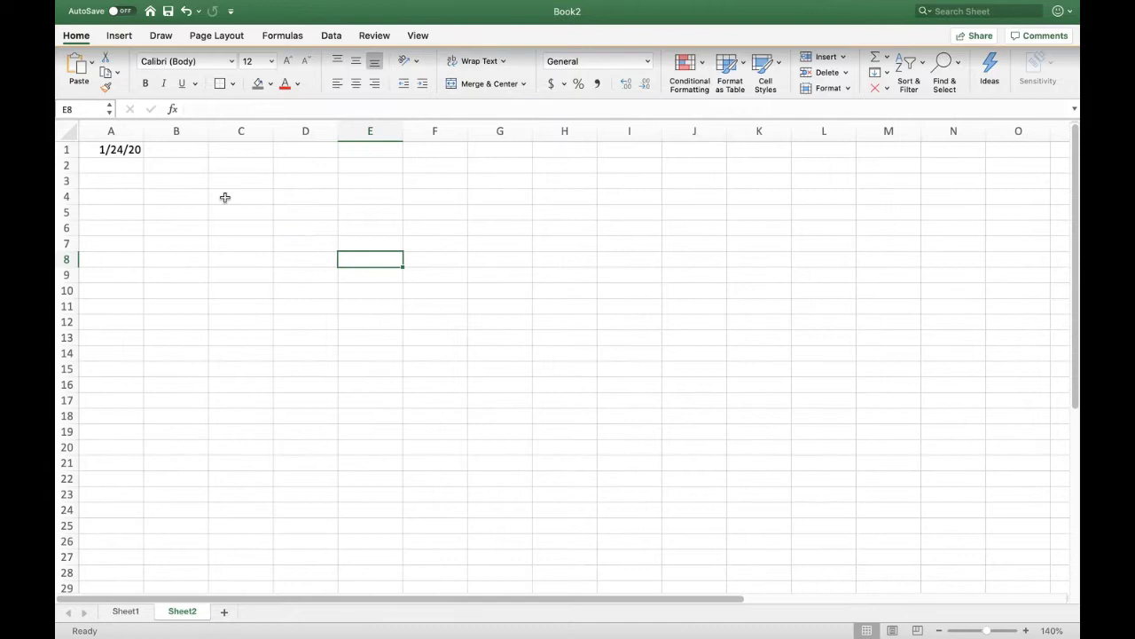
click(111, 131)
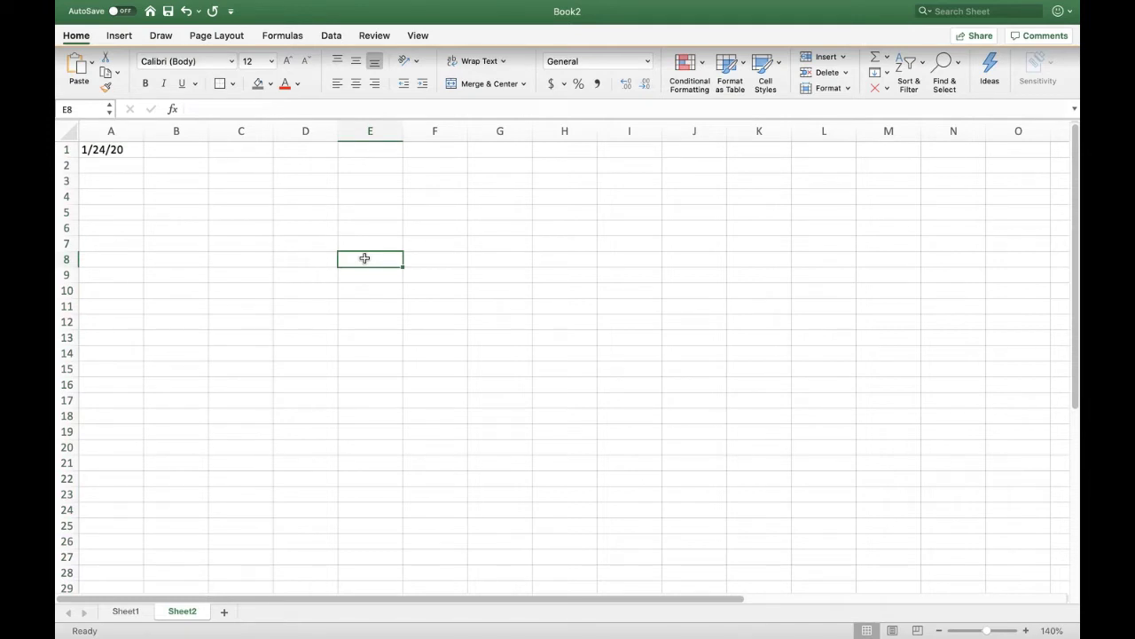
mouse_move(185, 152)
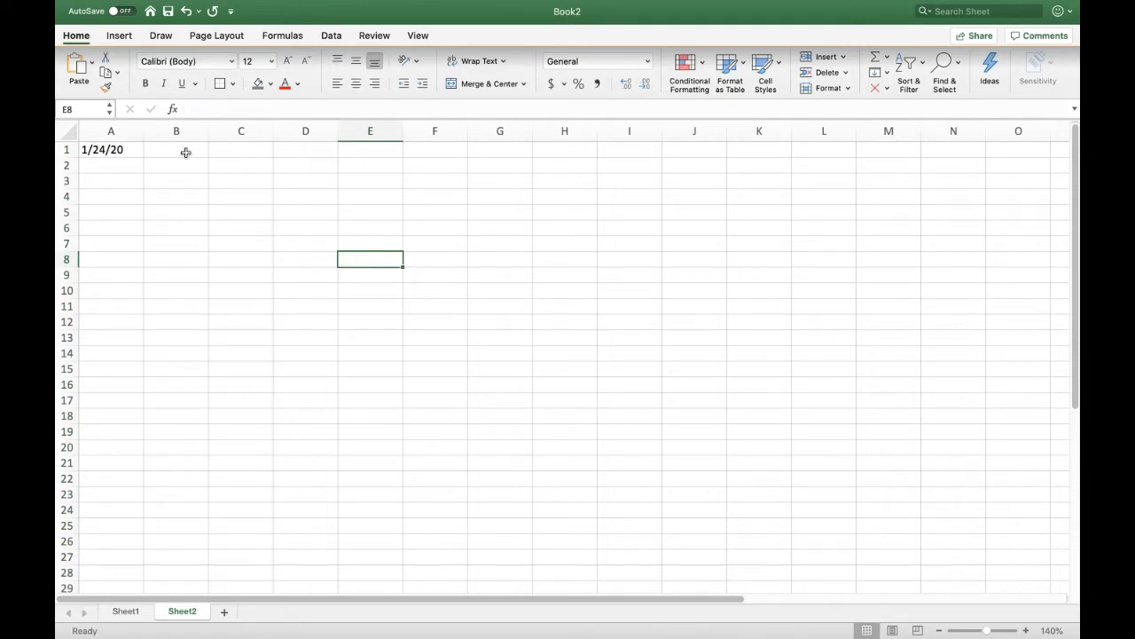
mouse_move(196, 192)
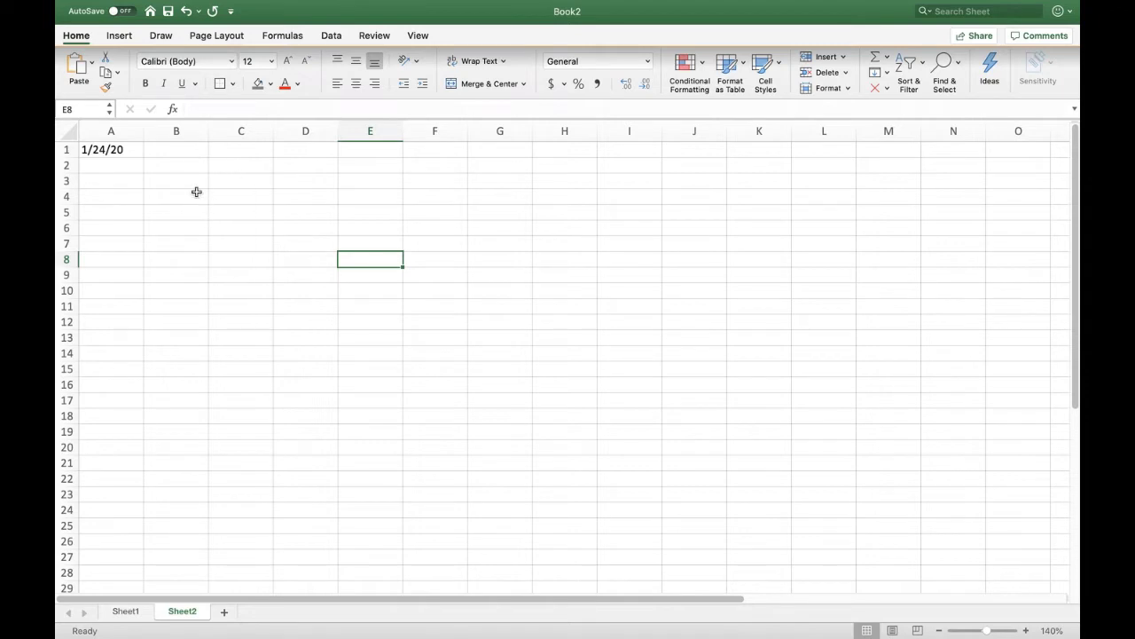
mouse_move(305, 153)
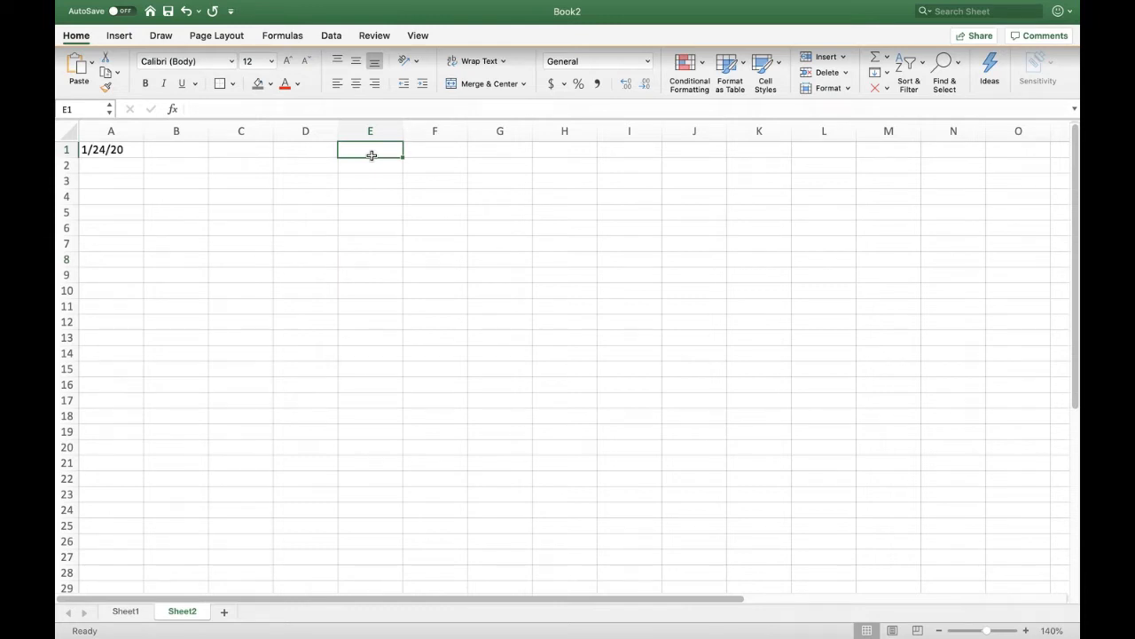
- Enter 2/7/20 in E1 and 2/21/20 in I1 along the first row
text(2)
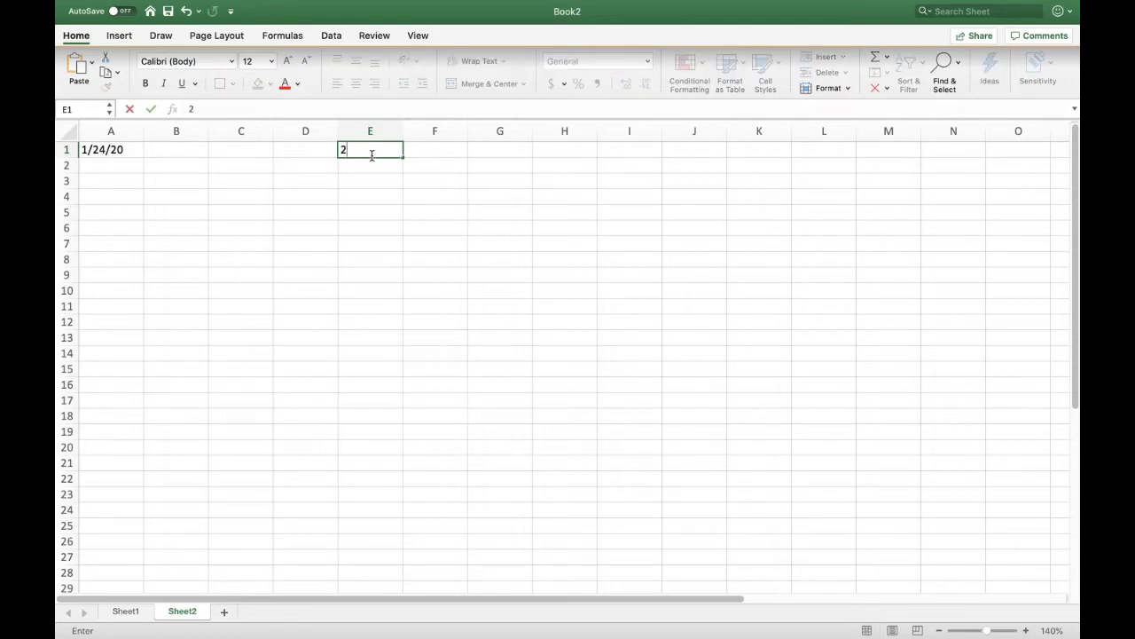
text(/7/20)
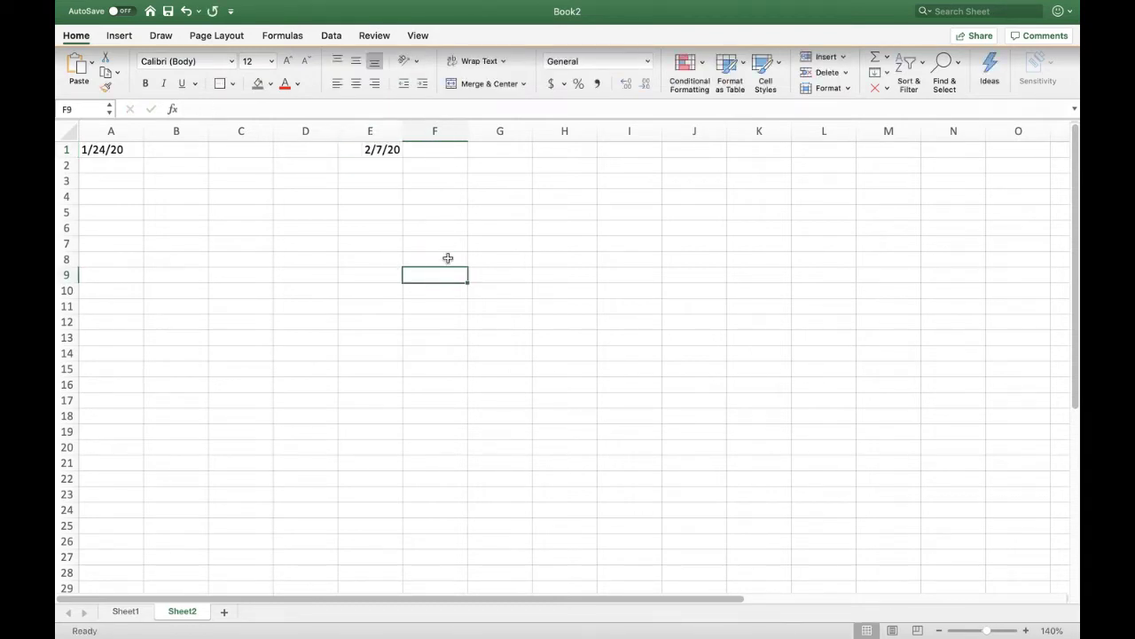
click(370, 131)
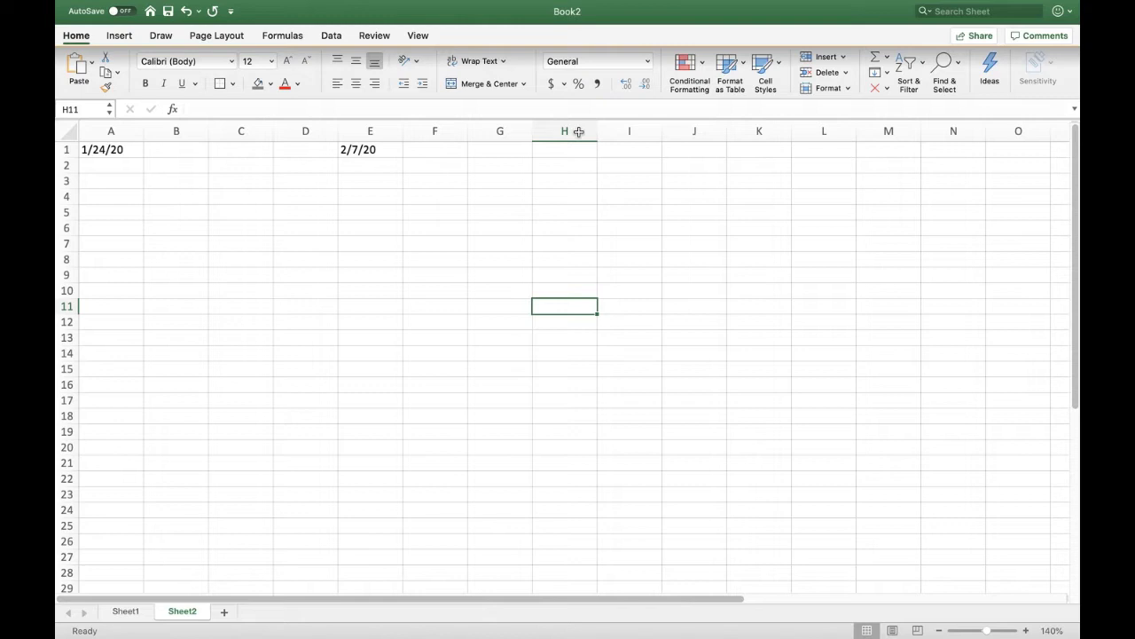
click(629, 149)
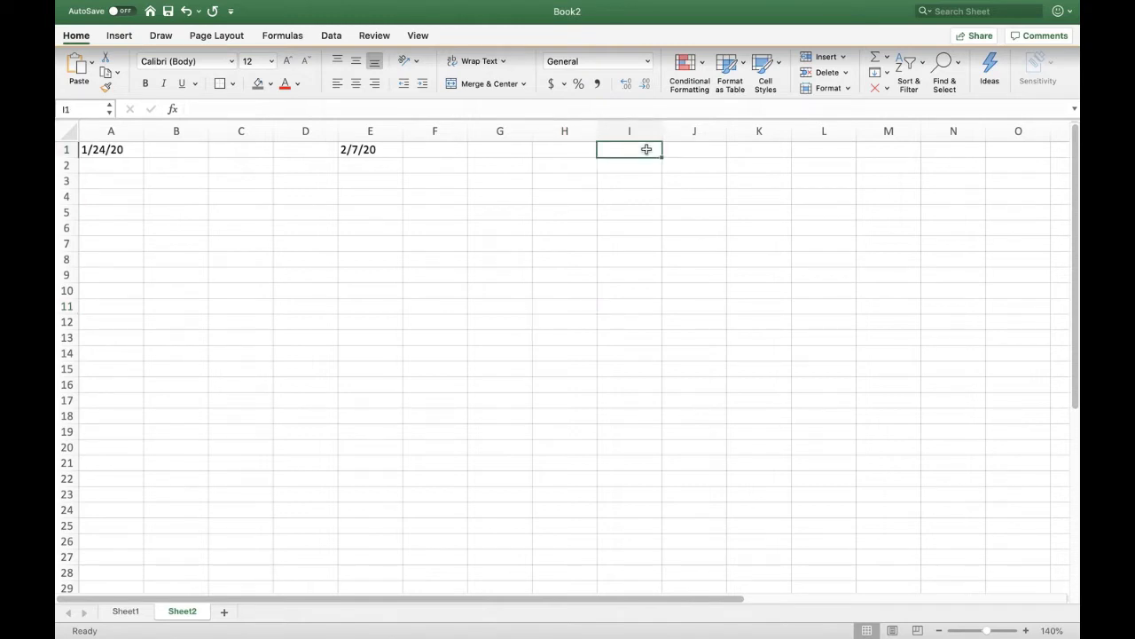
text(2/21/20)
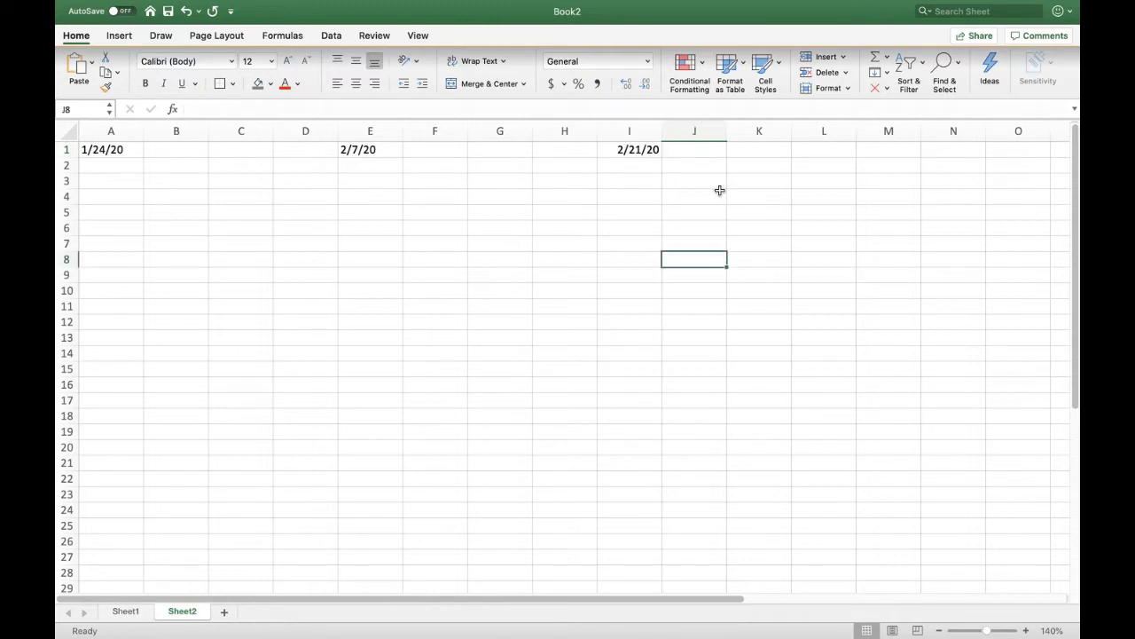
mouse_move(846, 147)
text(3/6/20)
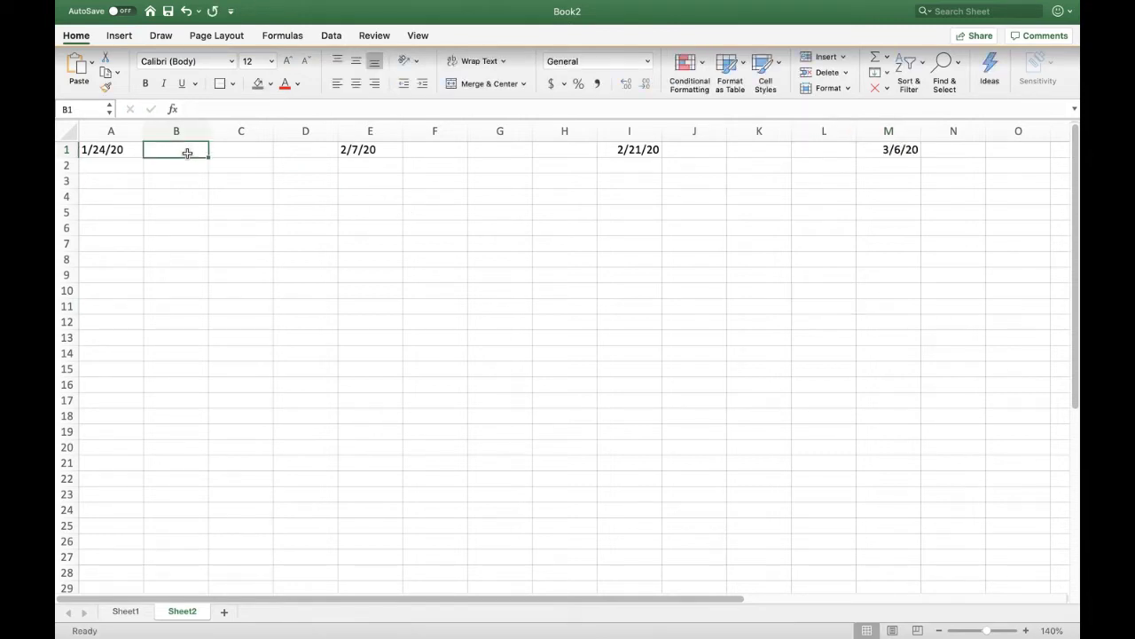
- Type PAYCHECK in B1 and paste it beside the 2/21/20 and 3/6/20 dates
text(P)
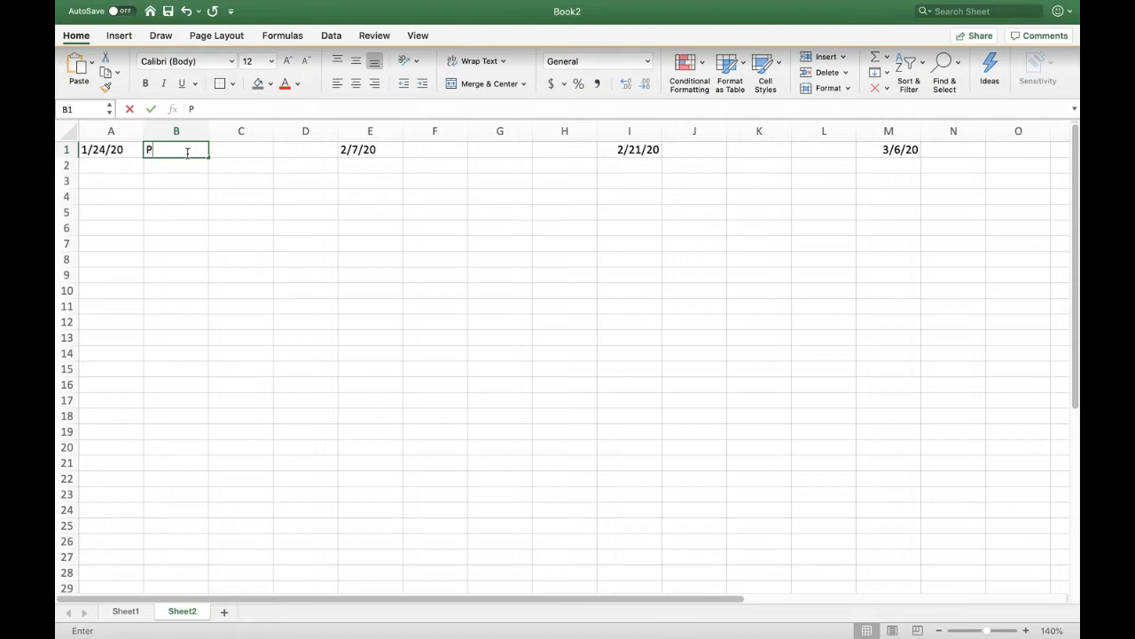
text(AYCHECK)
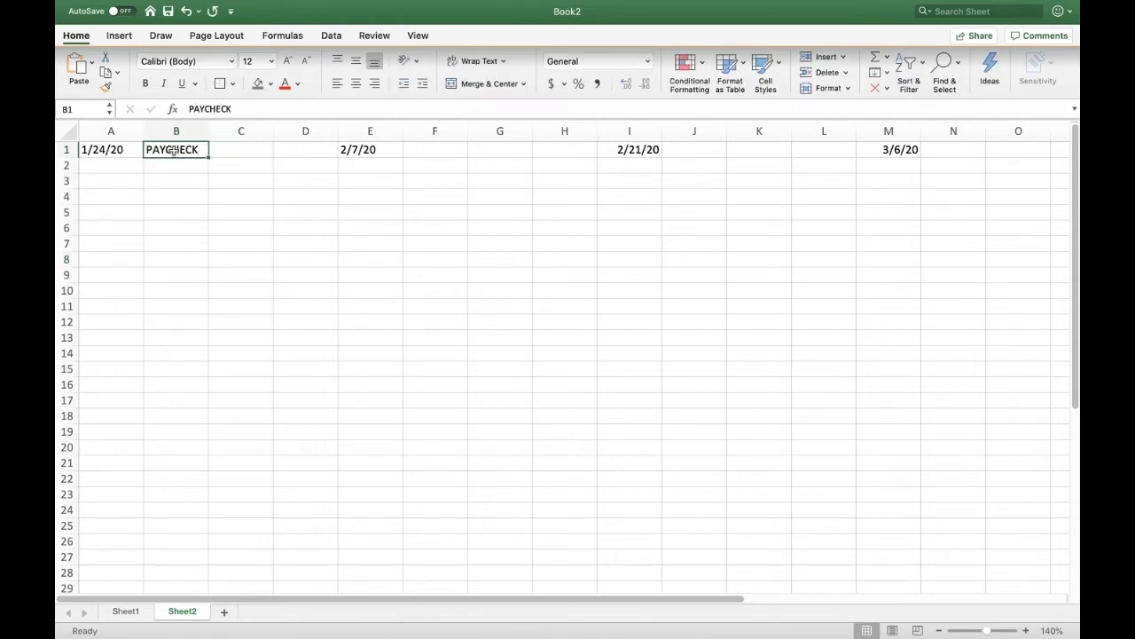
right_click(435, 149)
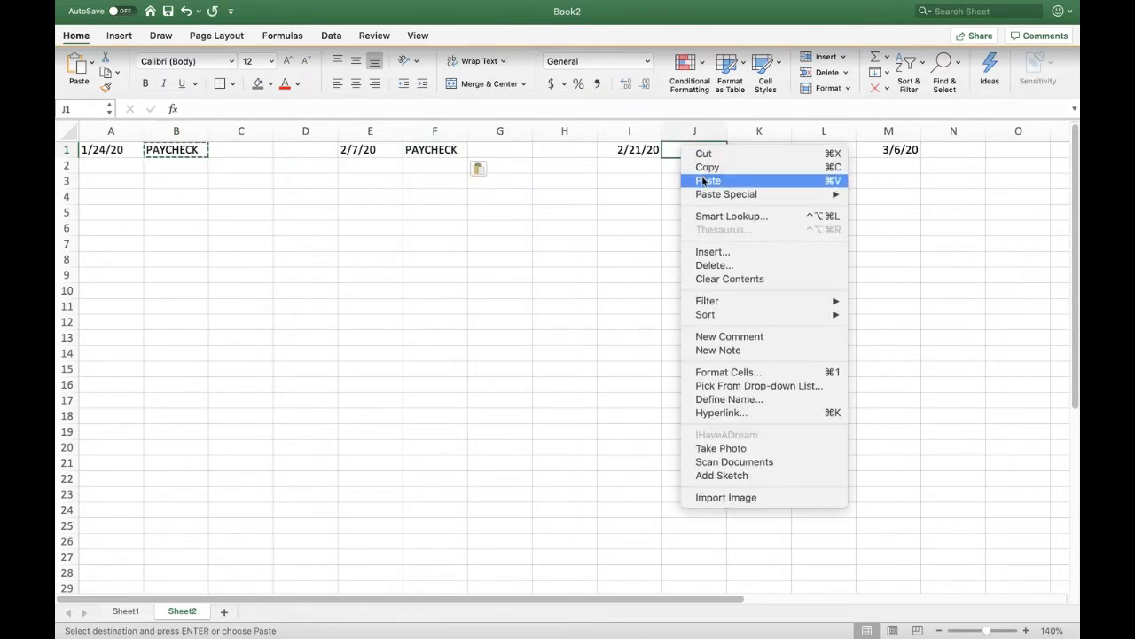
click(708, 180)
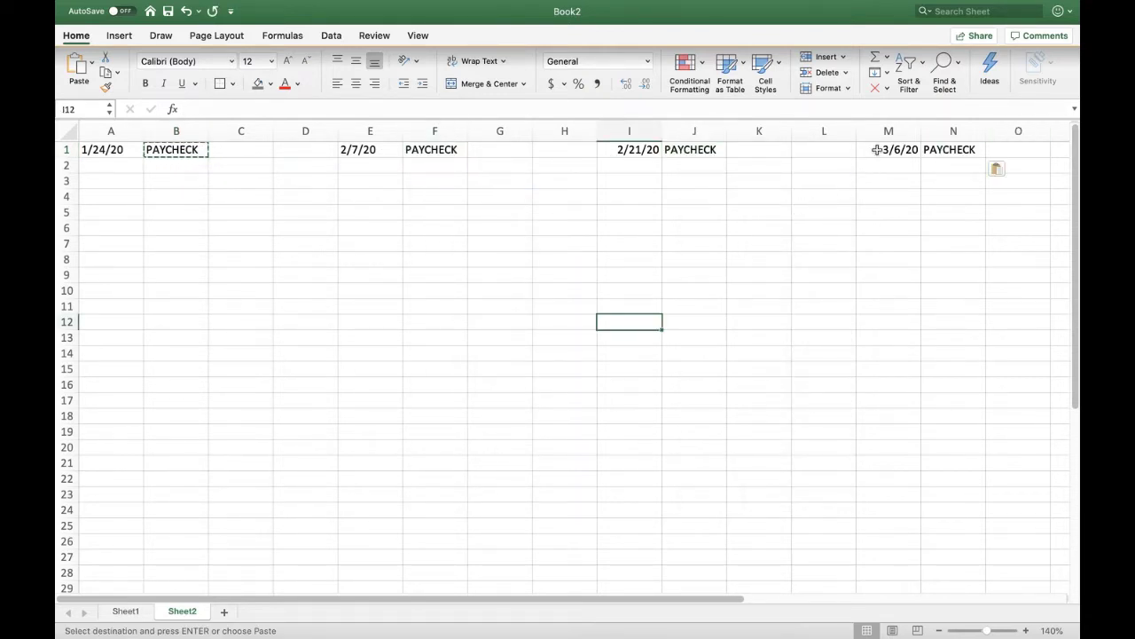
click(888, 130)
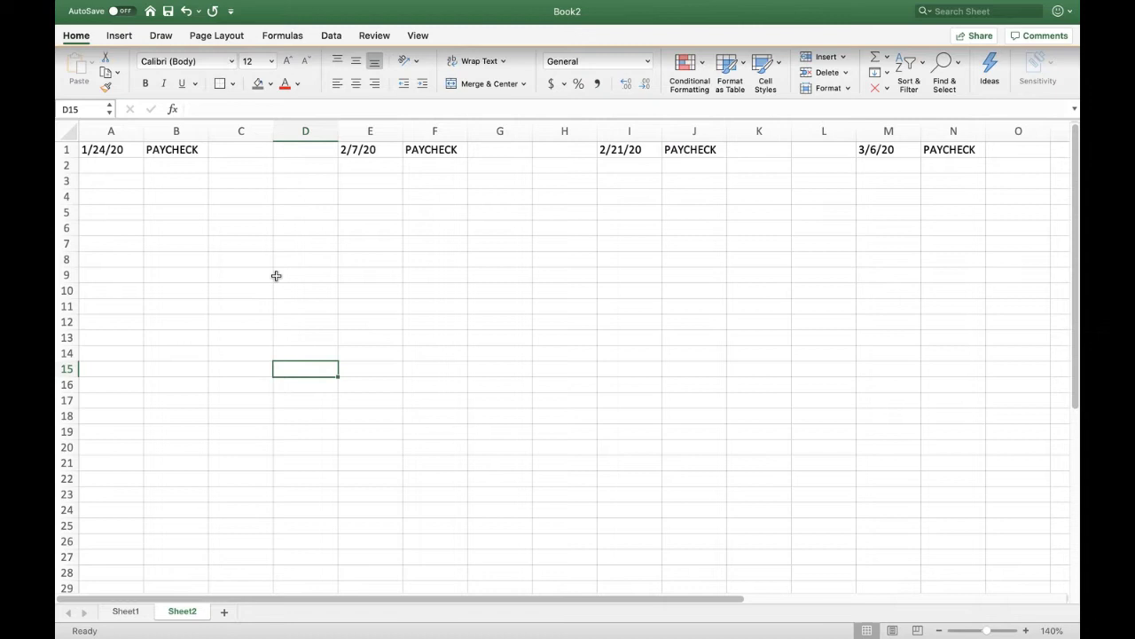
mouse_move(222, 311)
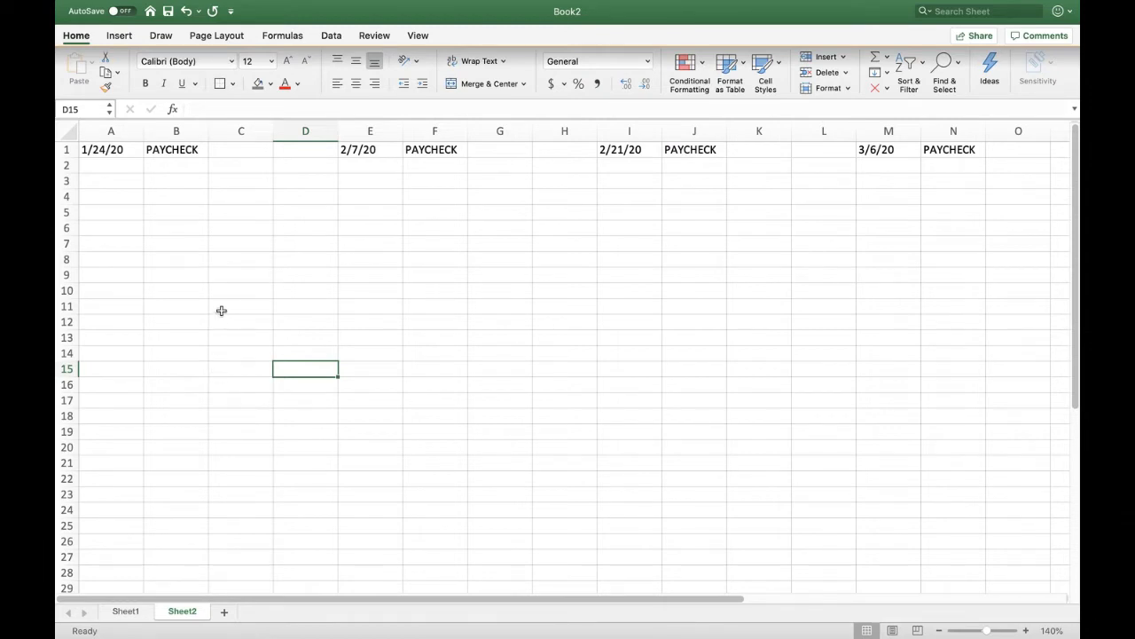
mouse_move(521, 212)
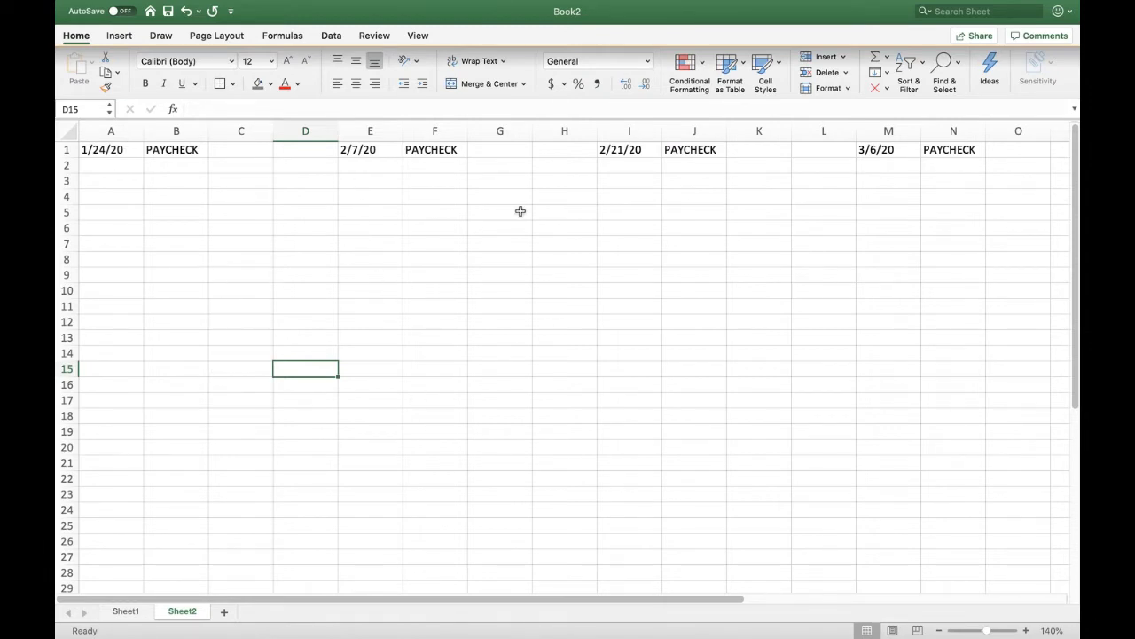
click(111, 149)
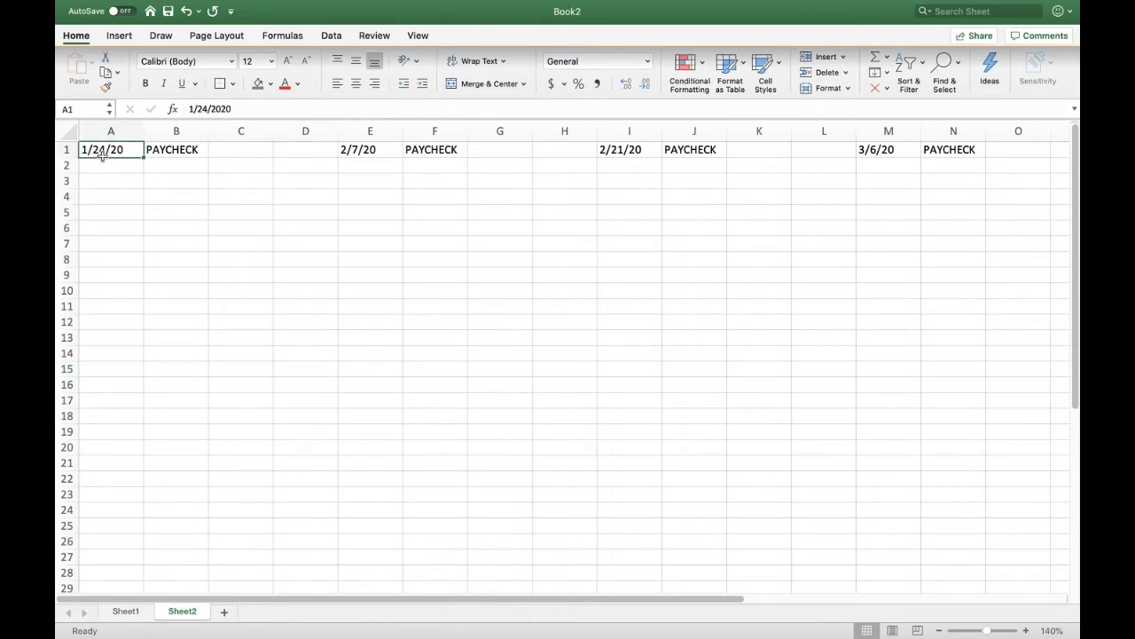
- Draw outline borders around blocks A1:C19, E1:G19 and the block starting at I1
drag(111, 149, 176, 415)
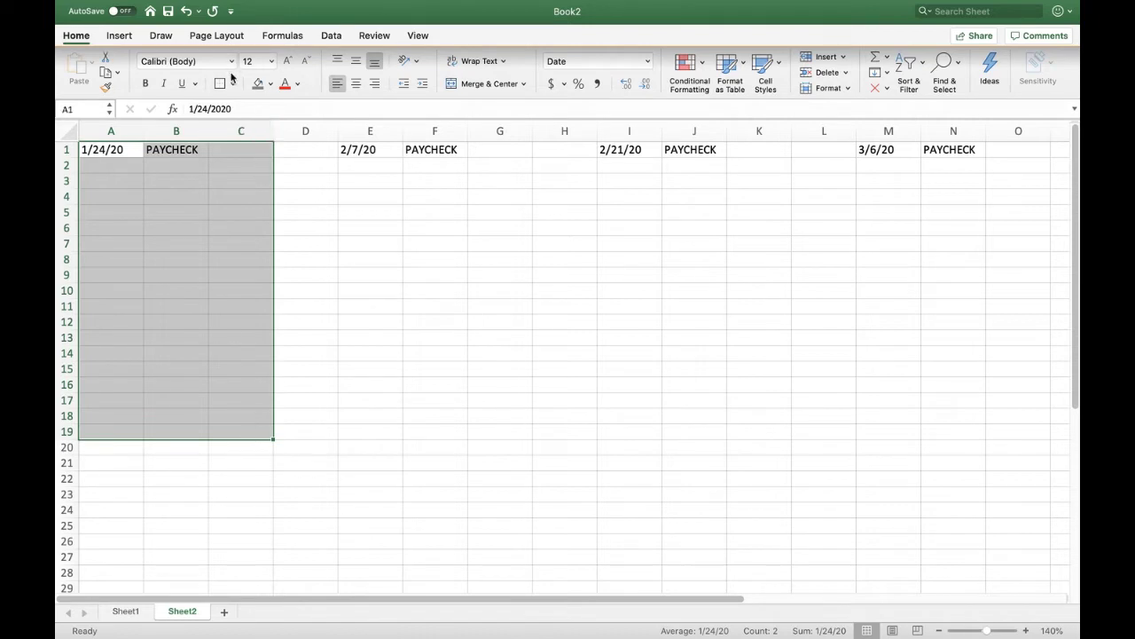
click(228, 83)
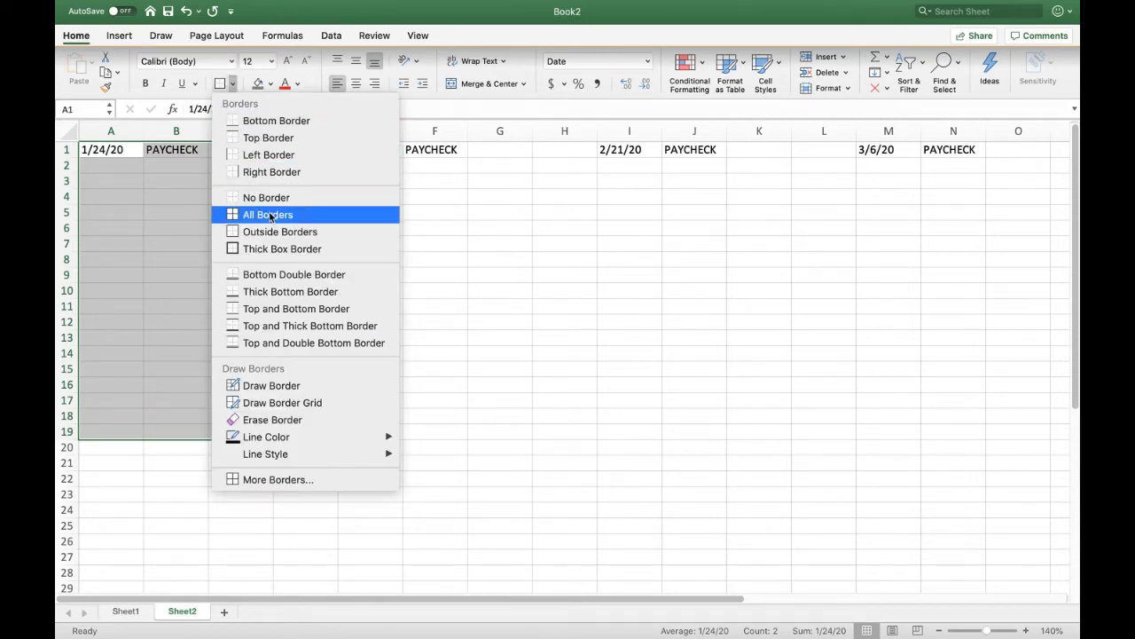
click(268, 214)
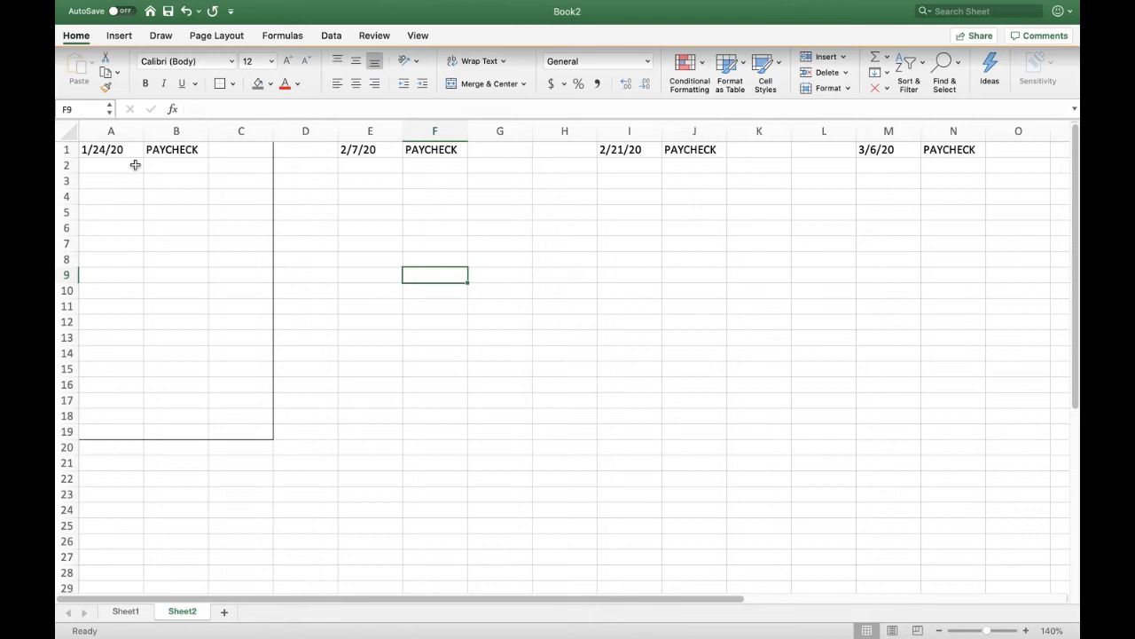
drag(101, 149, 246, 412)
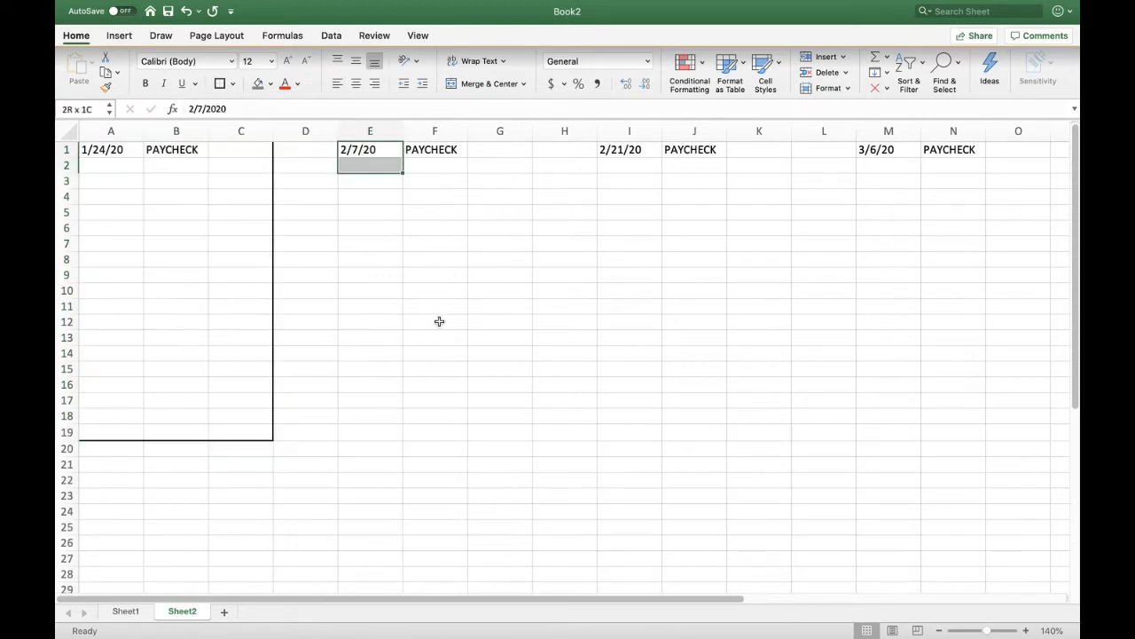
drag(370, 164, 497, 435)
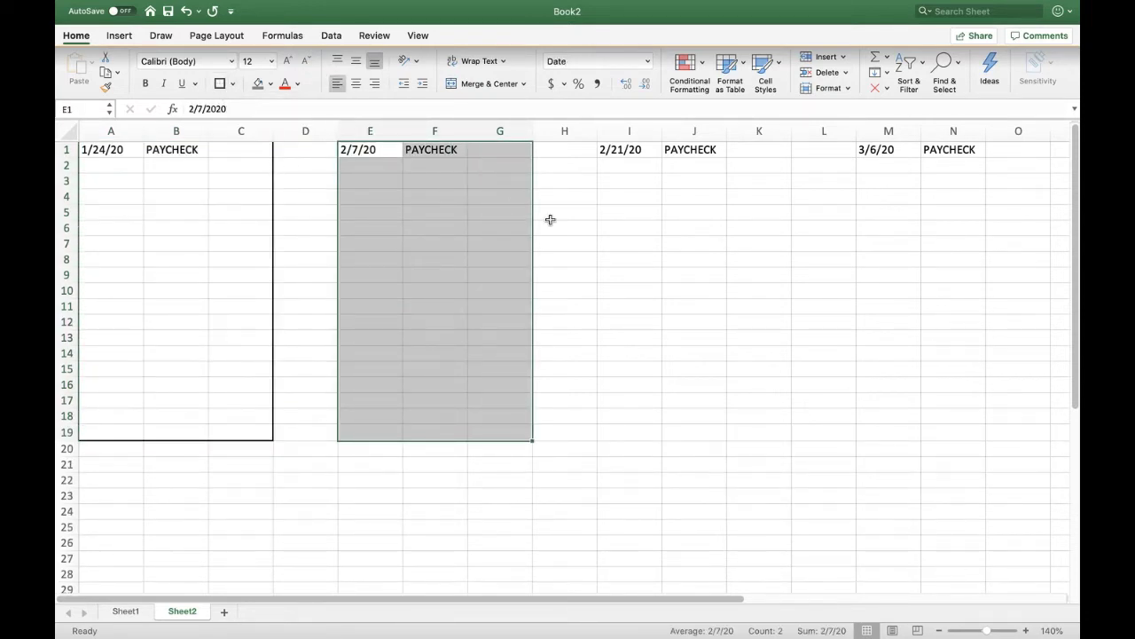
click(629, 259)
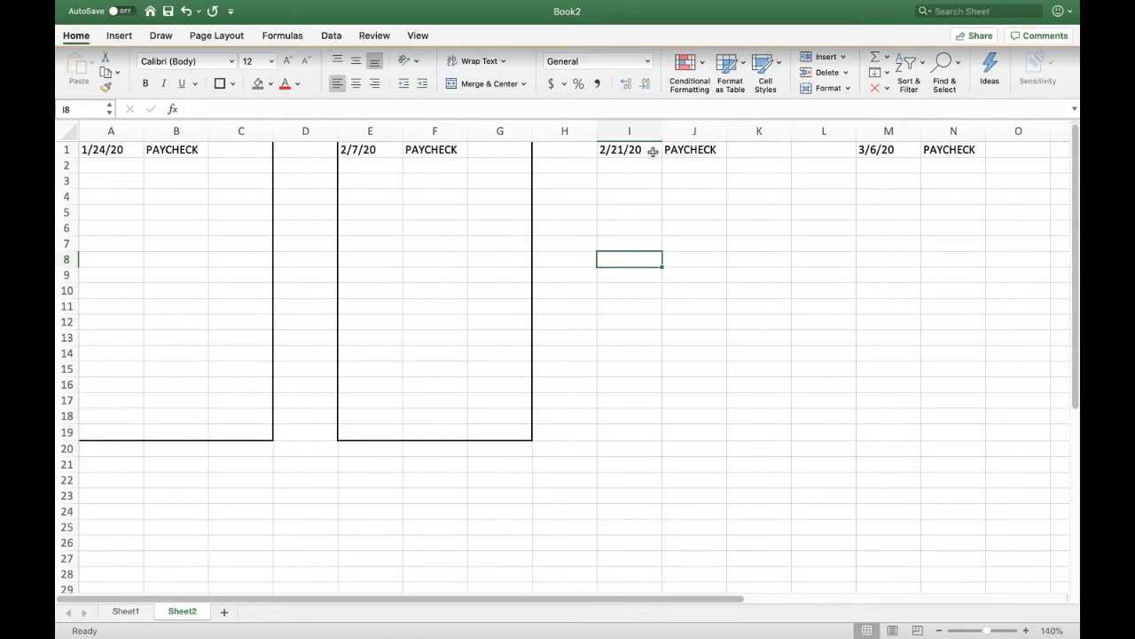
drag(630, 149, 779, 435)
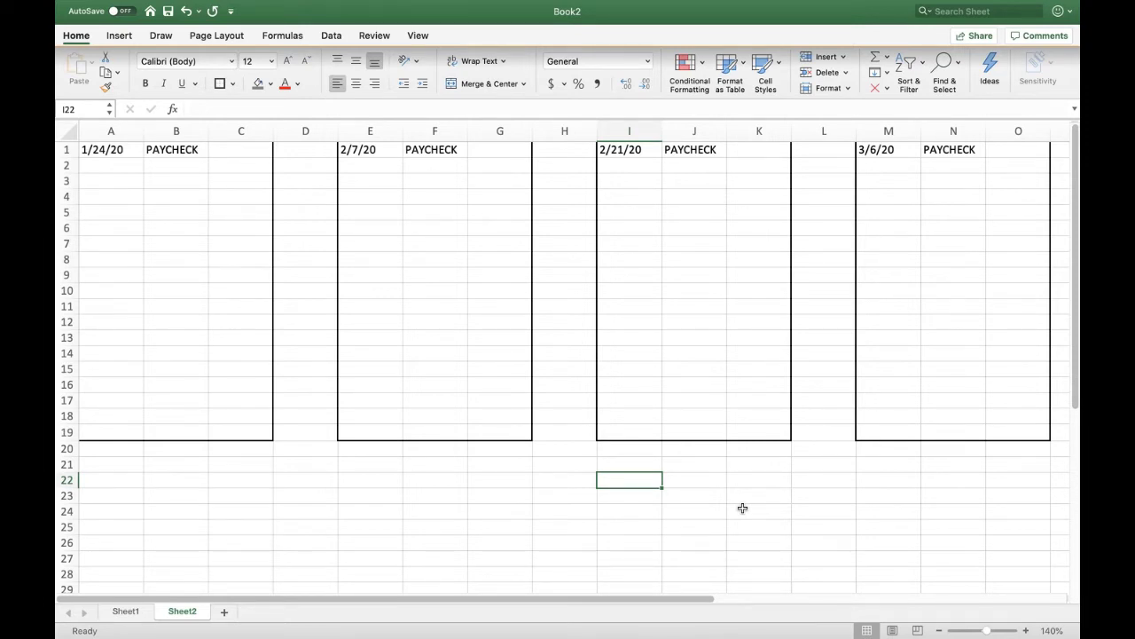
mouse_move(435, 376)
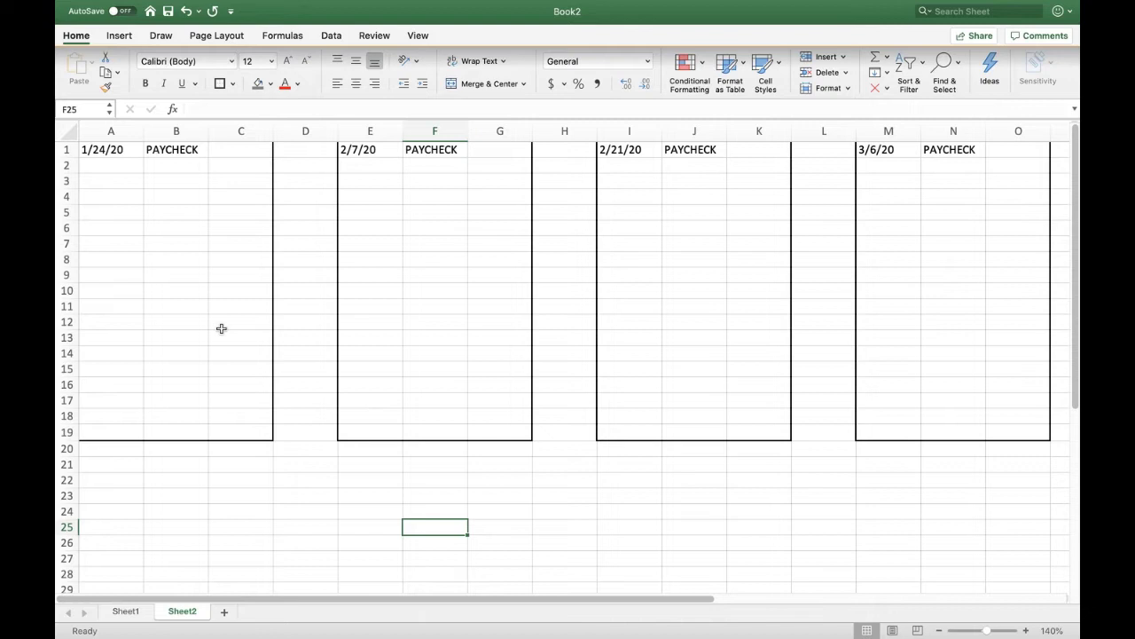
mouse_move(110, 182)
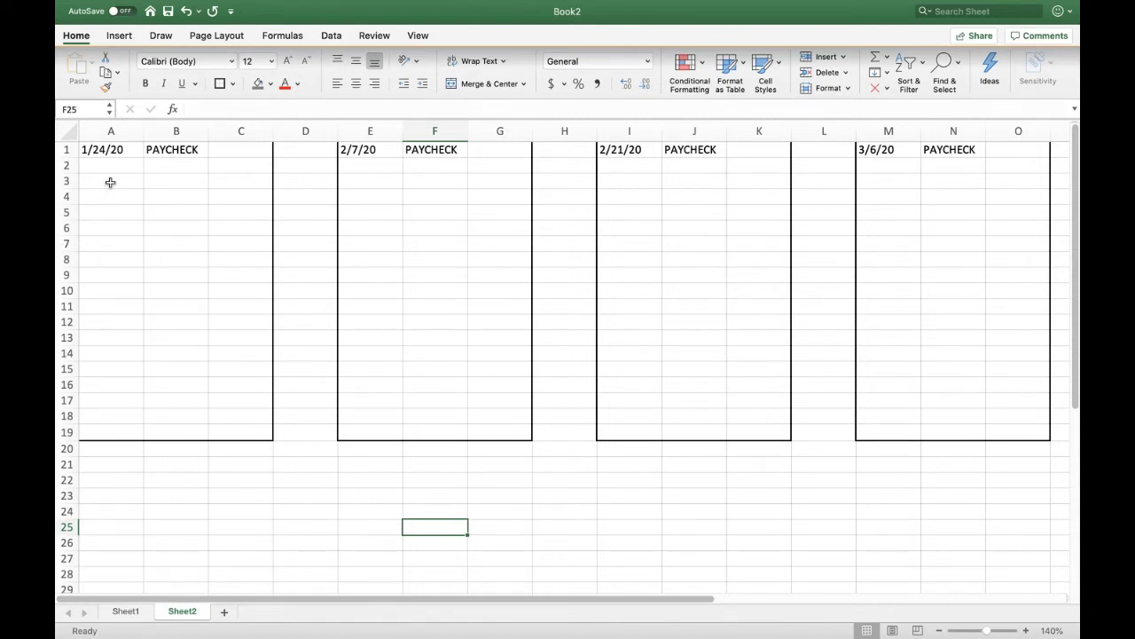
- Type 1000 in A3 and select the amount column below it
click(111, 181)
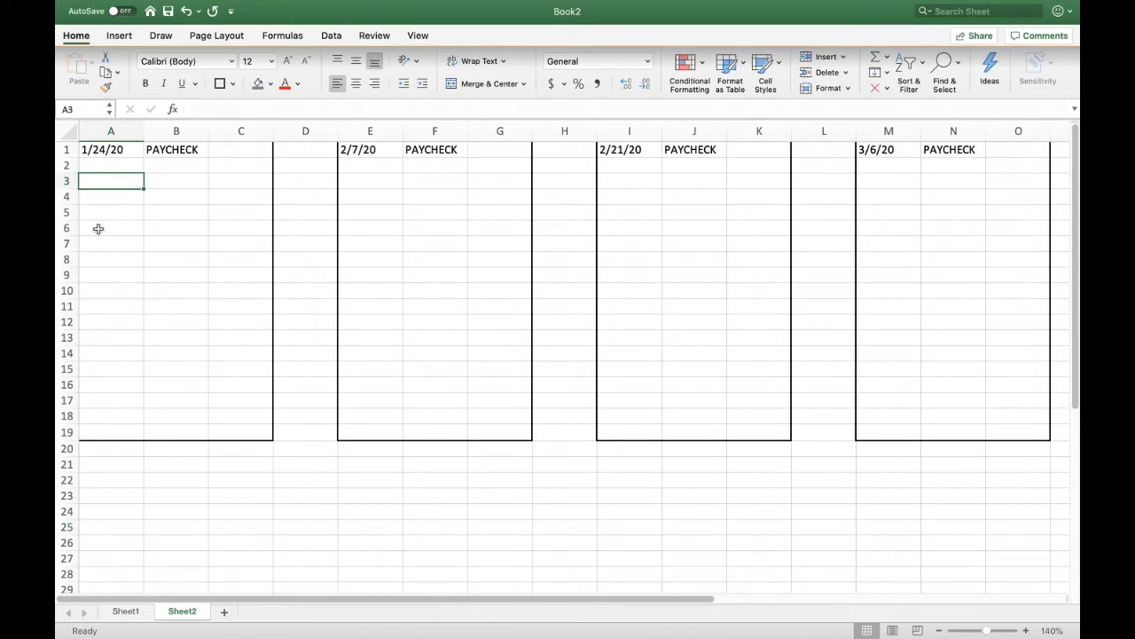
text(1000)
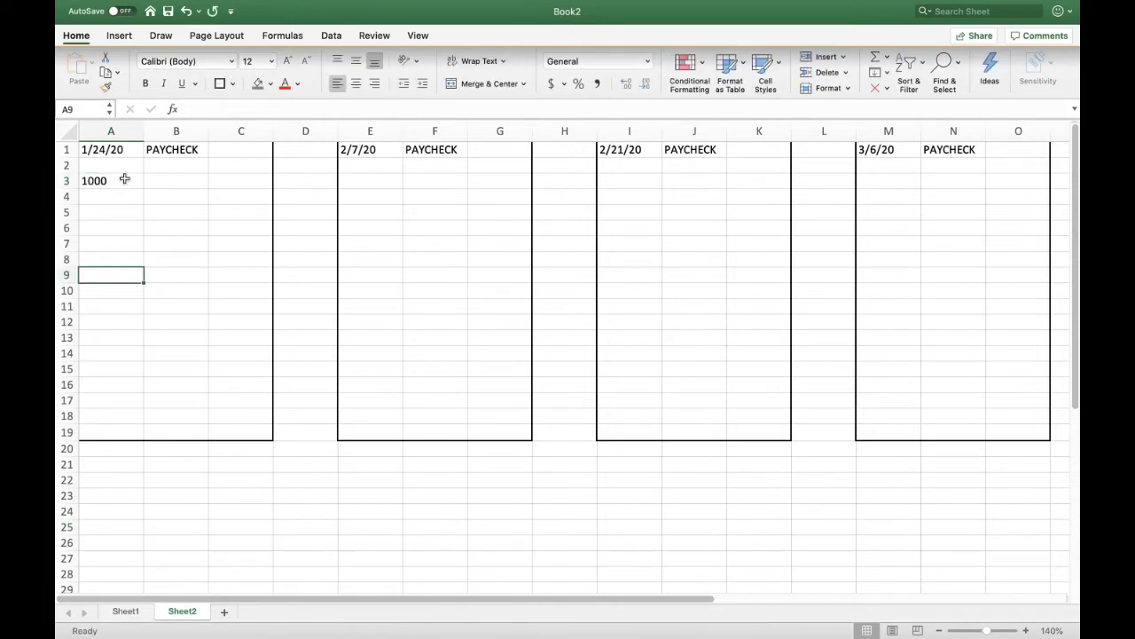
drag(111, 180, 111, 432)
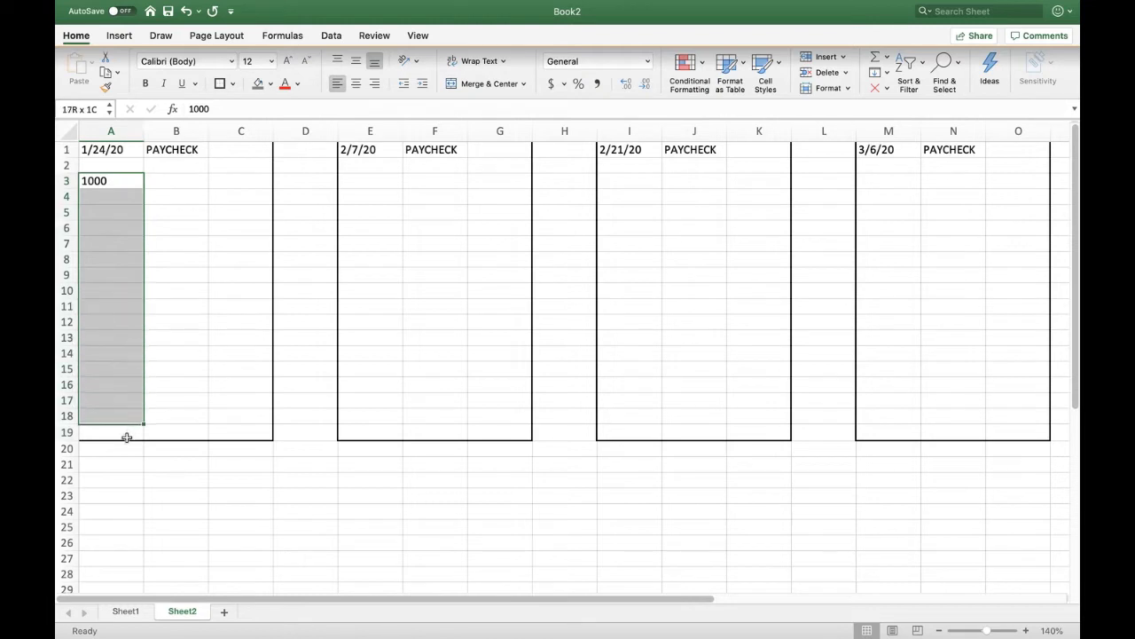
click(175, 448)
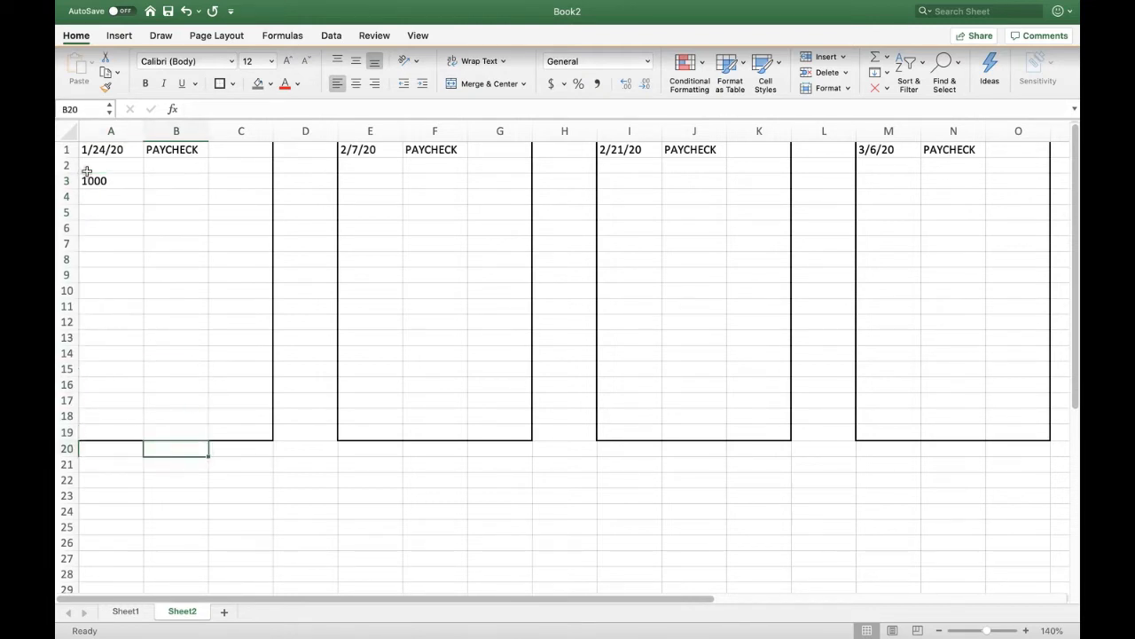
- Format the amount cells as Currency with 0 decimal places, showing $1,000
right_click(94, 181)
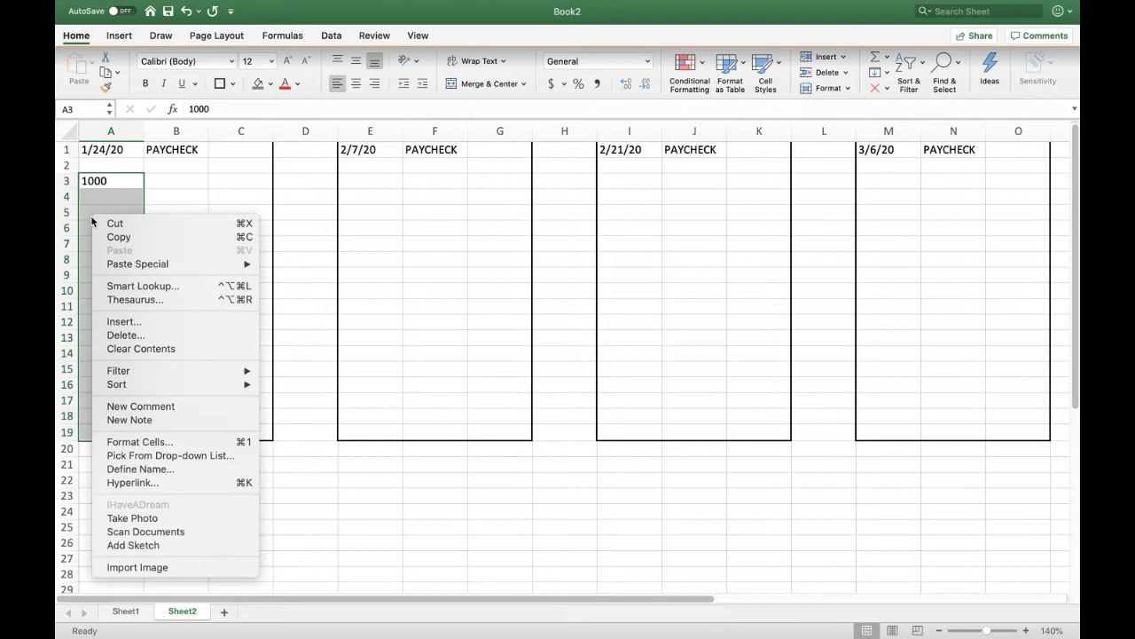
mouse_move(133, 448)
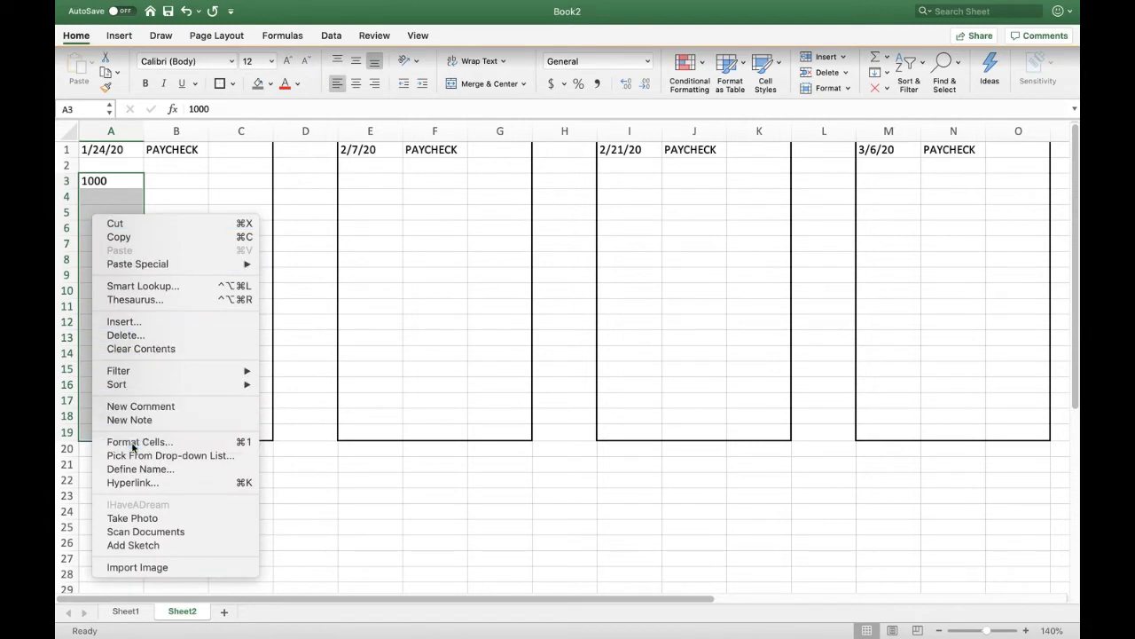
click(139, 441)
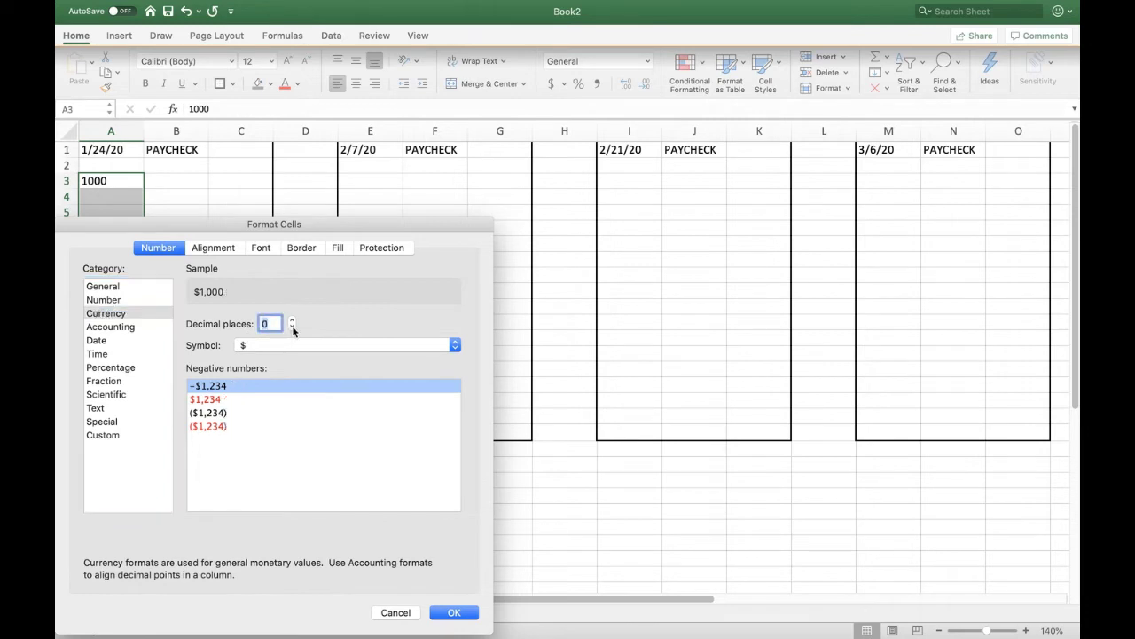
mouse_move(302, 353)
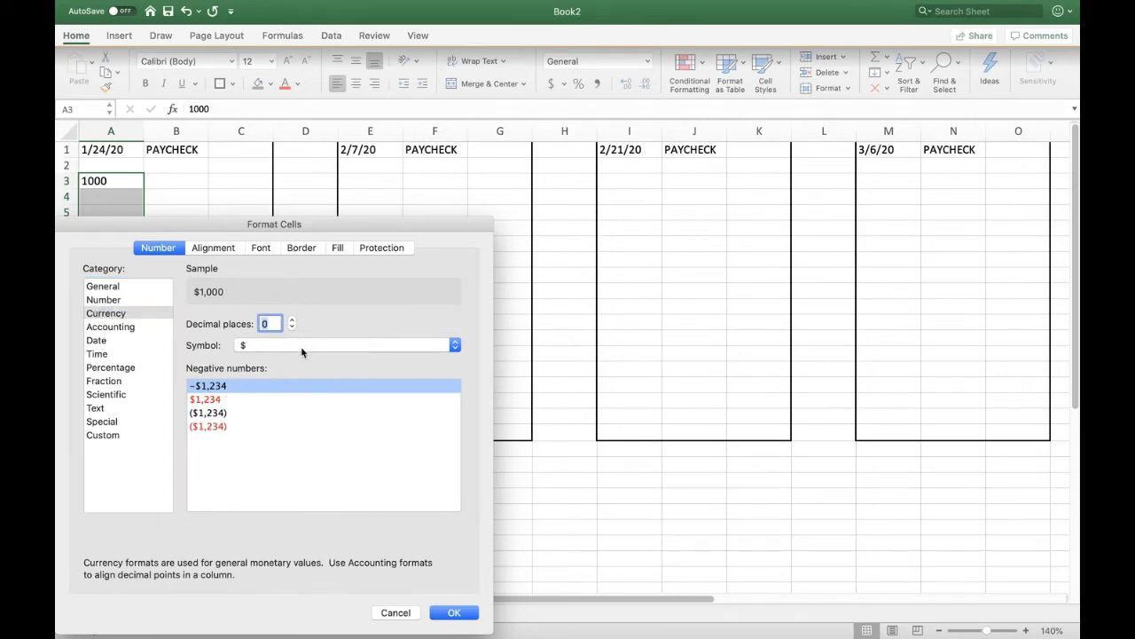
mouse_move(495, 537)
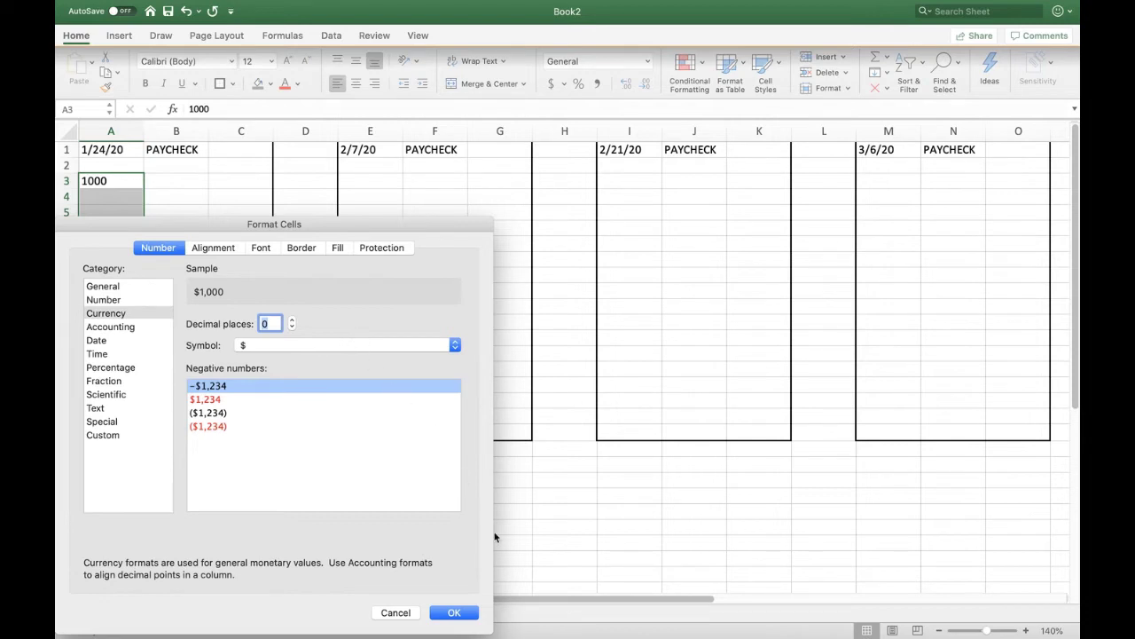
click(453, 613)
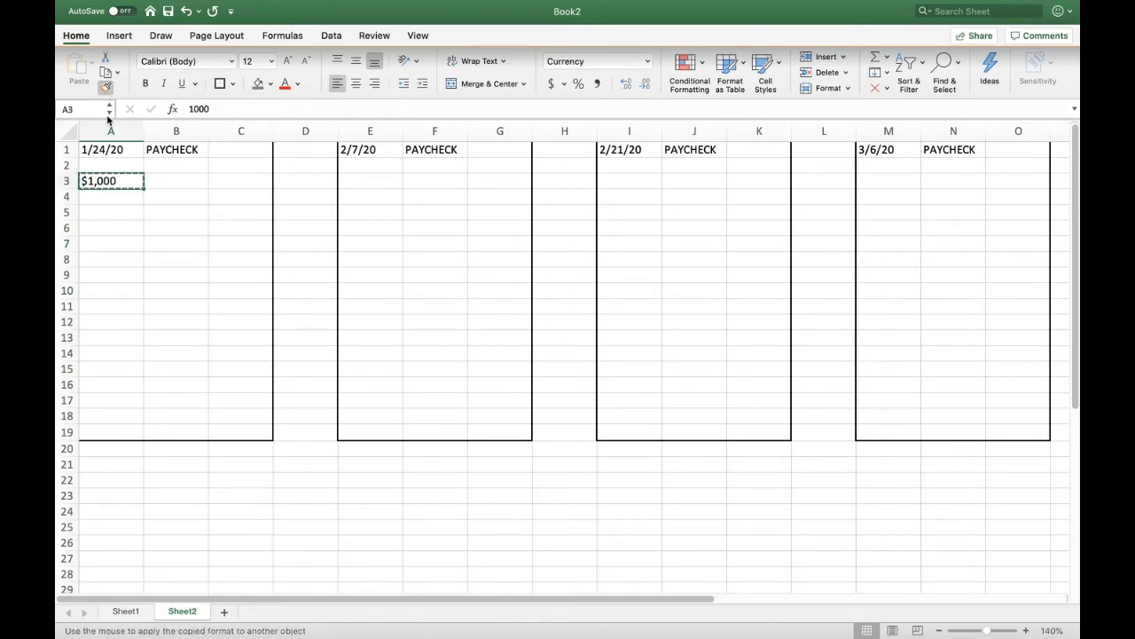
drag(111, 196, 111, 274)
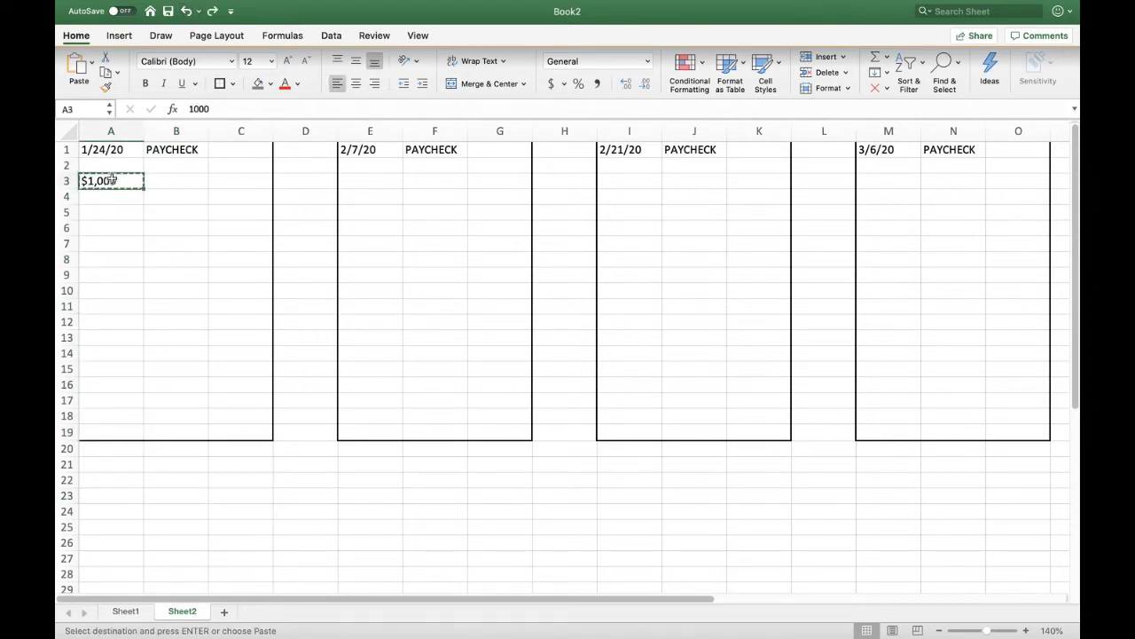
- Paste $1,000 into the amount cells E3, I3 and M3
click(597, 61)
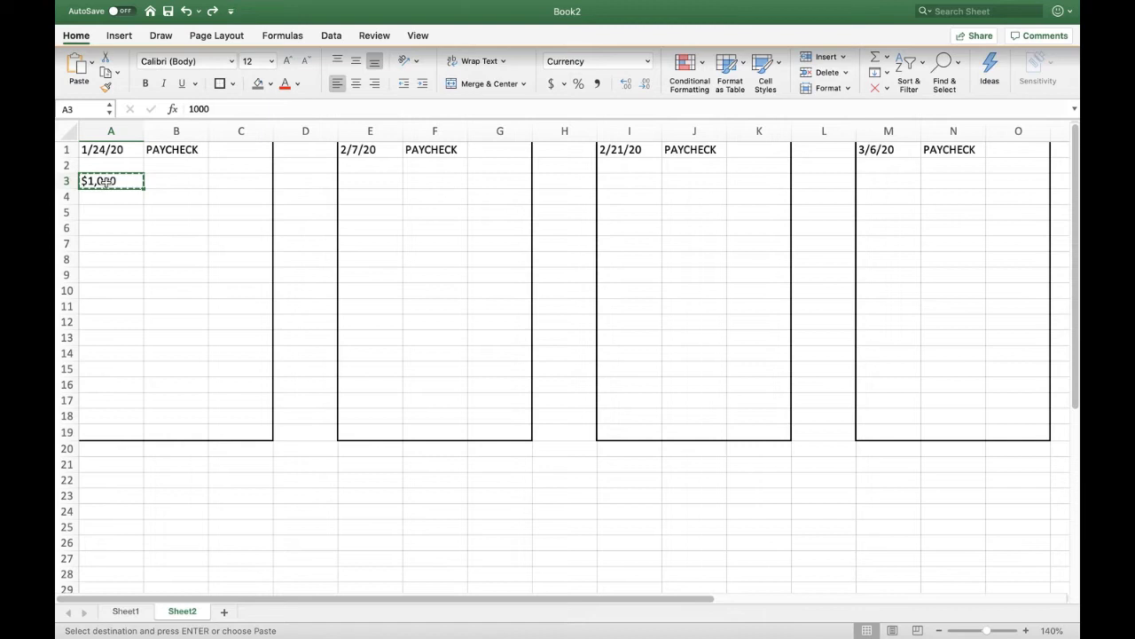
right_click(111, 181)
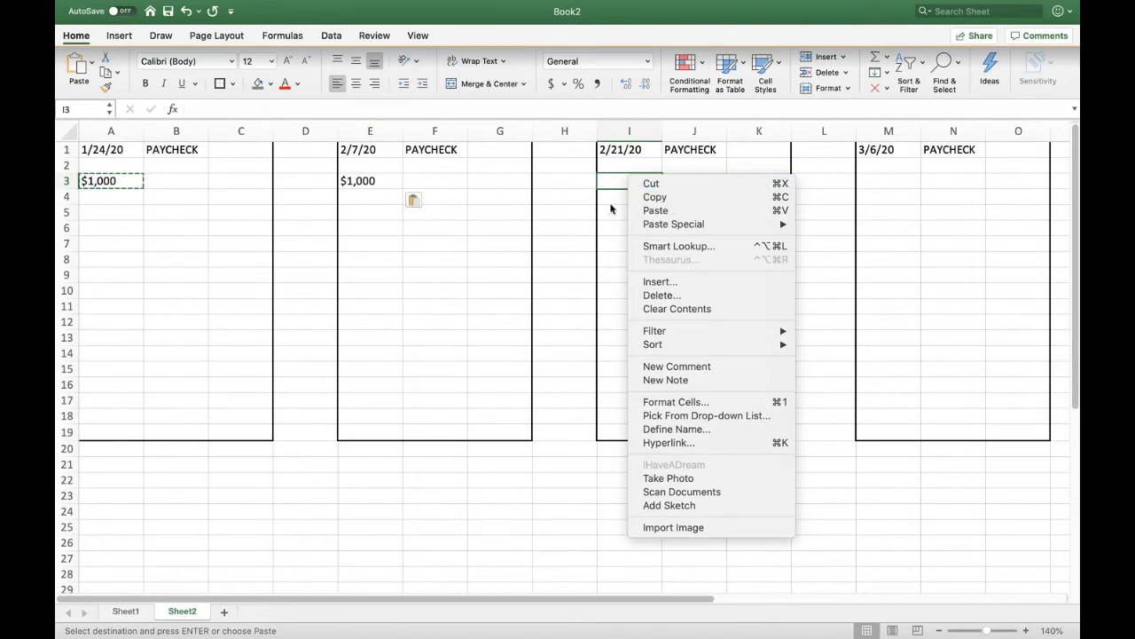
click(655, 210)
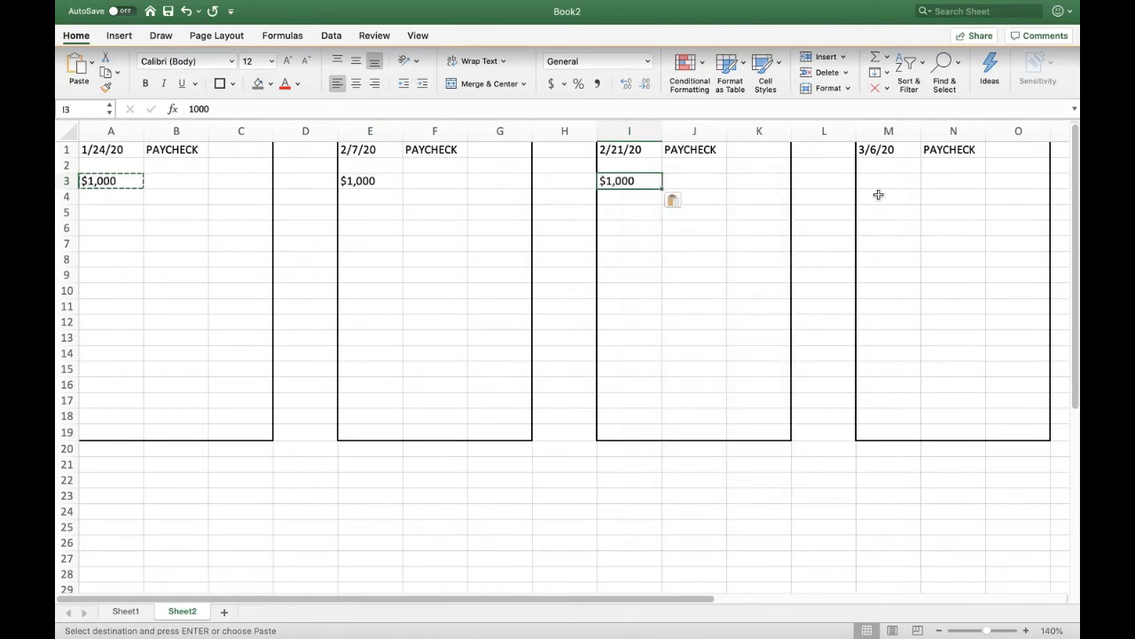
click(888, 181)
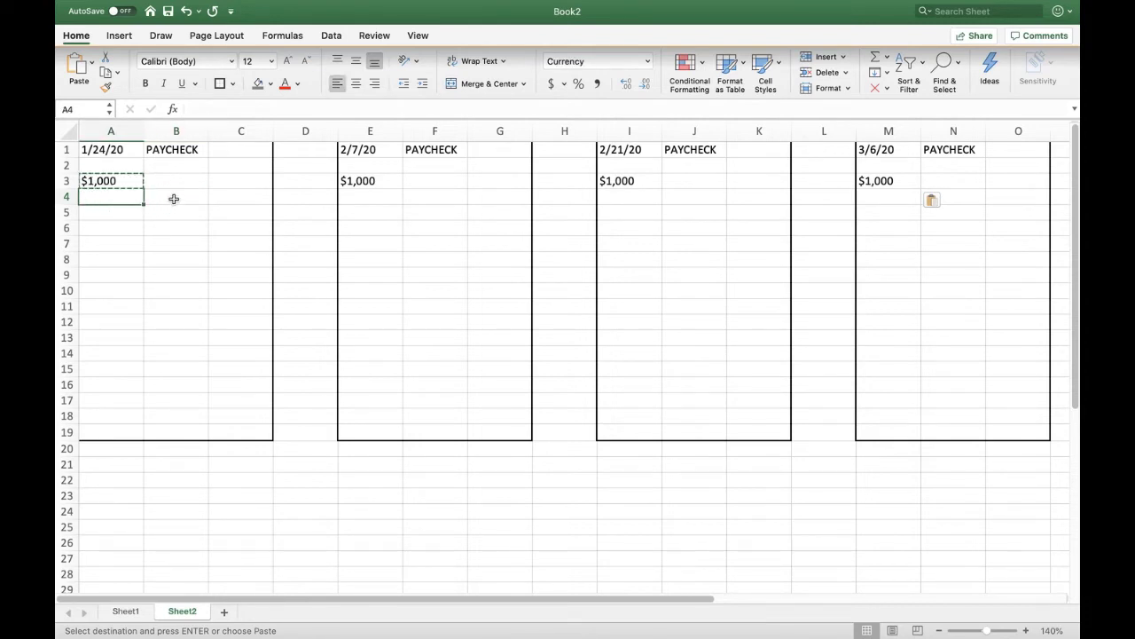
- Enter rent/mortgage, cell phone, credit card 1 and car insurance in B4:B7, widening column B
text(RENT)
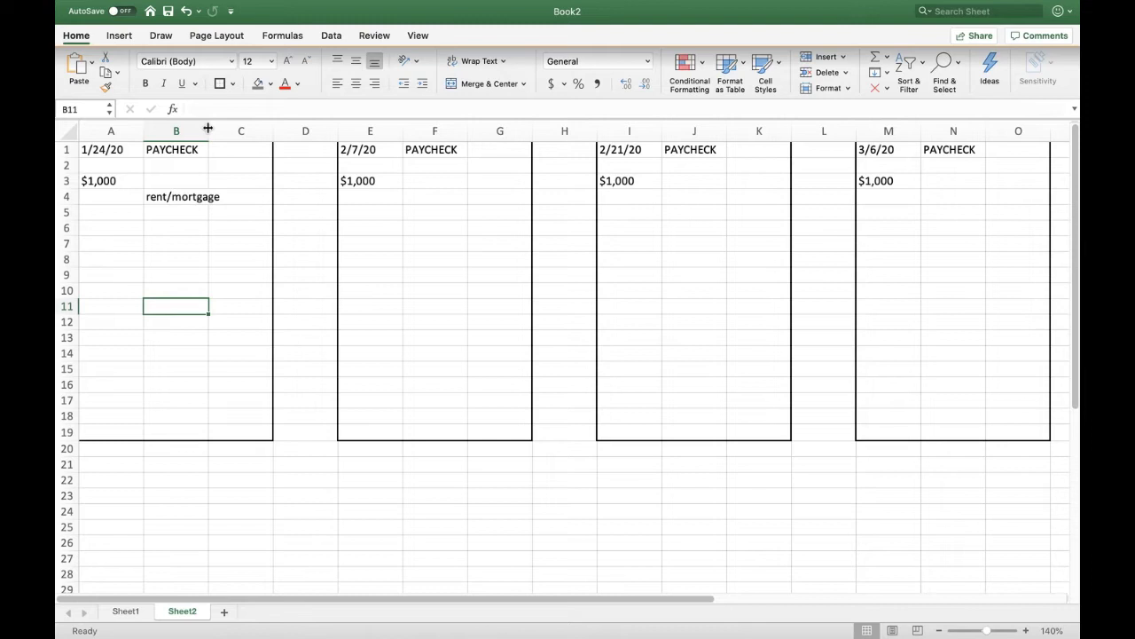
drag(207, 130, 226, 130)
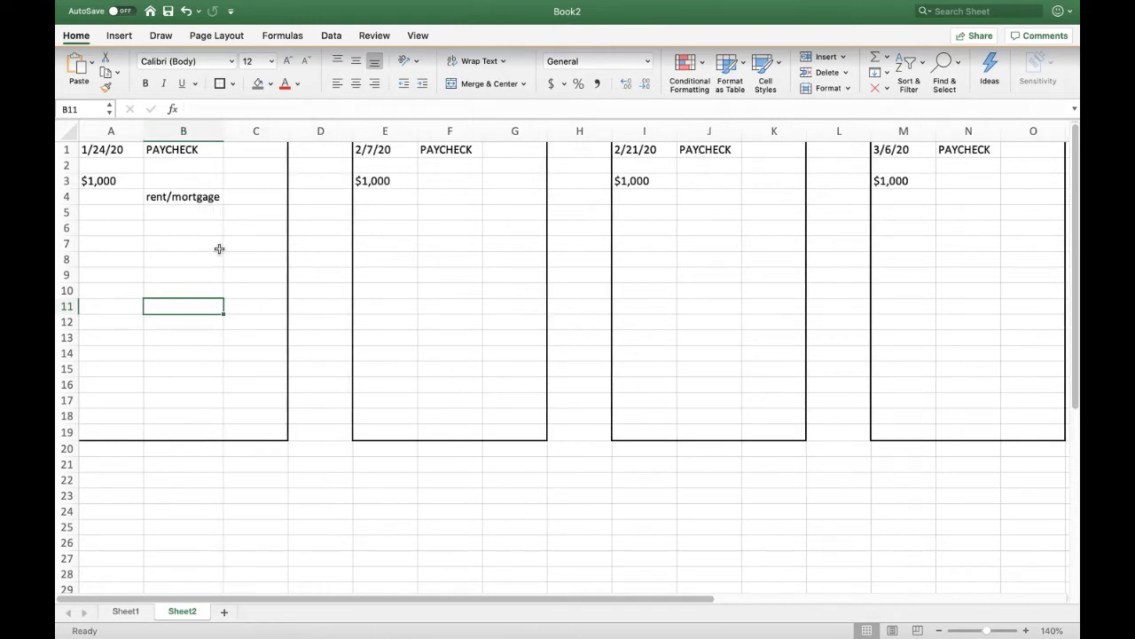
click(184, 243)
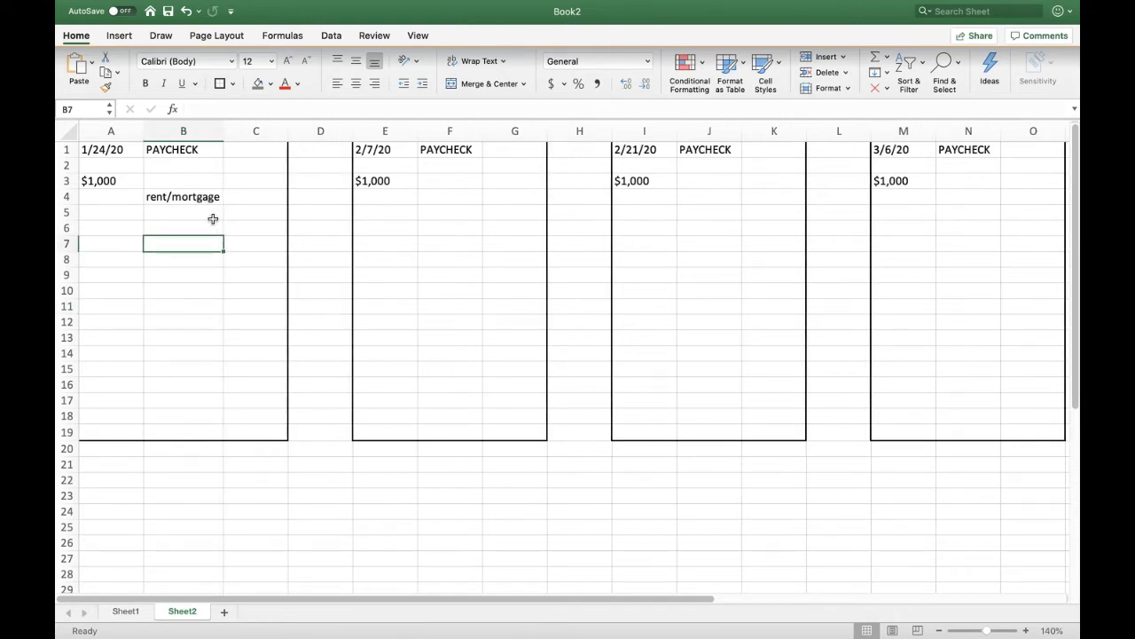
click(182, 212)
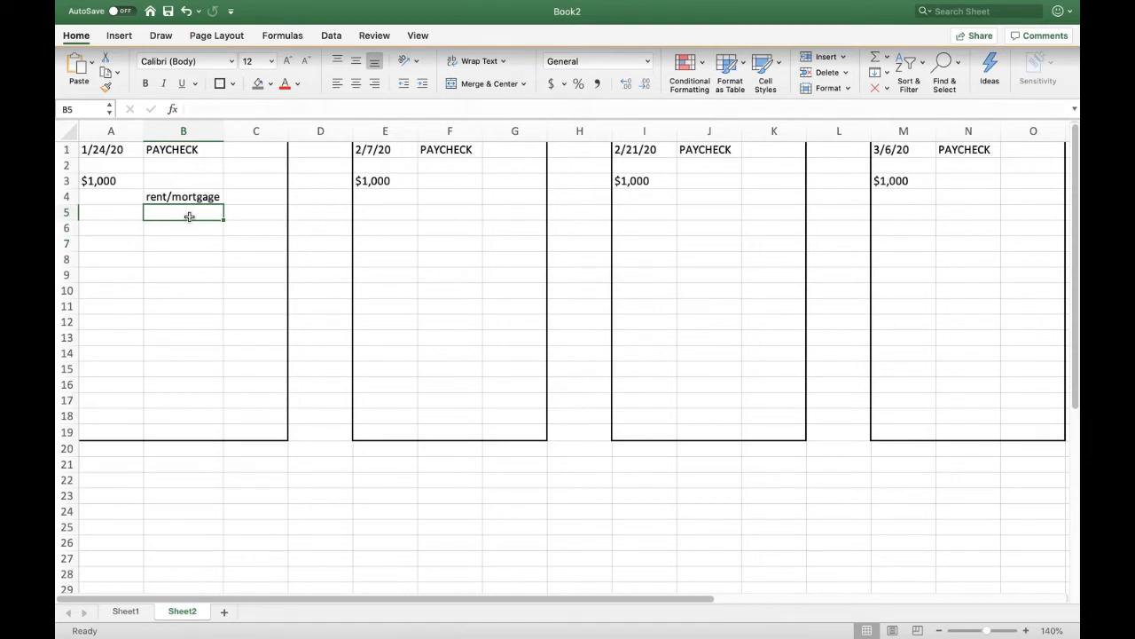
text(cell phone)
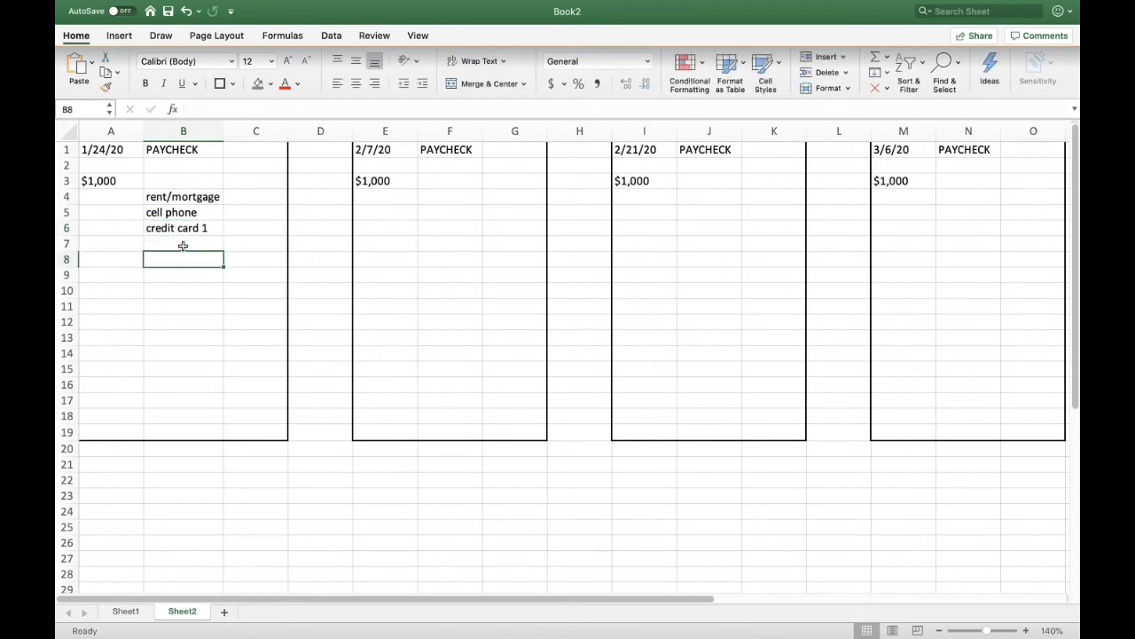
text(car)
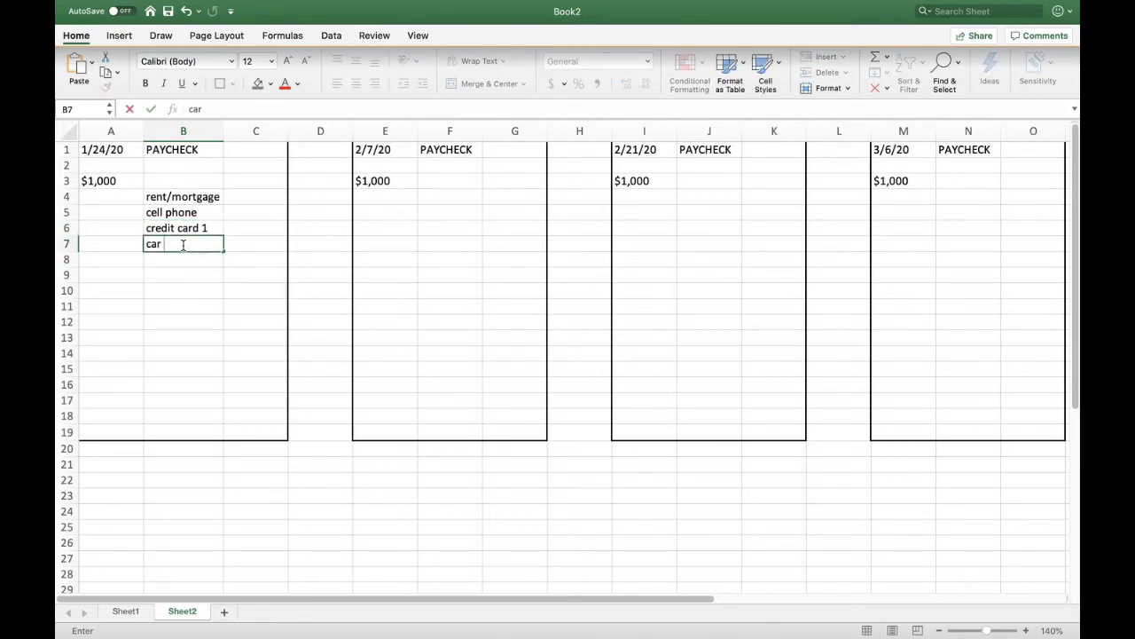
text(insurance)
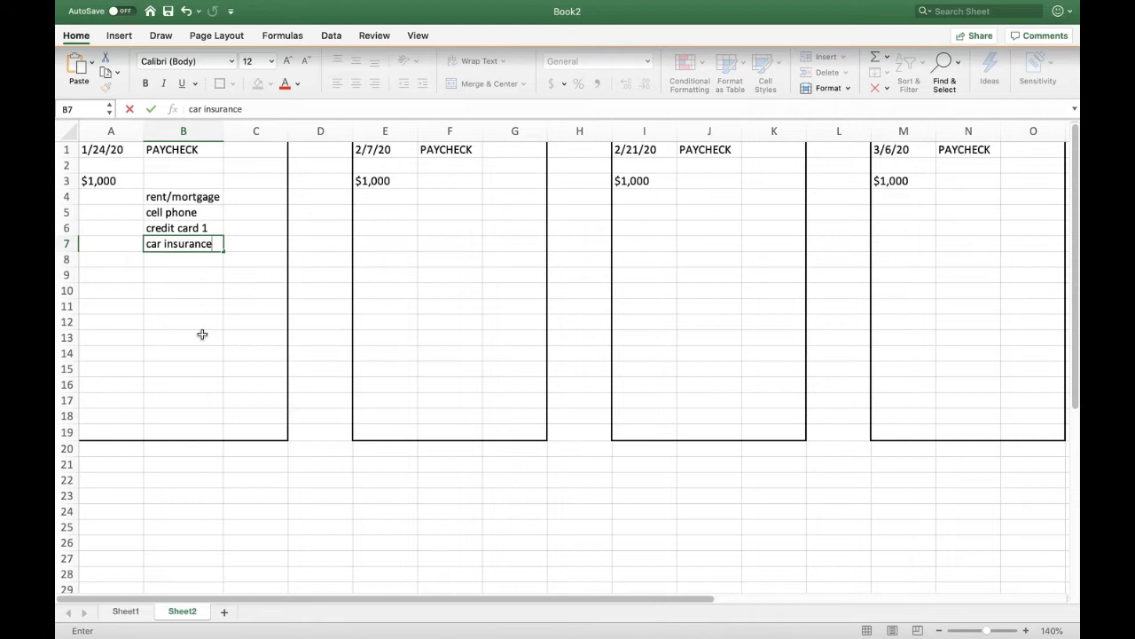
click(183, 368)
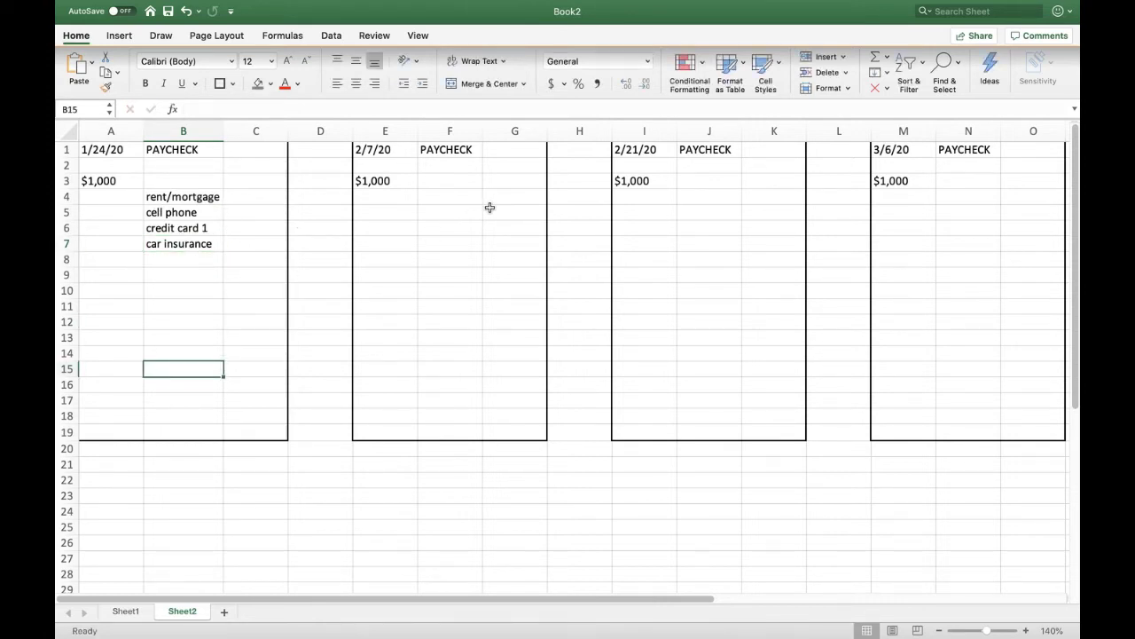
- Type Due Date in C1 and copy it to G1, K1 and O1
click(255, 149)
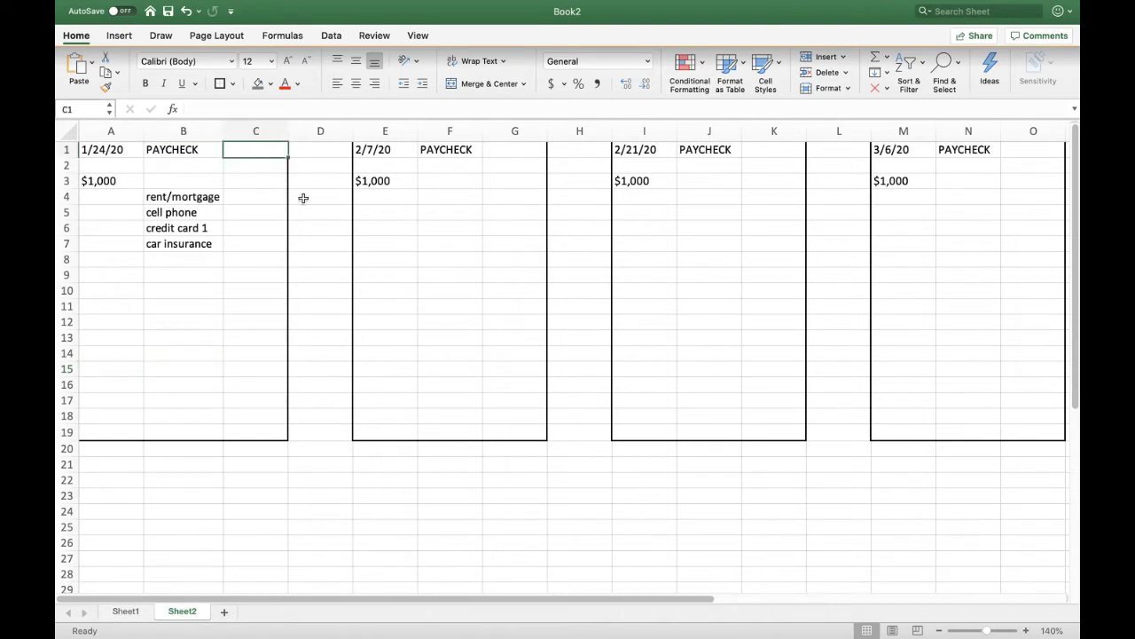
text(Due)
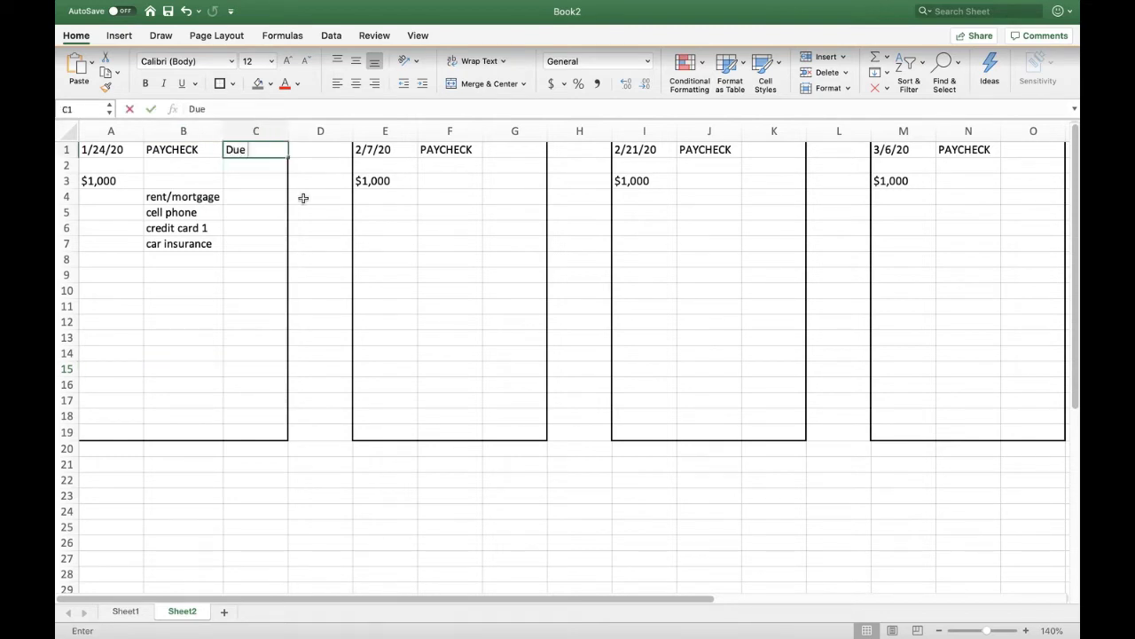
right_click(255, 150)
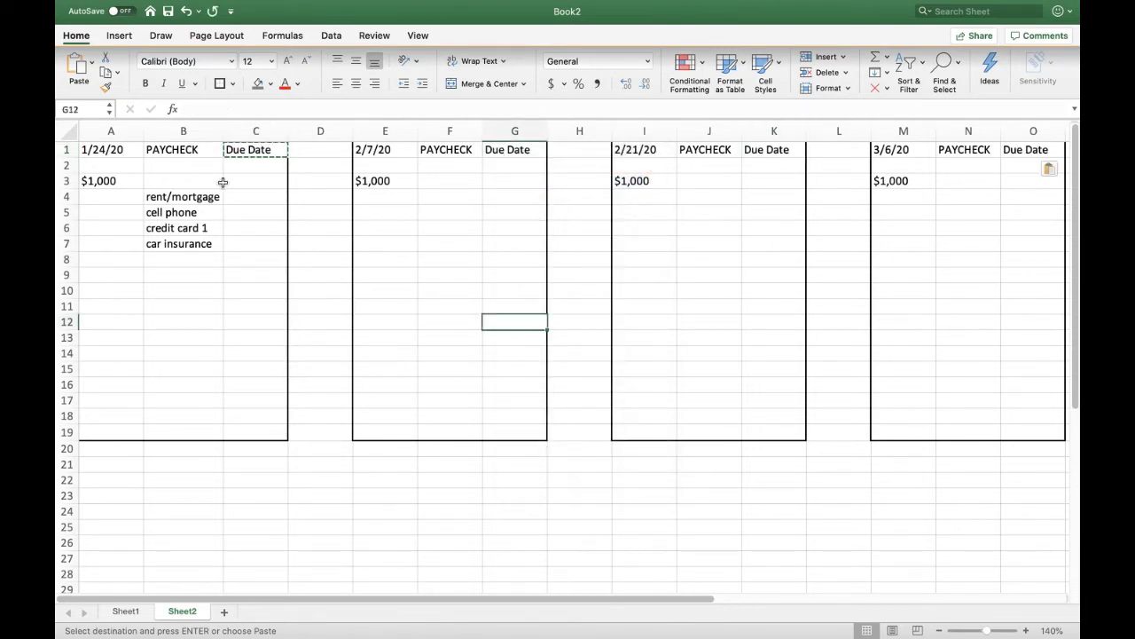
click(111, 149)
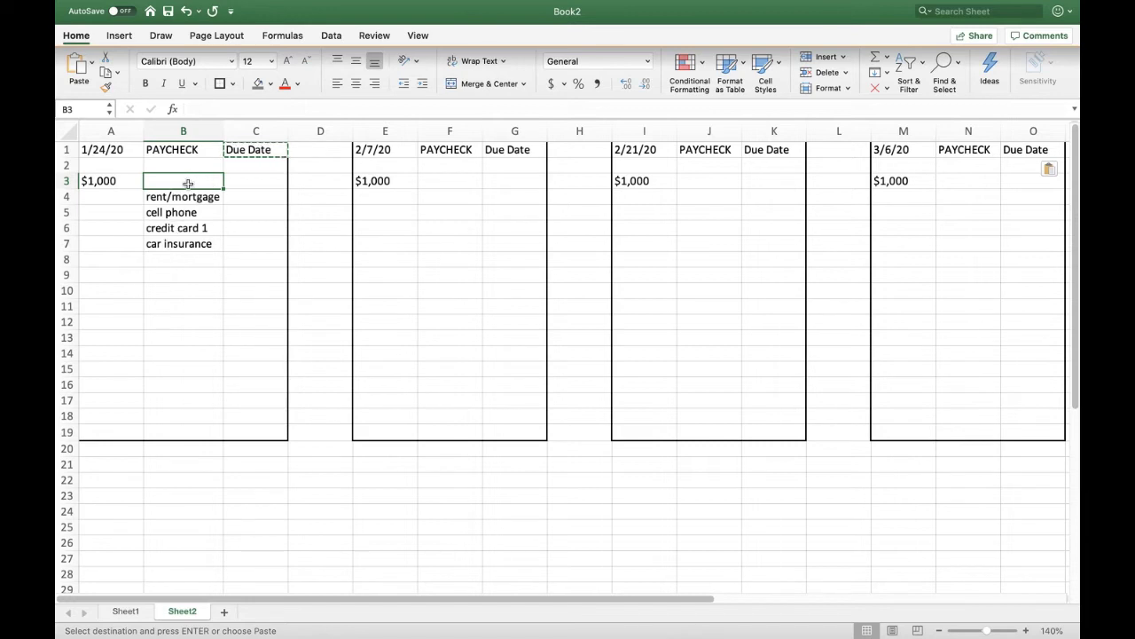
mouse_move(168, 308)
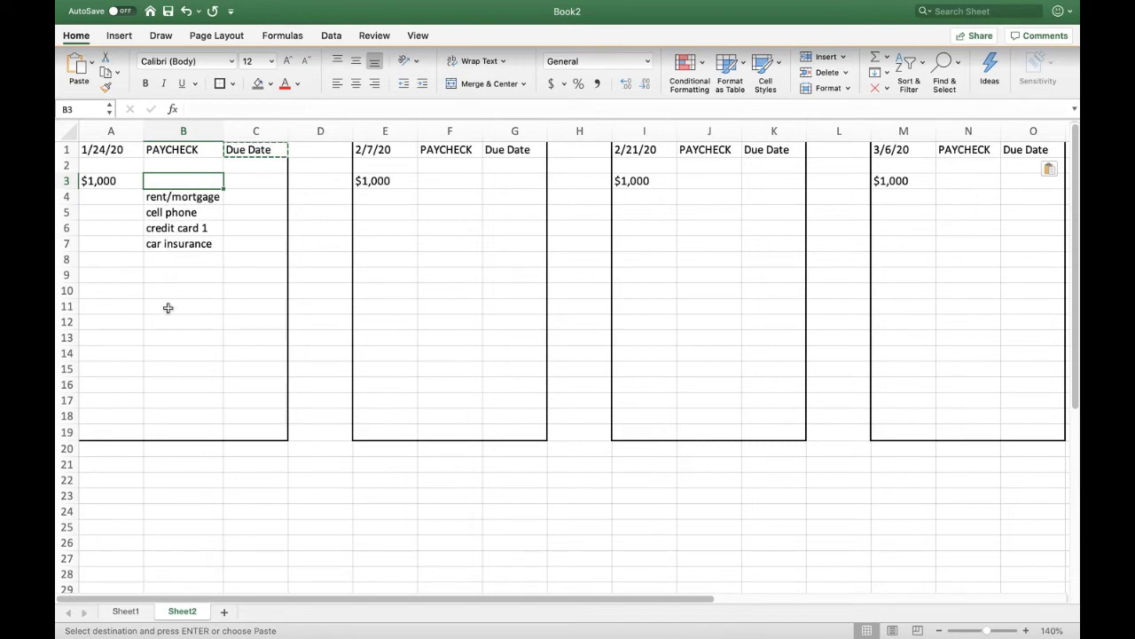
- Type car payment, credit card and utilities into F4, F5 and F6
click(182, 306)
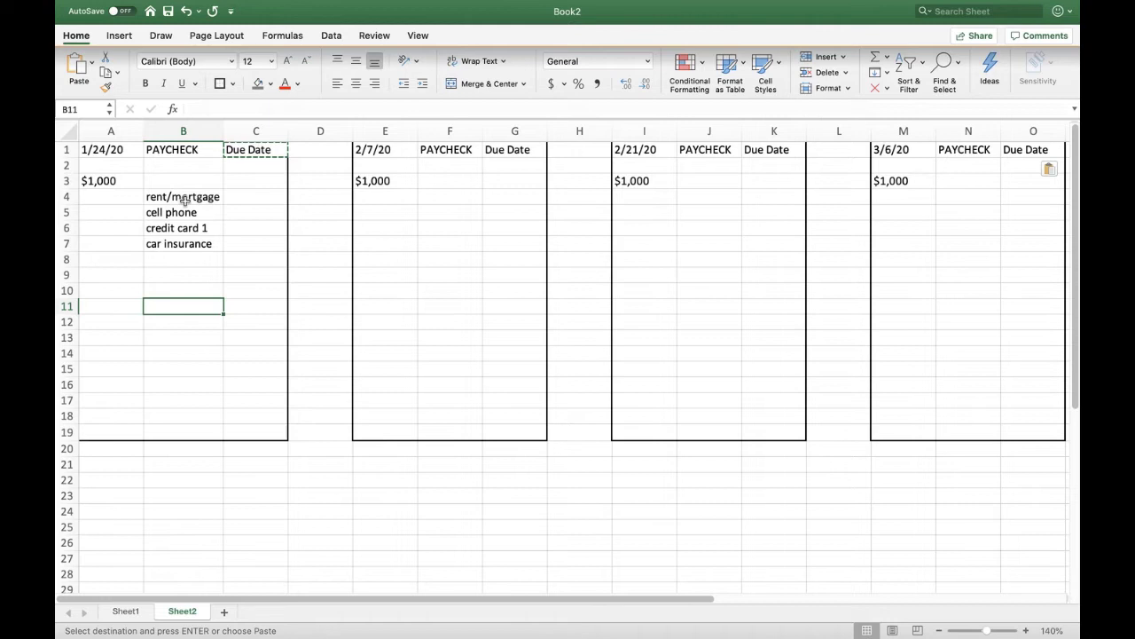
mouse_move(408, 215)
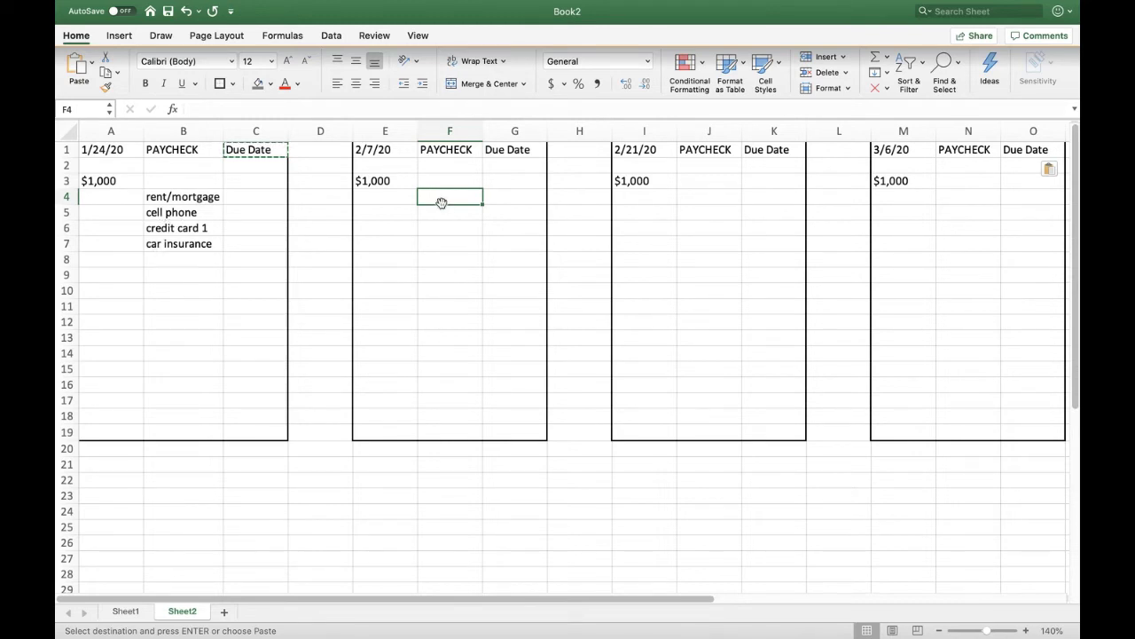
text(car)
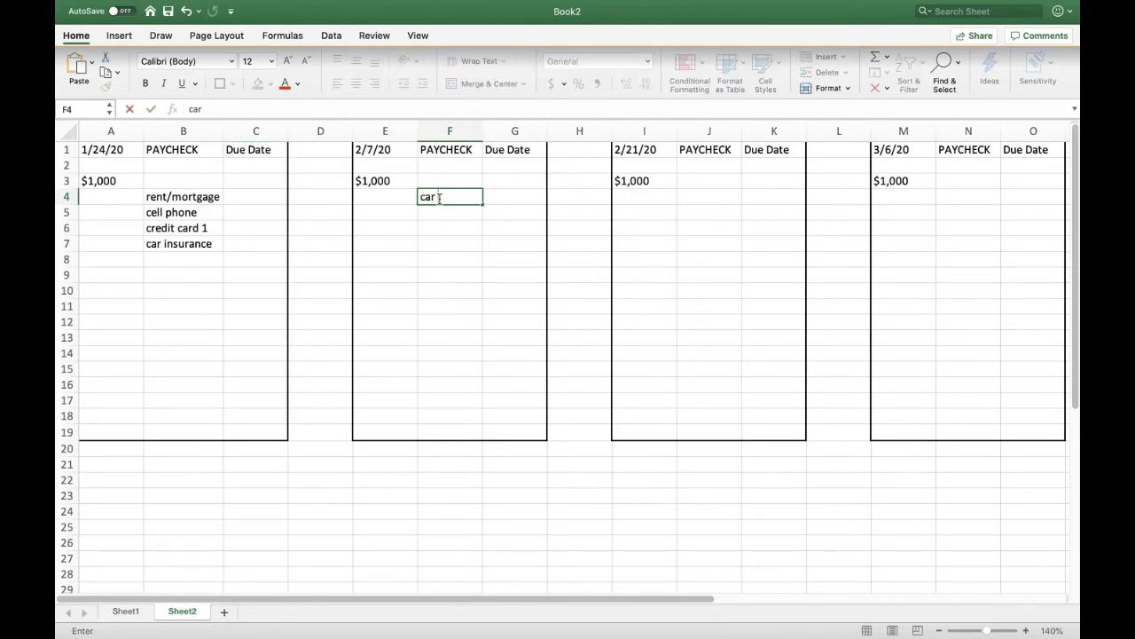
text(paymen)
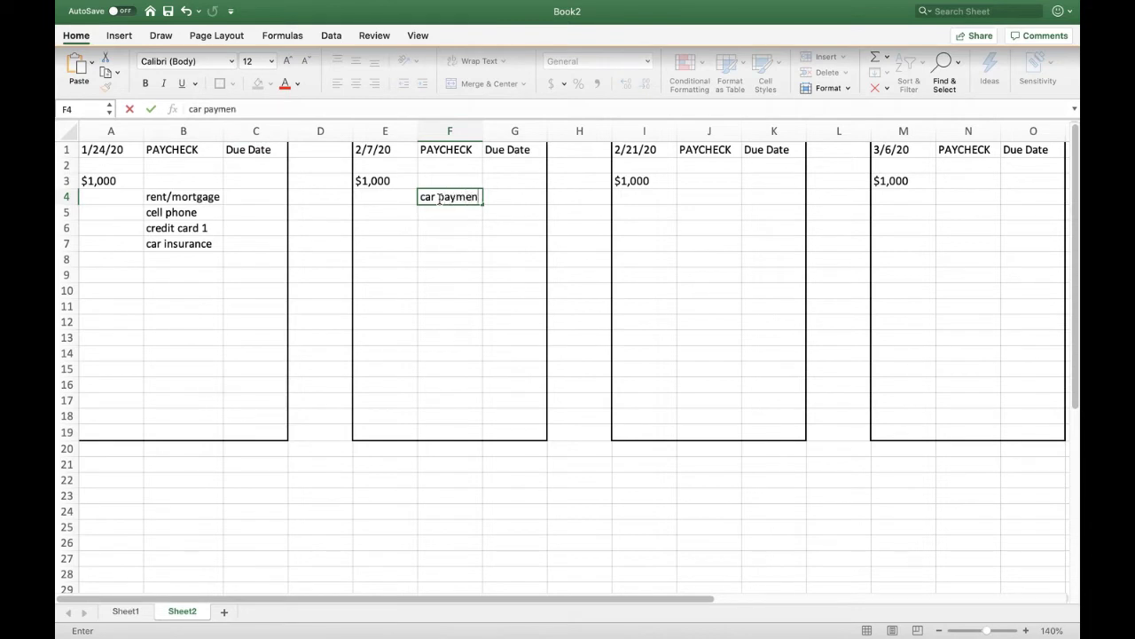
text(credit card)
click(450, 227)
text(utilities)
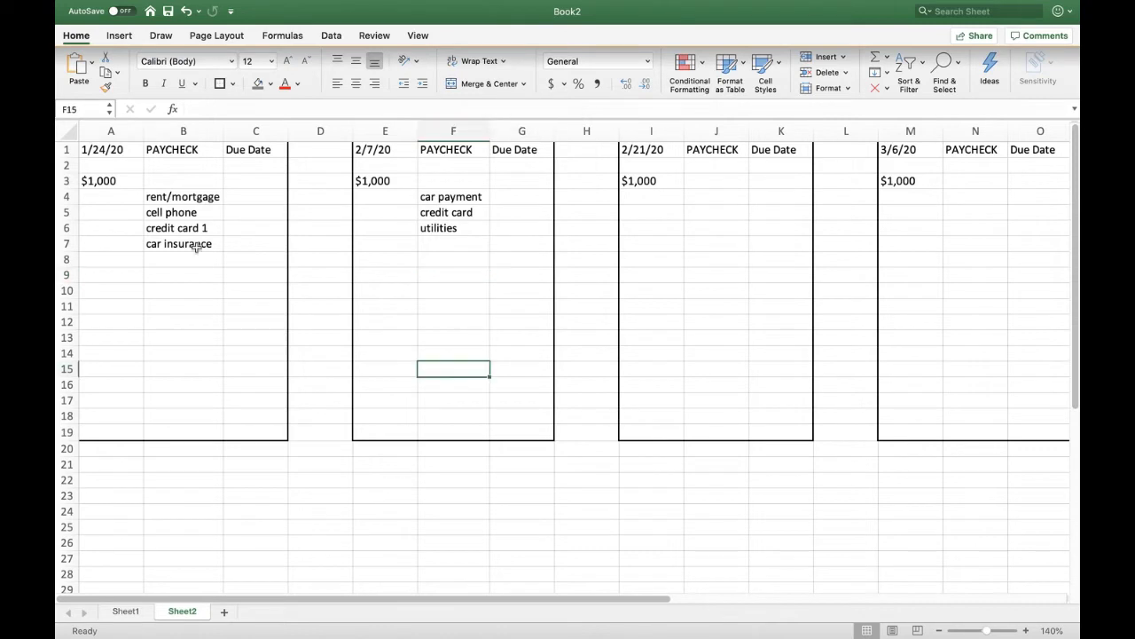
- Enter centred due dates 2/1–2/15/20 in C4:C7 and 2/20–2/25/20 in G4:G6
click(255, 196)
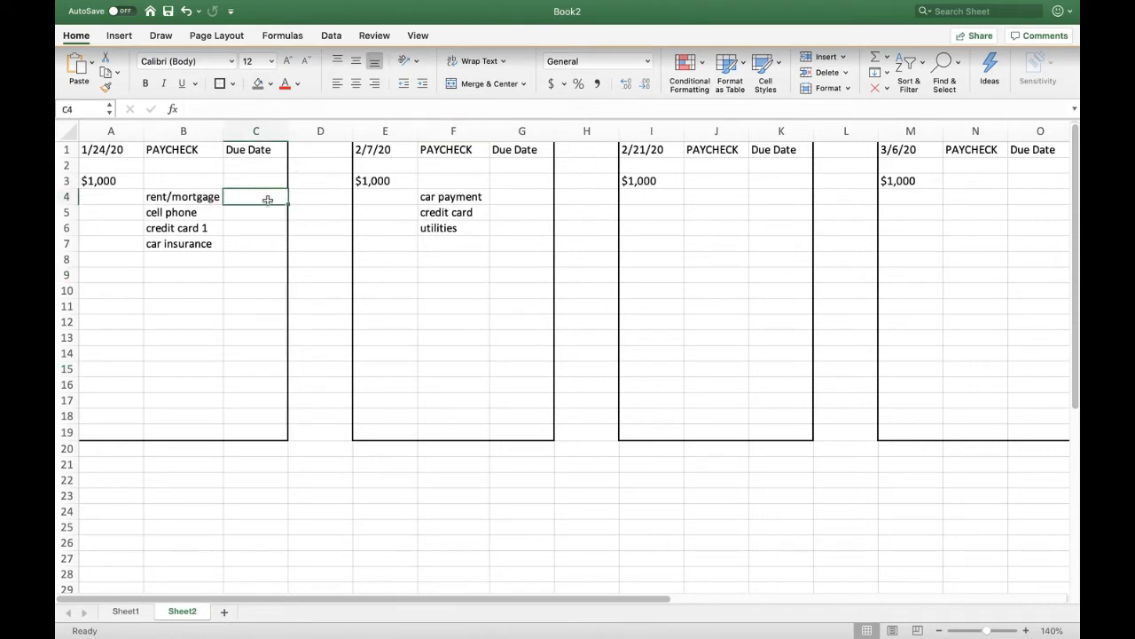
text(2/1/20)
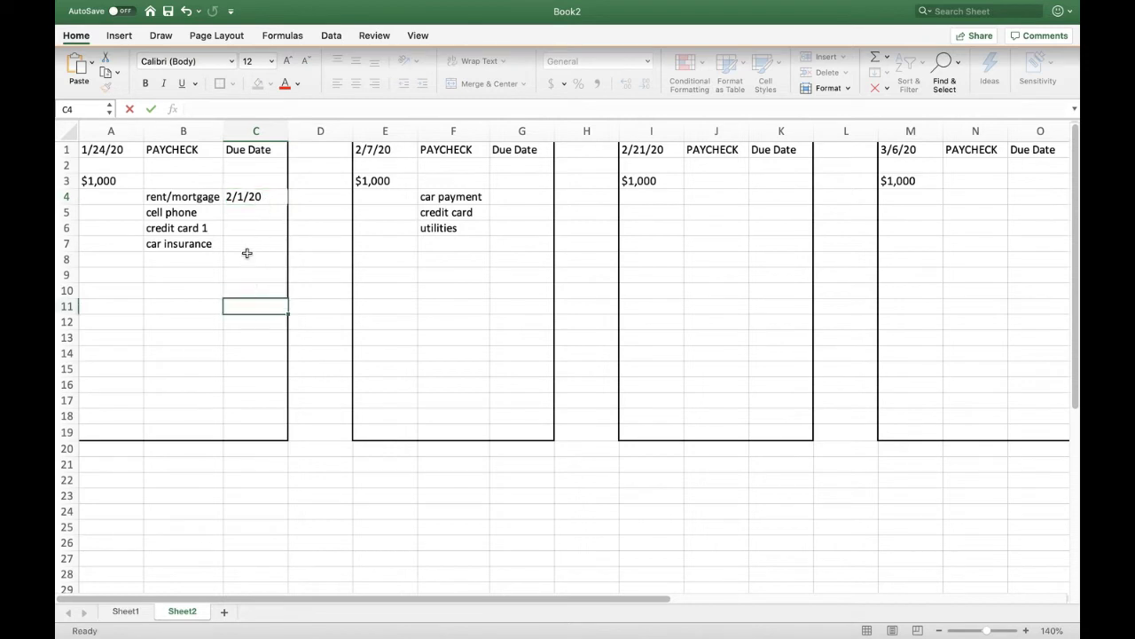
click(256, 130)
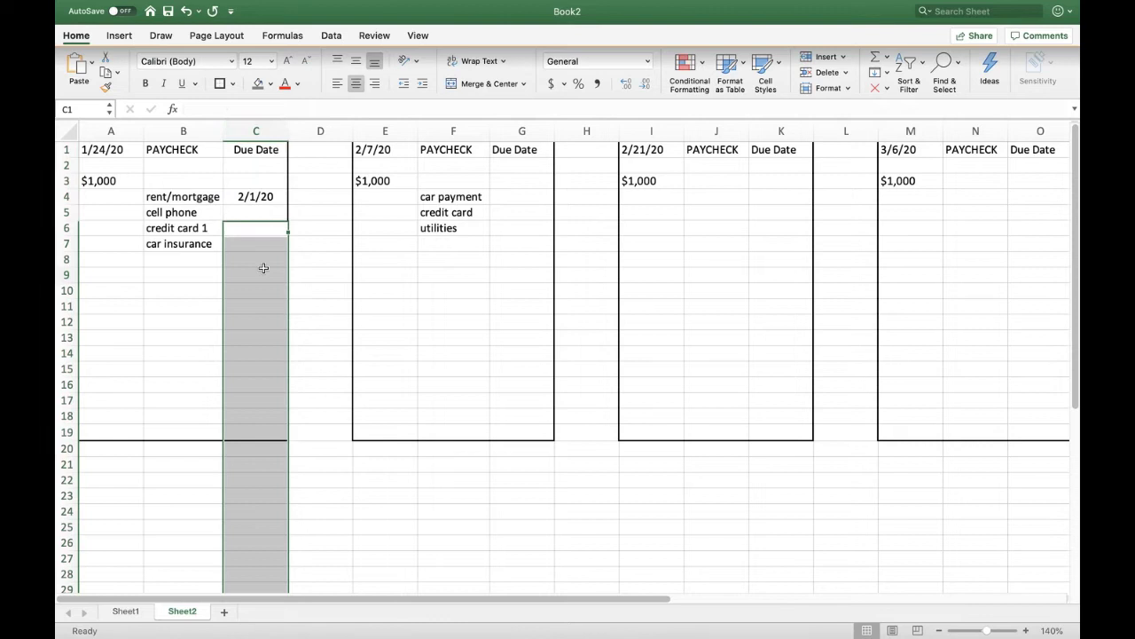
text(2/10/20)
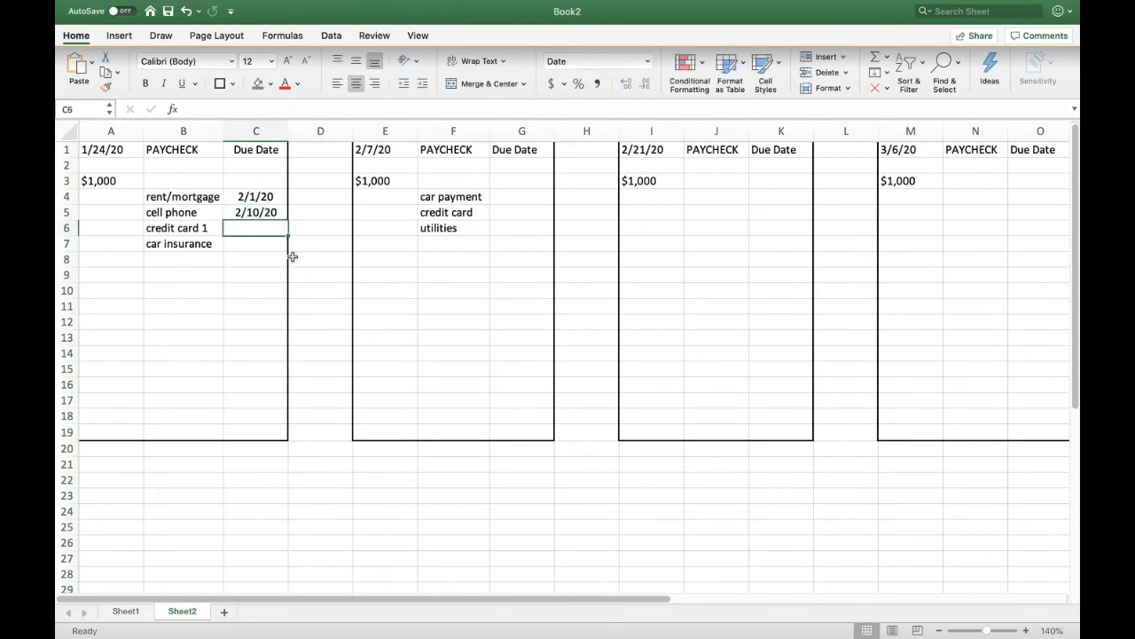
text(2/12/20)
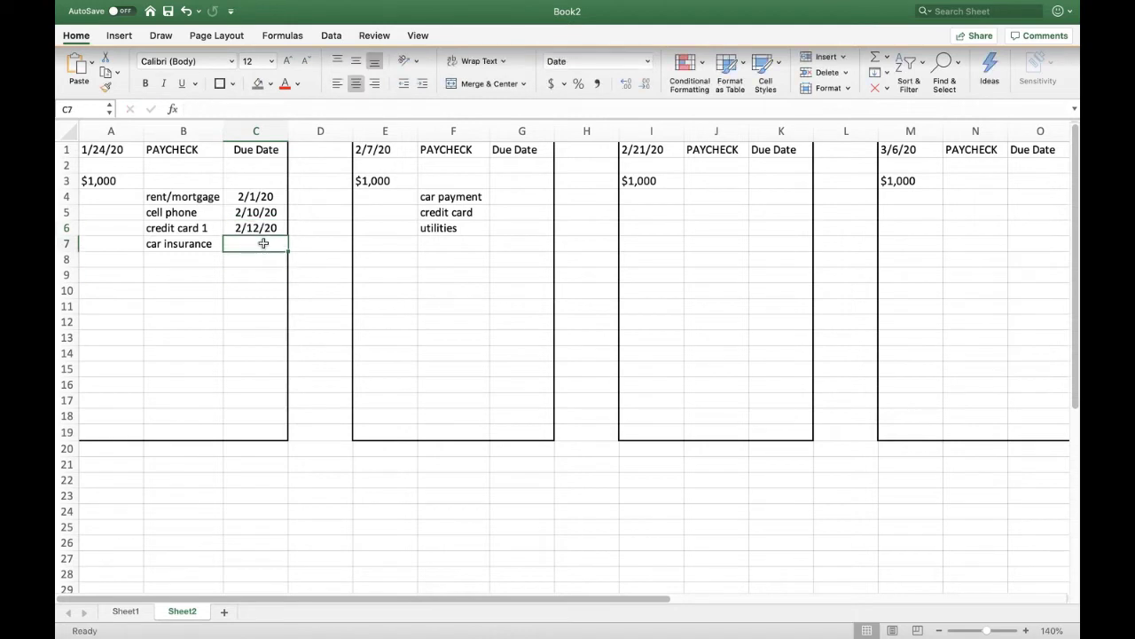
mouse_move(267, 246)
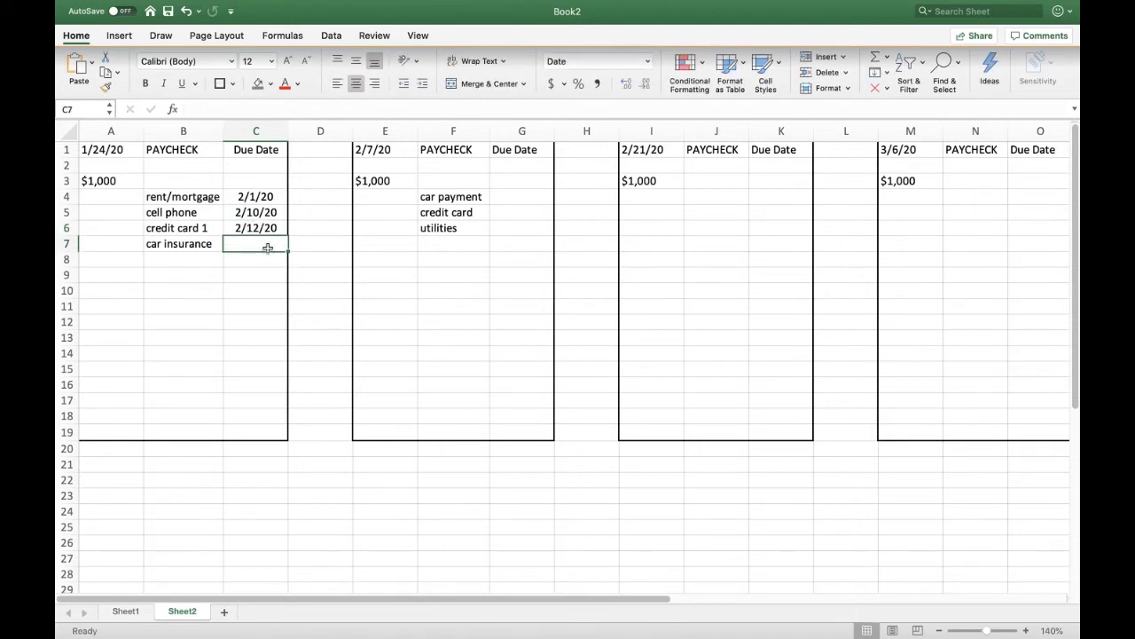
text(2/15/20)
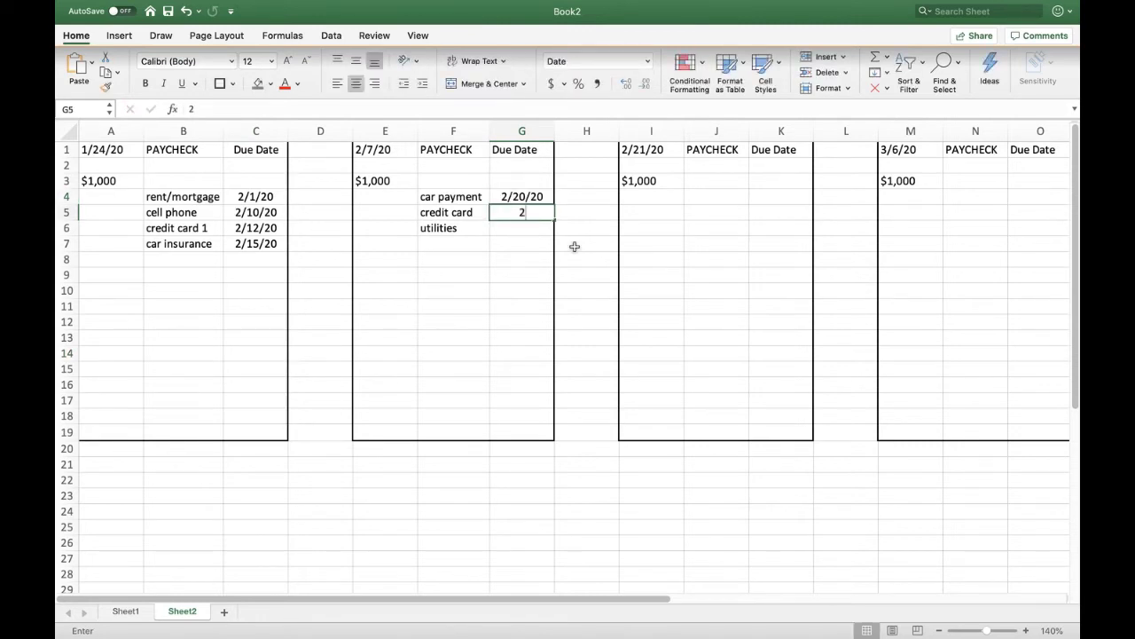
text(/32)
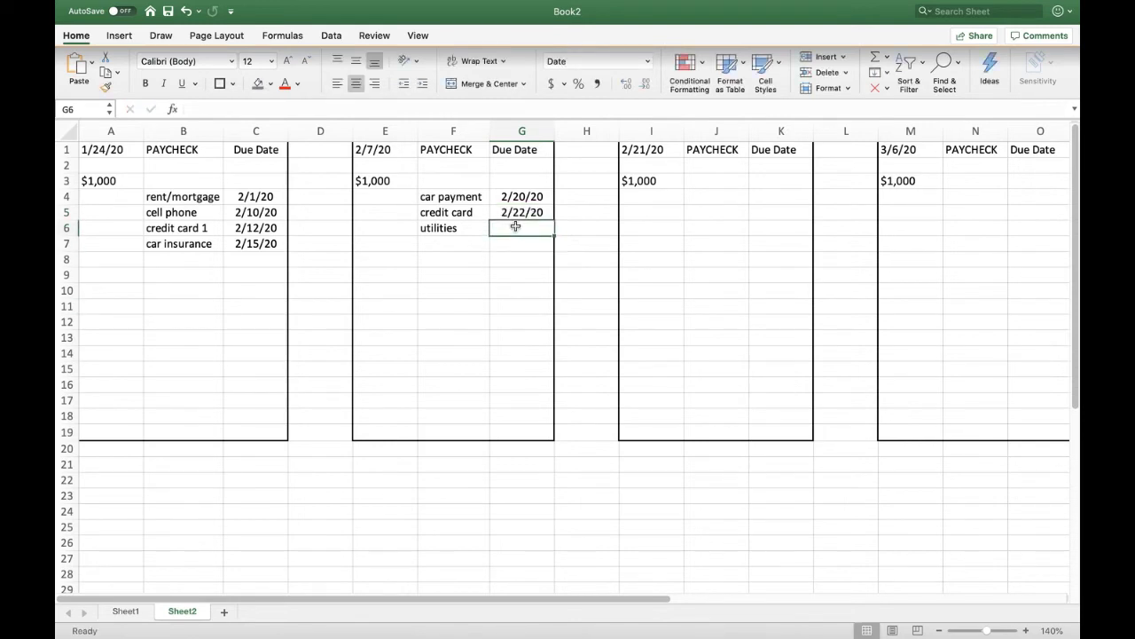
text(2/25/20)
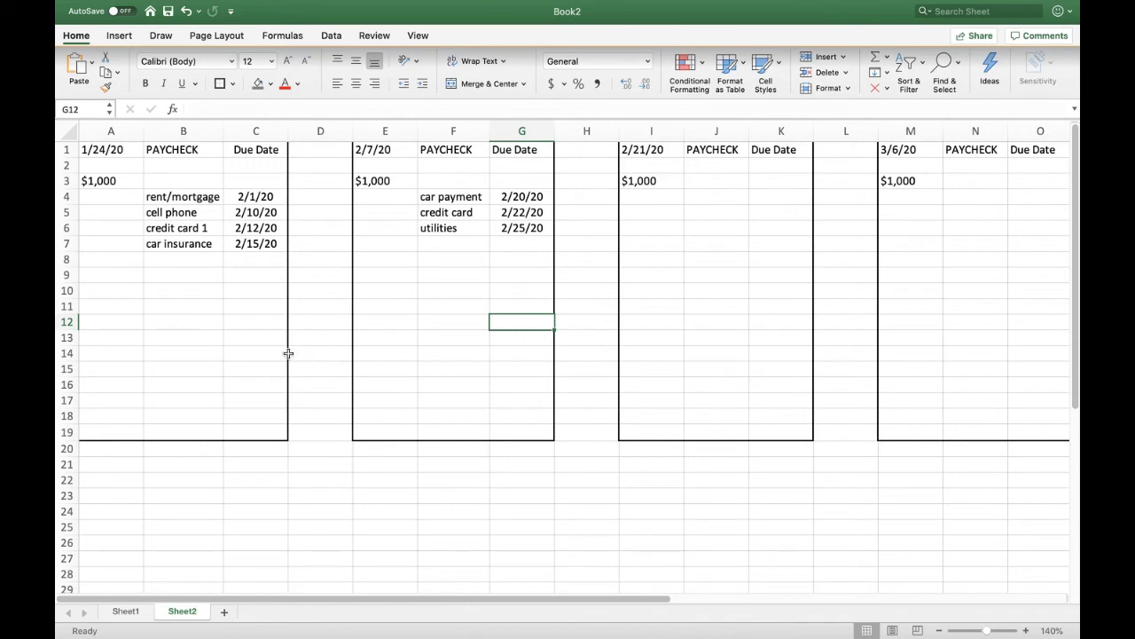
mouse_move(168, 394)
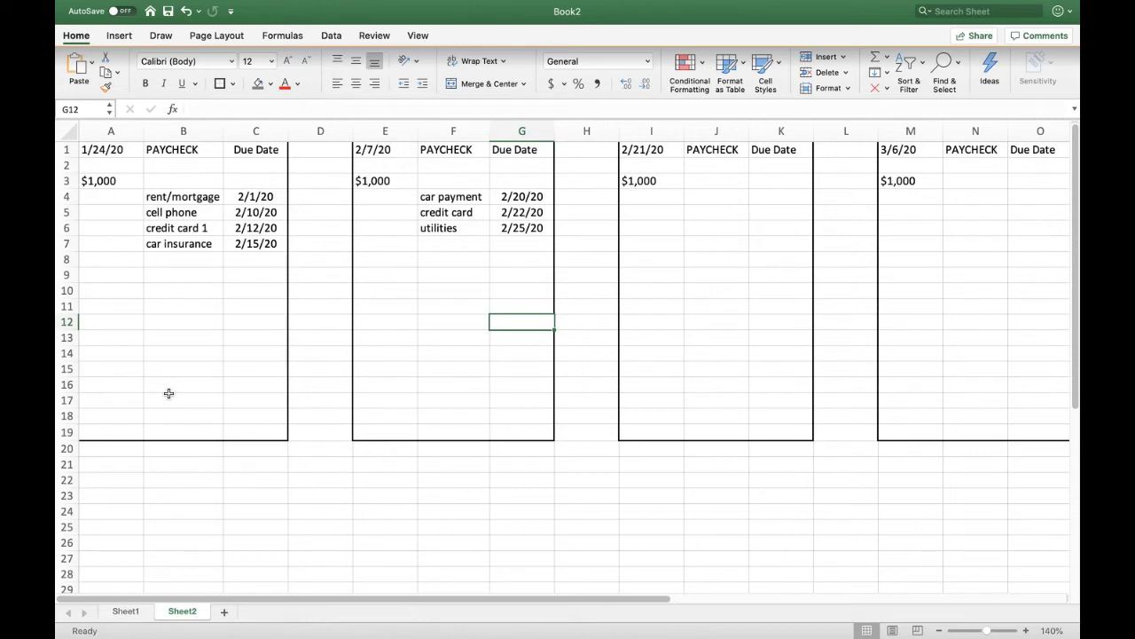
mouse_move(108, 287)
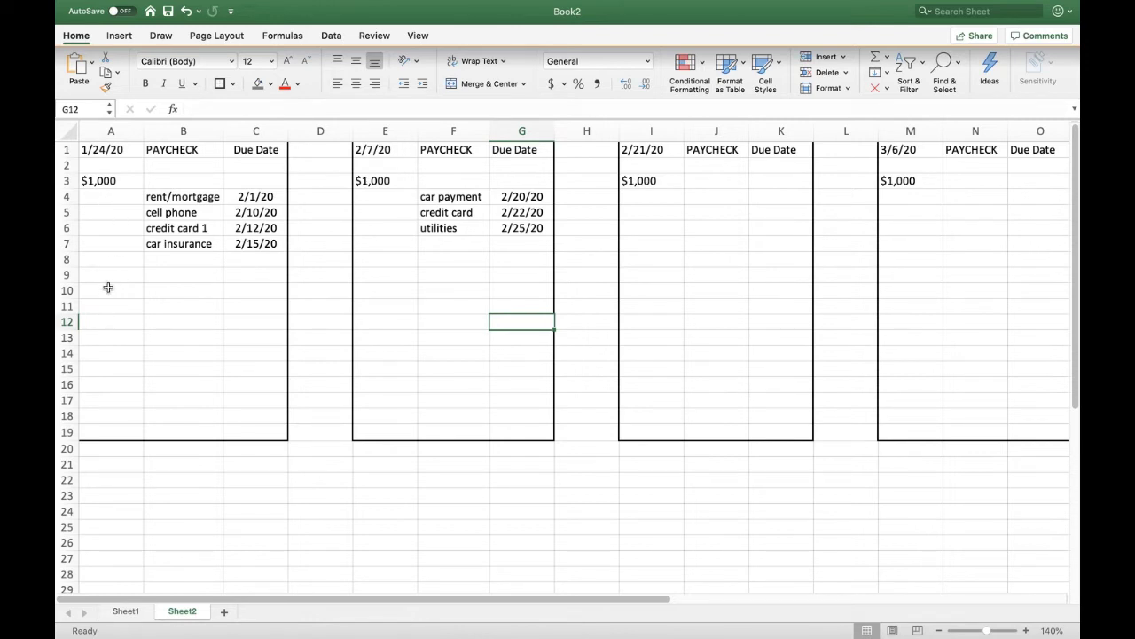
mouse_move(113, 330)
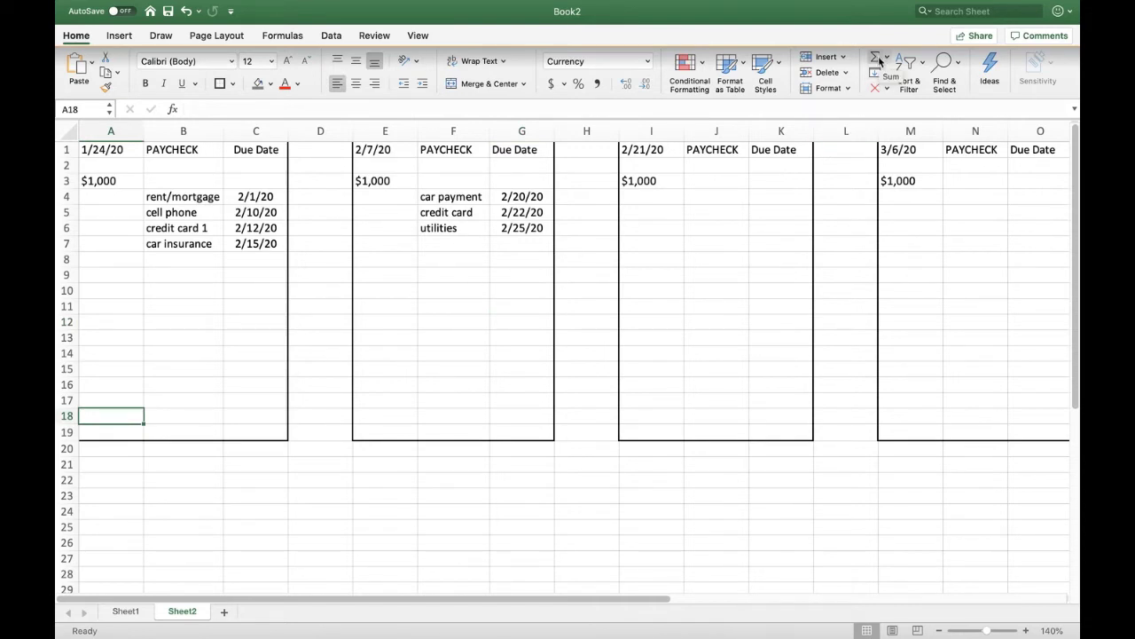
- Insert =SUM(A3:A17) in A18 with AutoSum, showing a $1,000 total
click(890, 66)
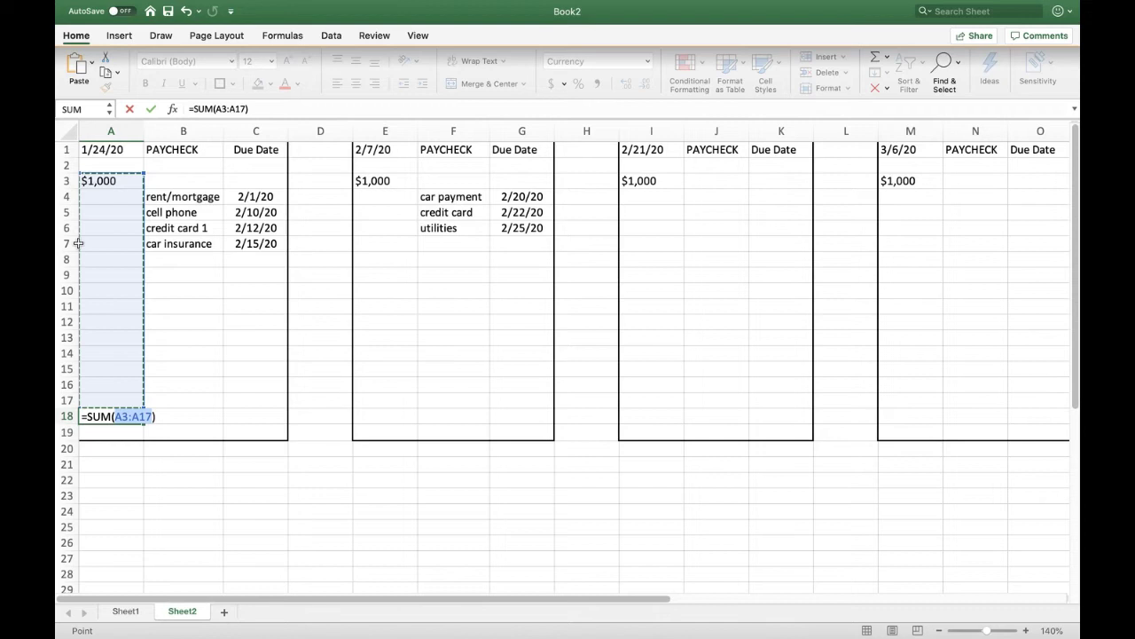
mouse_move(104, 396)
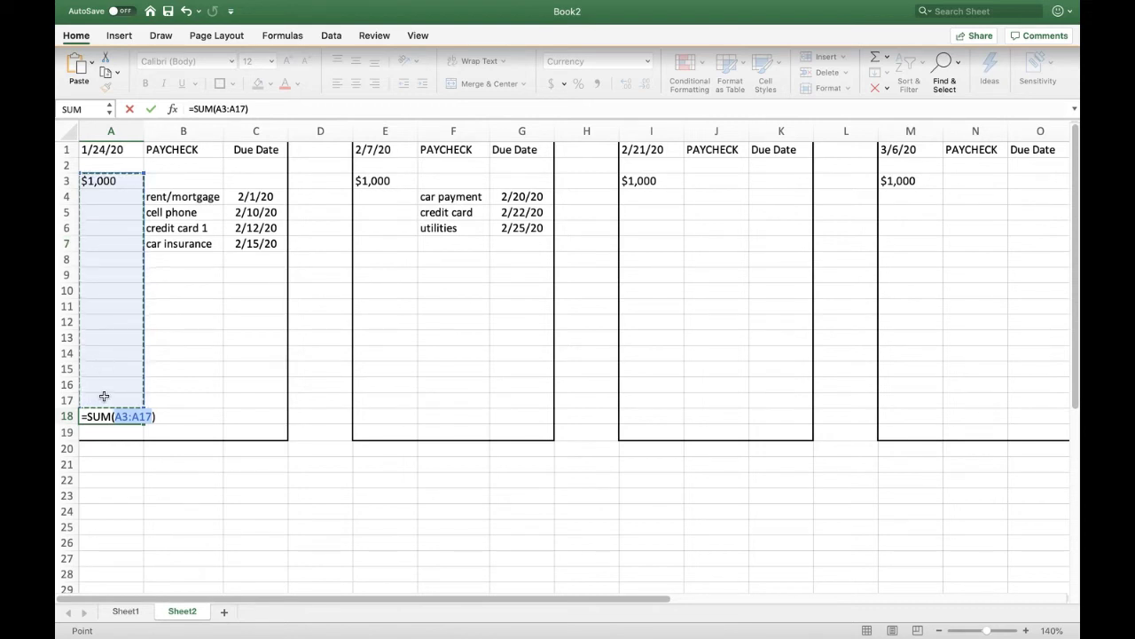
mouse_move(203, 373)
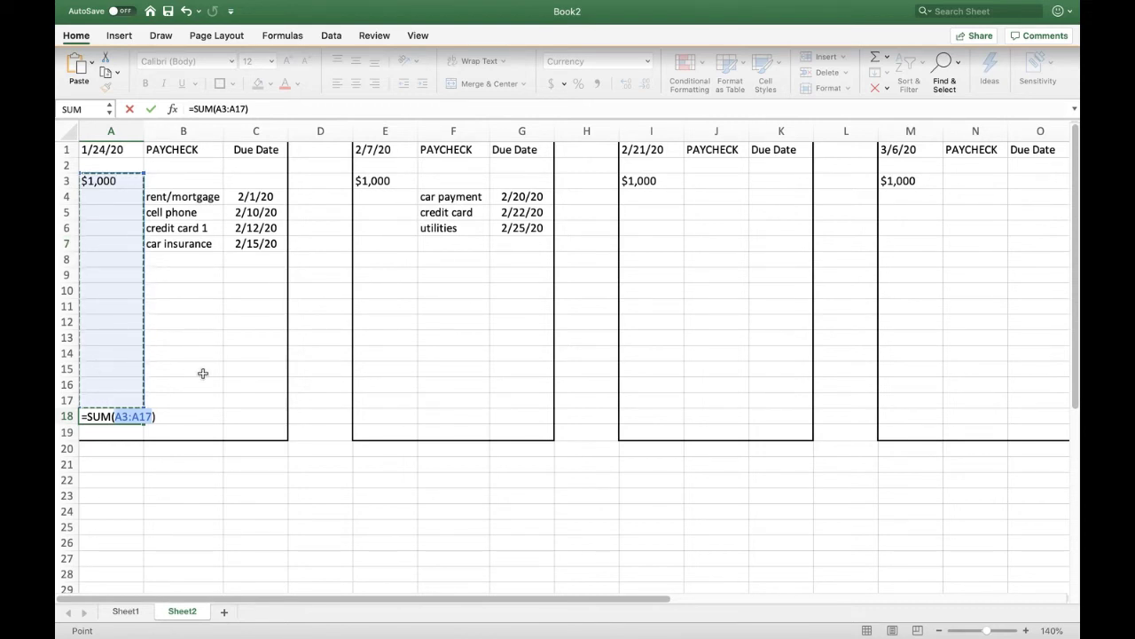
key(enter)
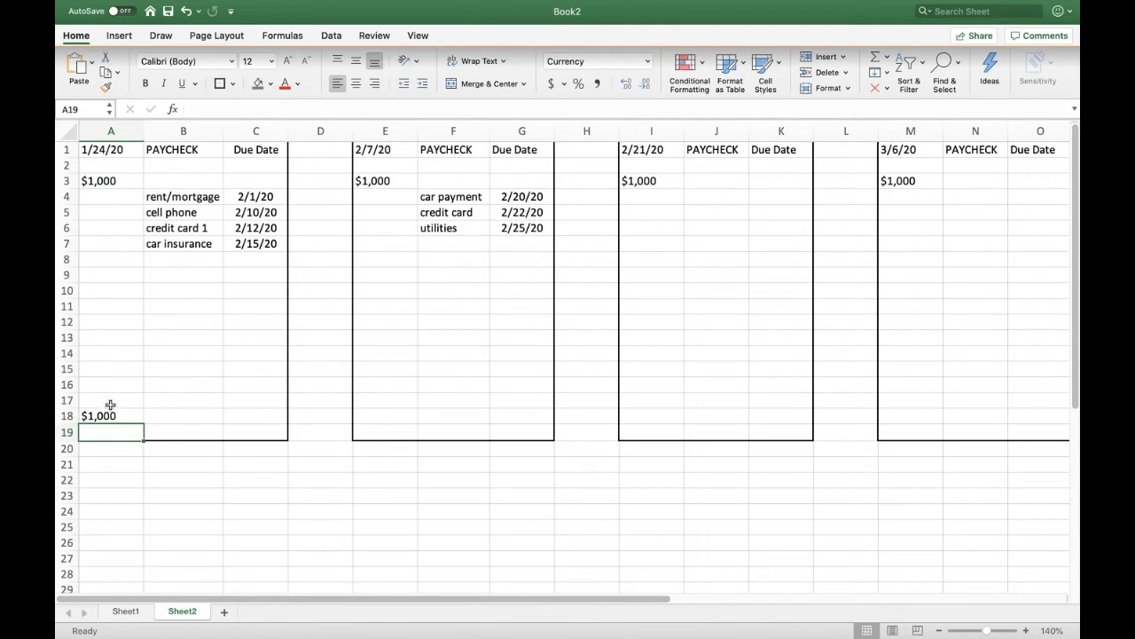
mouse_move(110, 211)
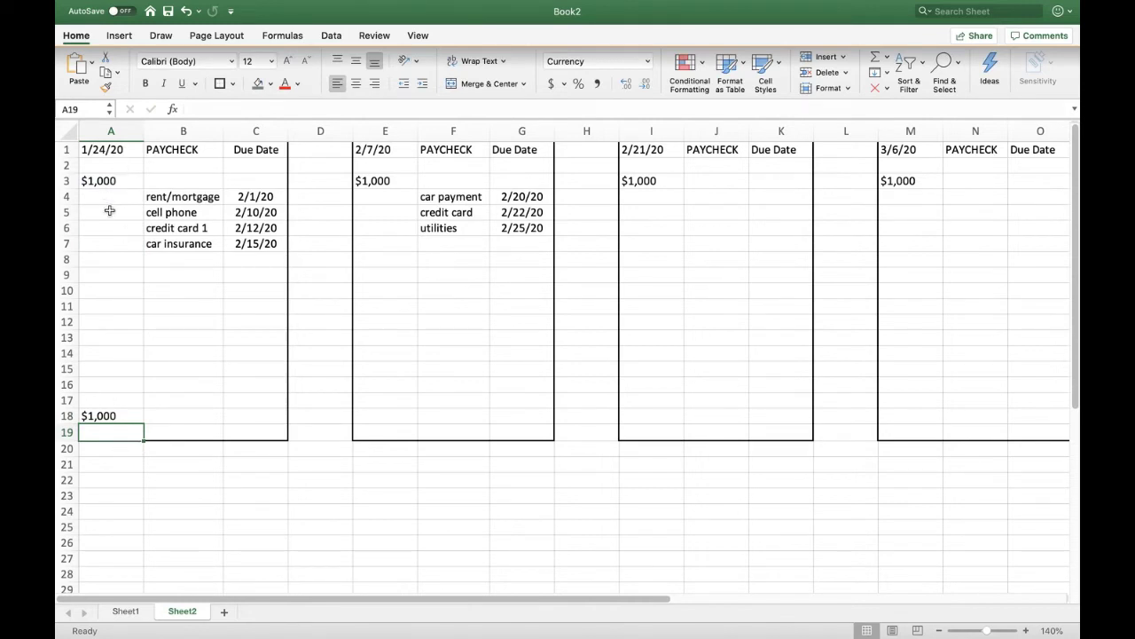
click(111, 416)
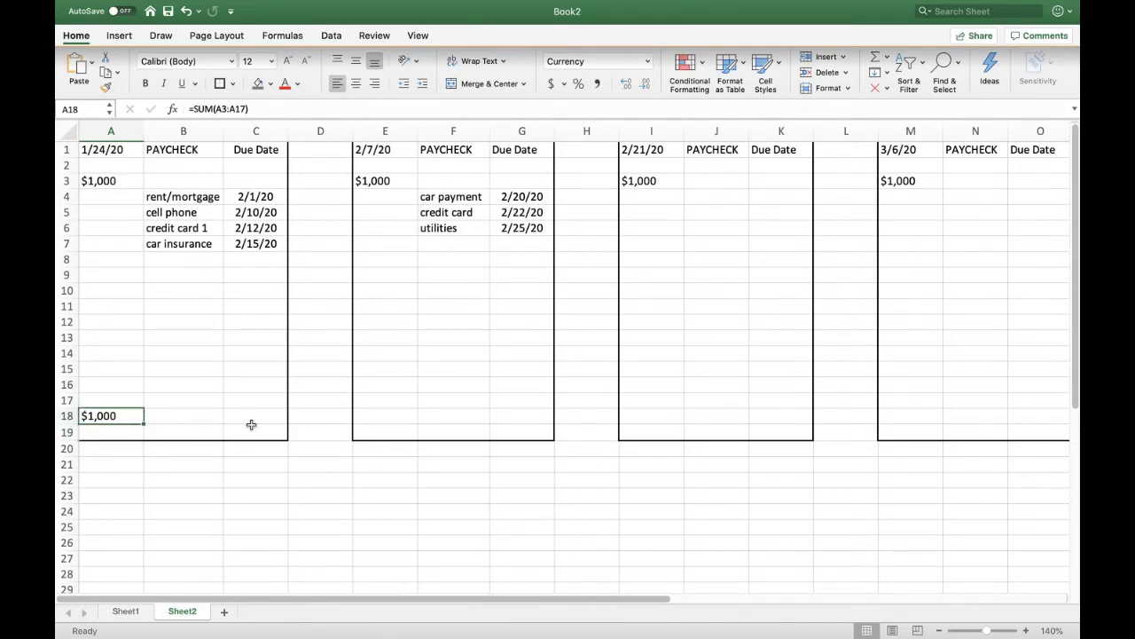
mouse_move(299, 415)
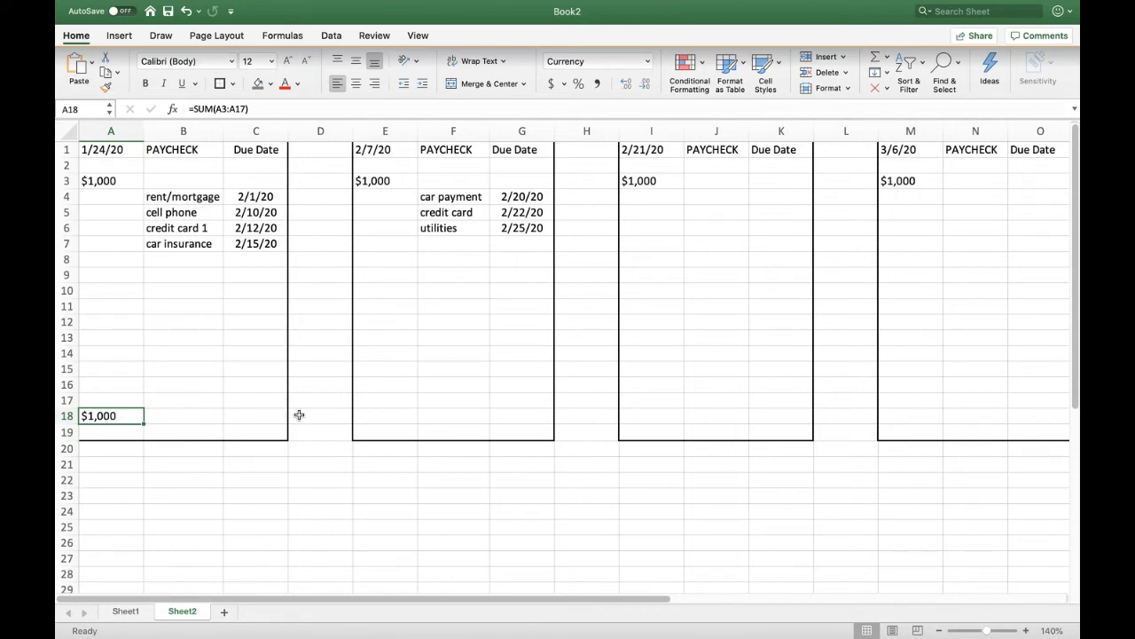
mouse_move(140, 217)
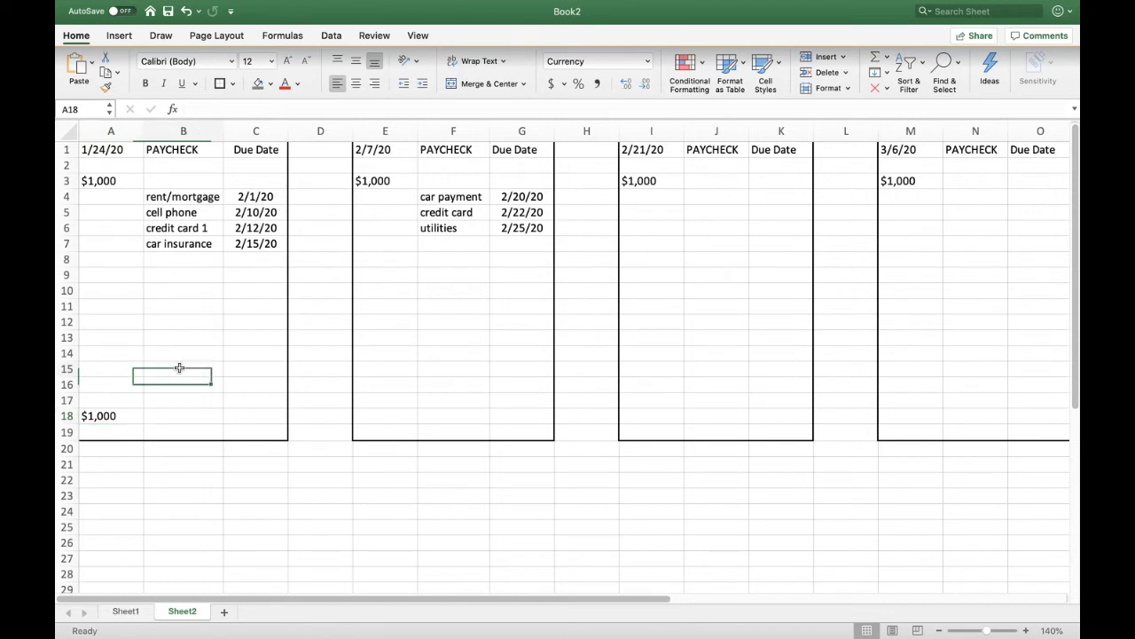
- Enter -700, -65, -50 and -125 in A4:A7 and fill the $60 total yellow
click(182, 368)
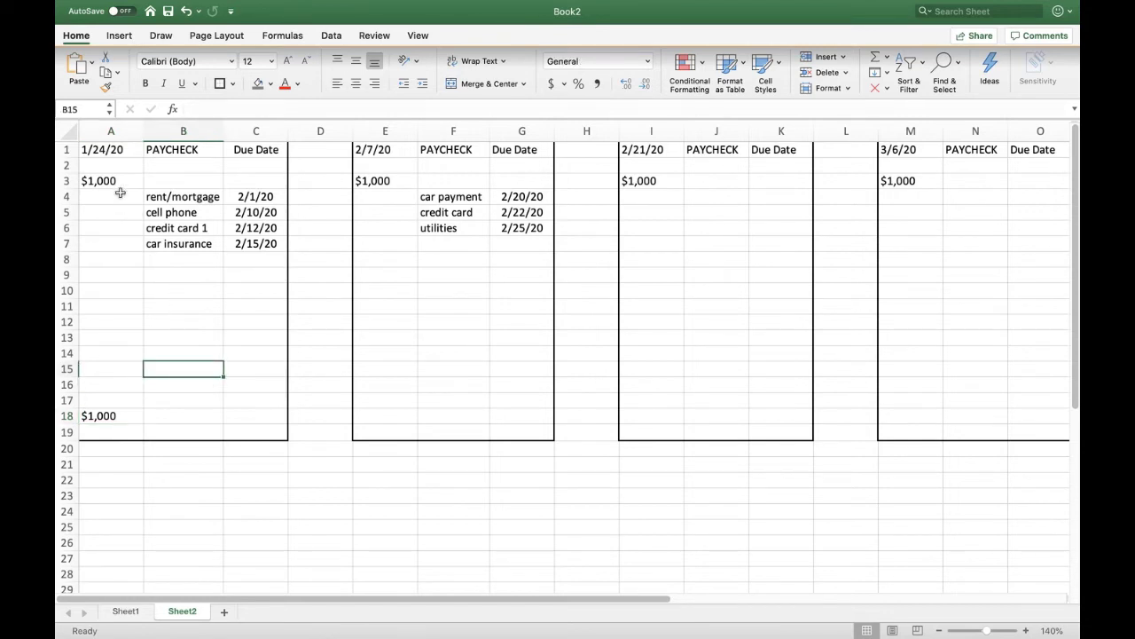
text(-7)
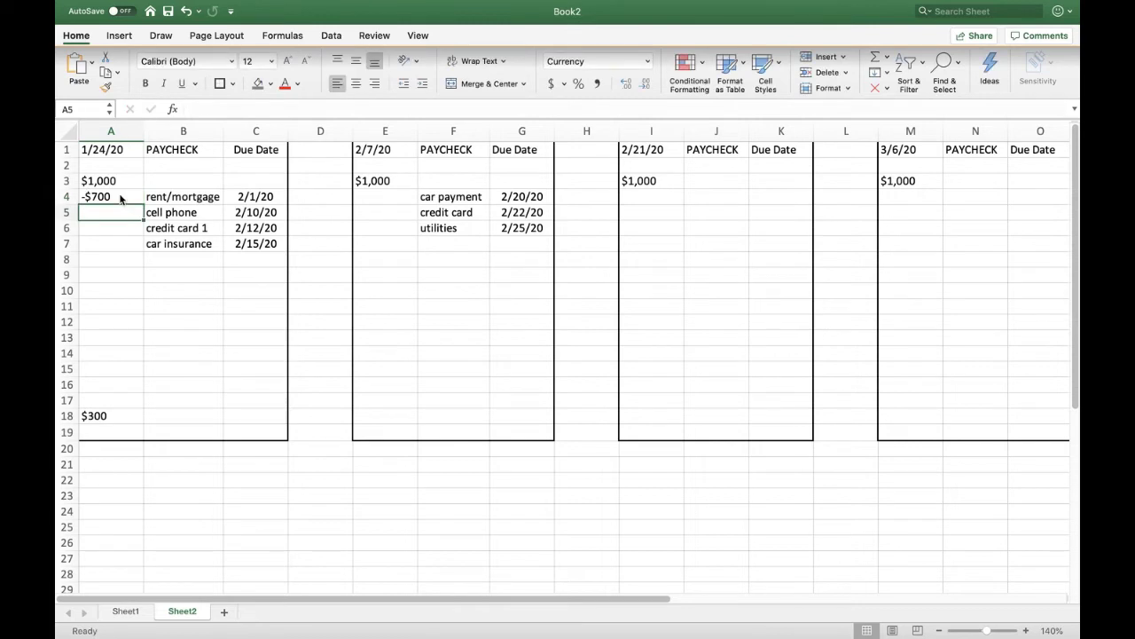
text(-65)
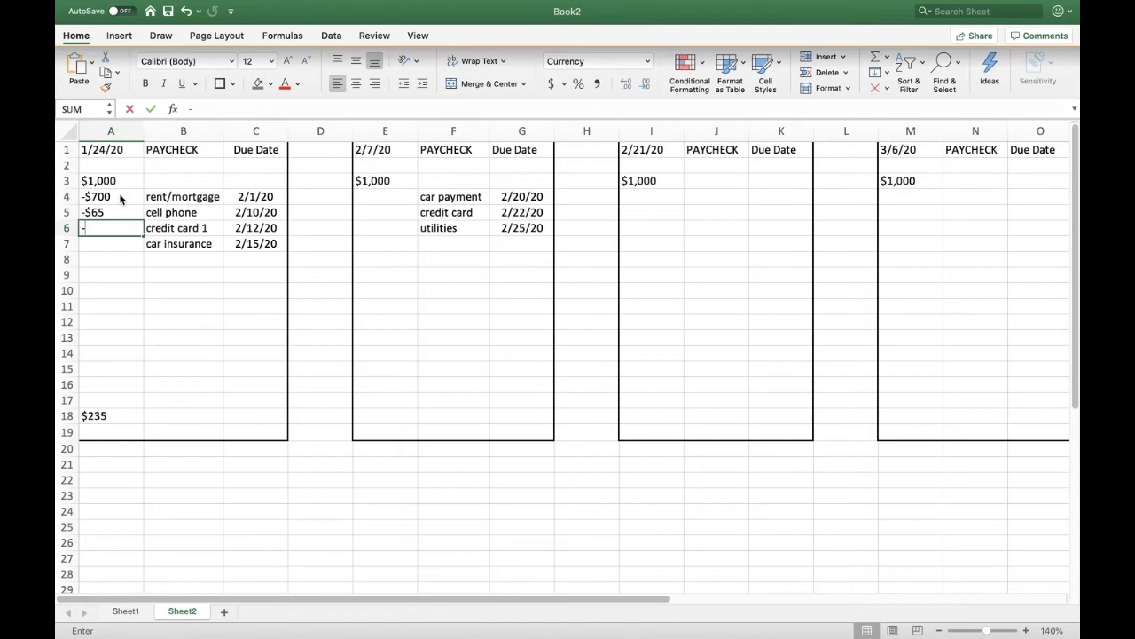
text(50)
click(111, 243)
text(-)
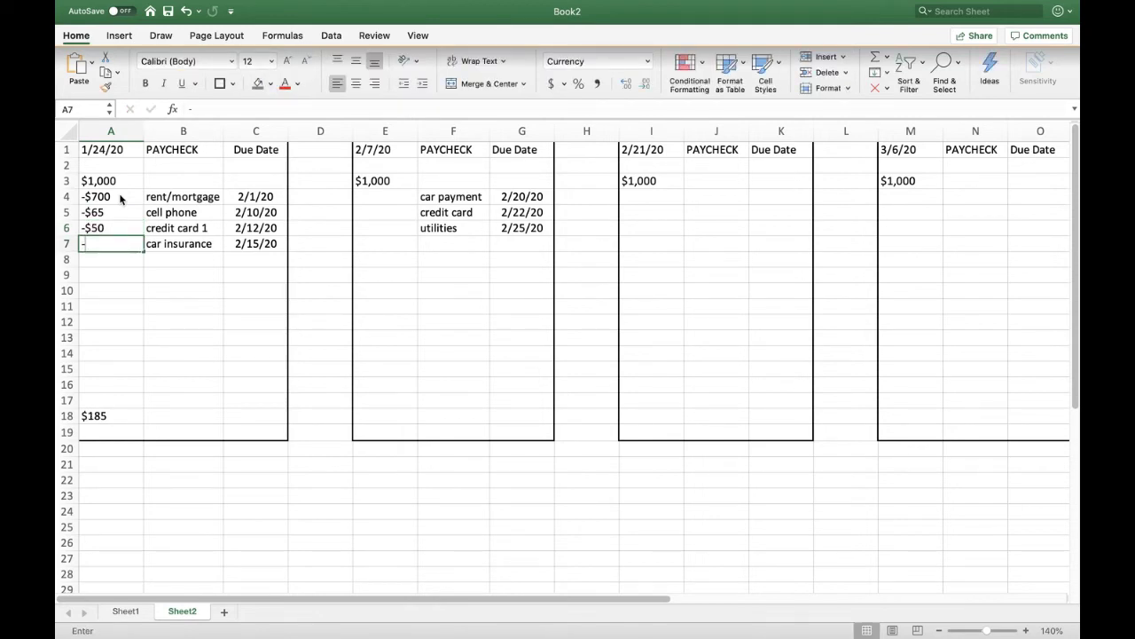
text(125)
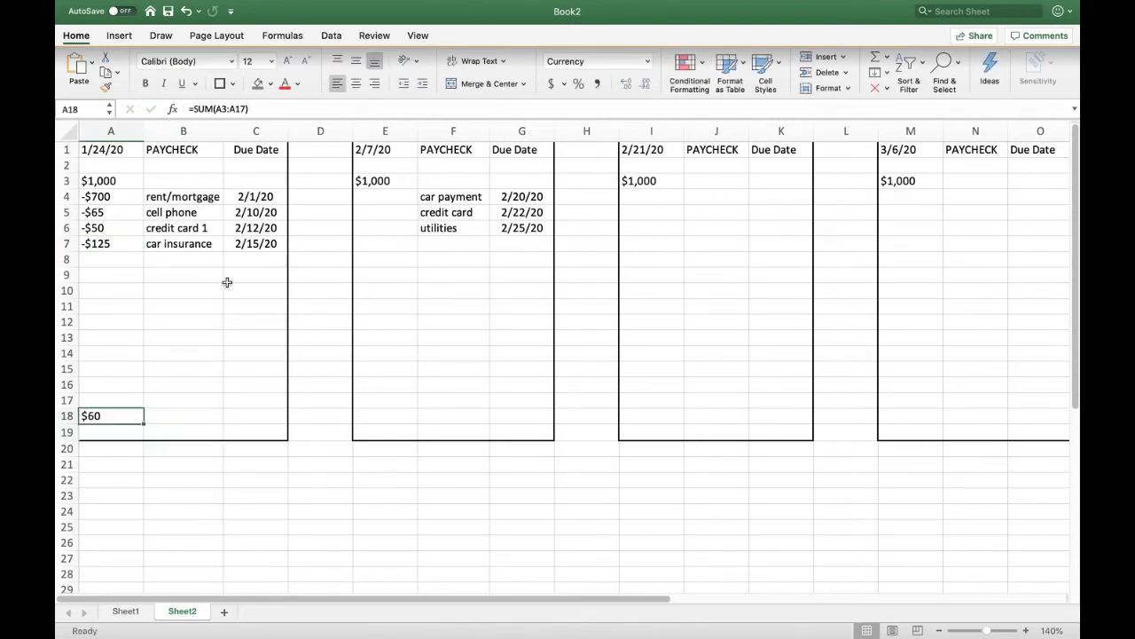
mouse_move(308, 98)
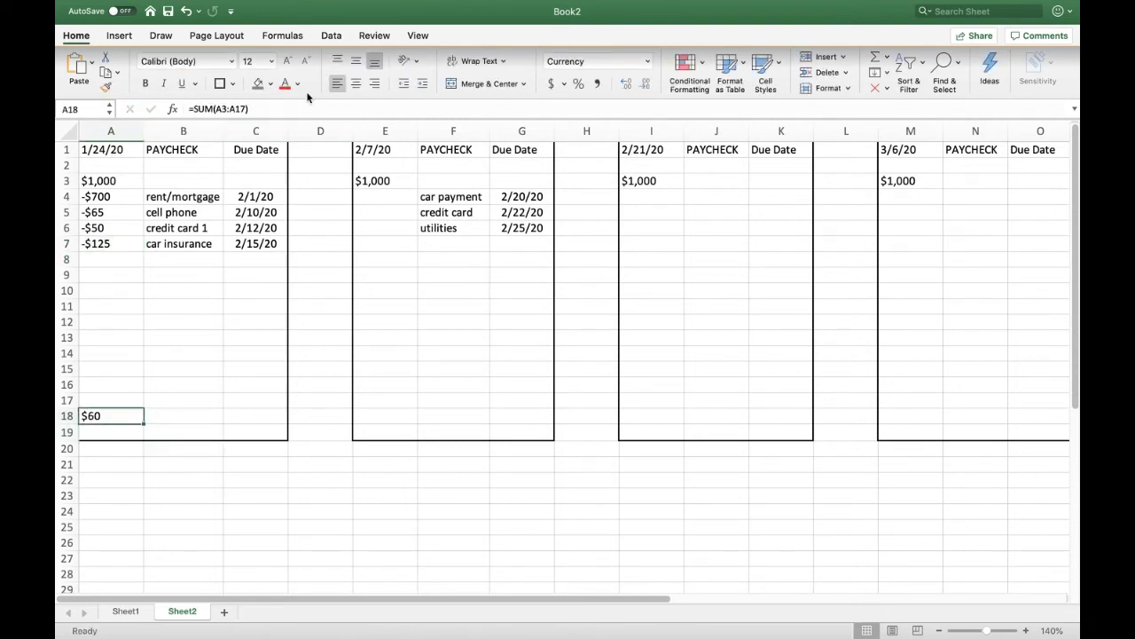
click(284, 84)
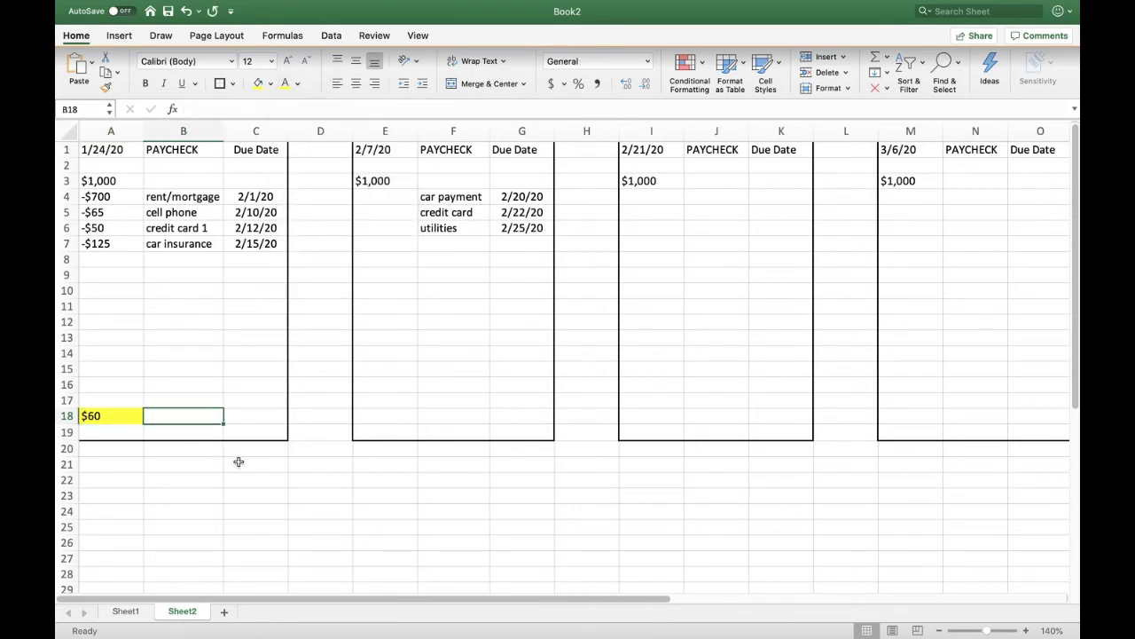
mouse_move(219, 243)
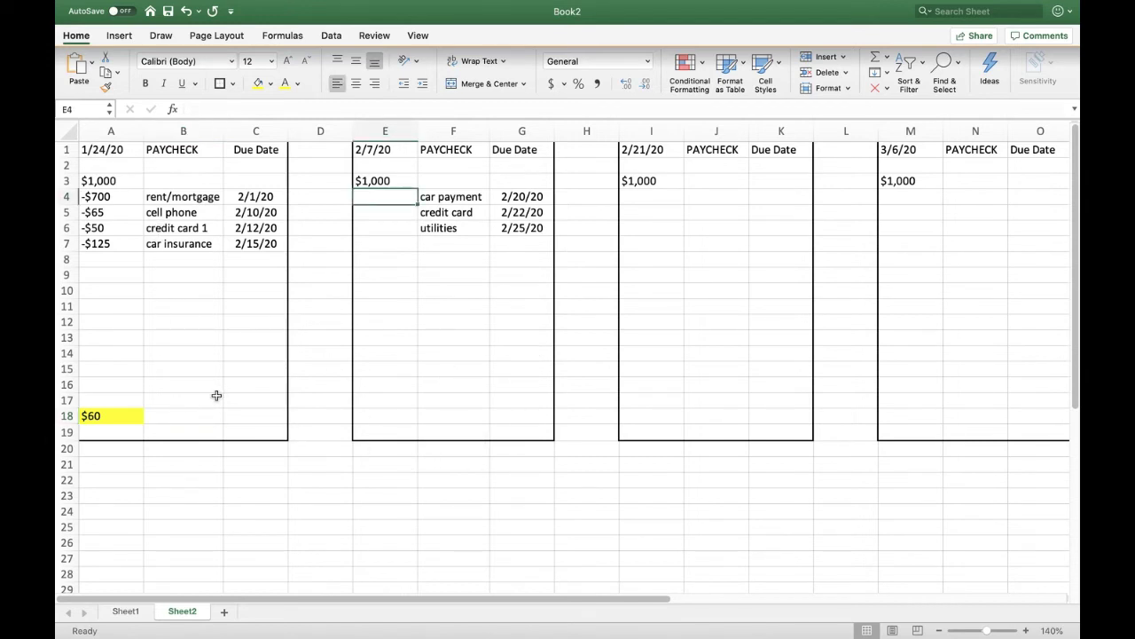
mouse_move(230, 279)
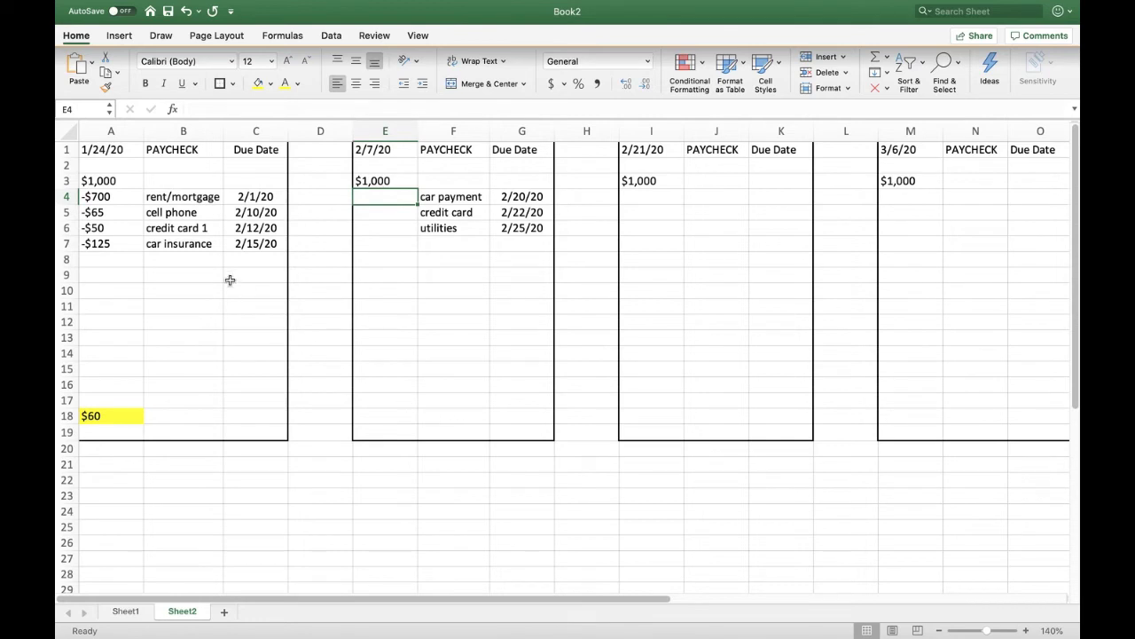
mouse_move(118, 364)
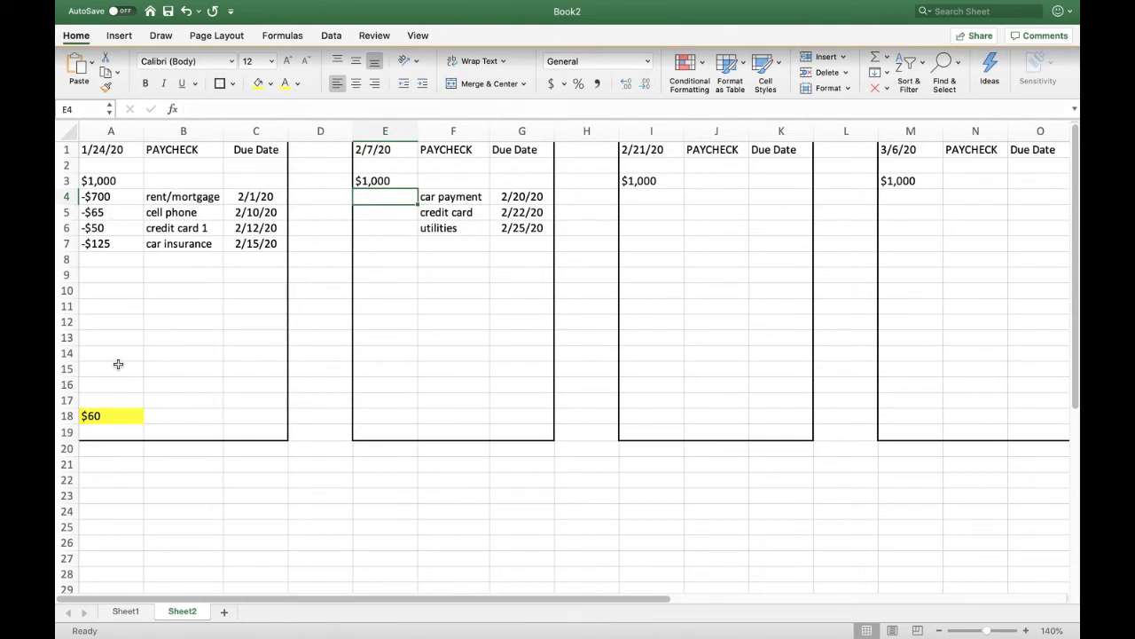
mouse_move(336, 427)
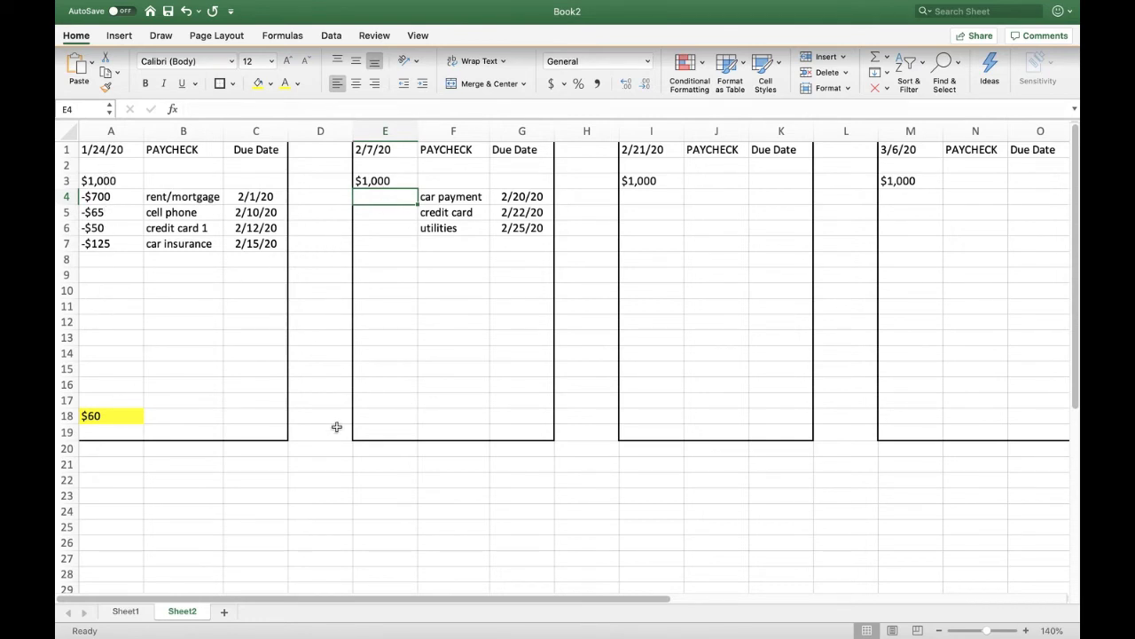
mouse_move(424, 376)
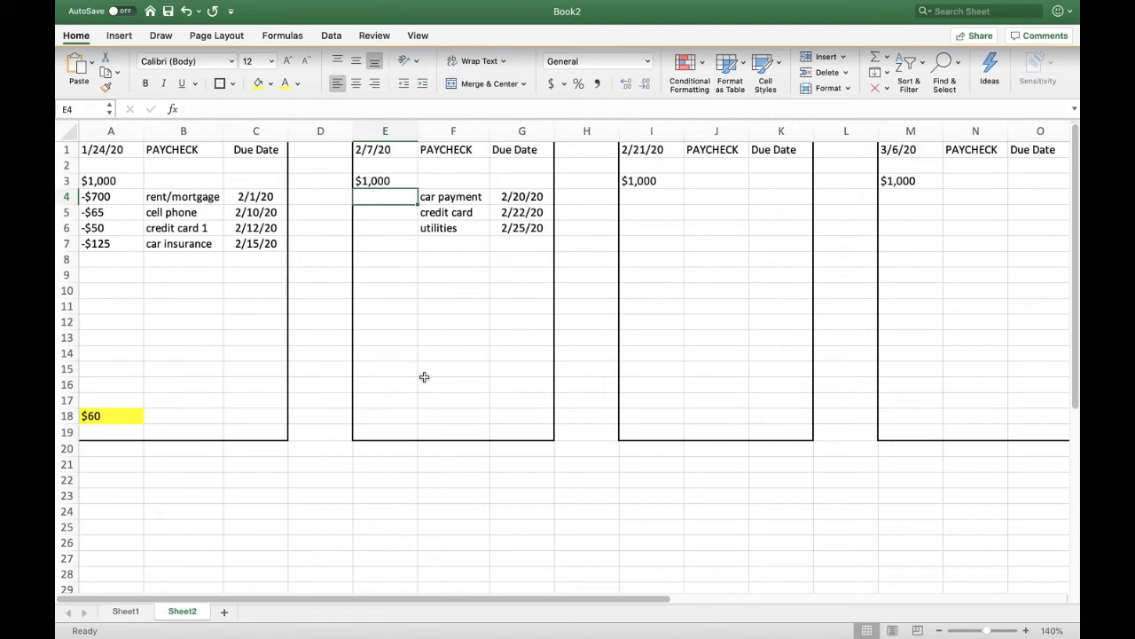
mouse_move(382, 429)
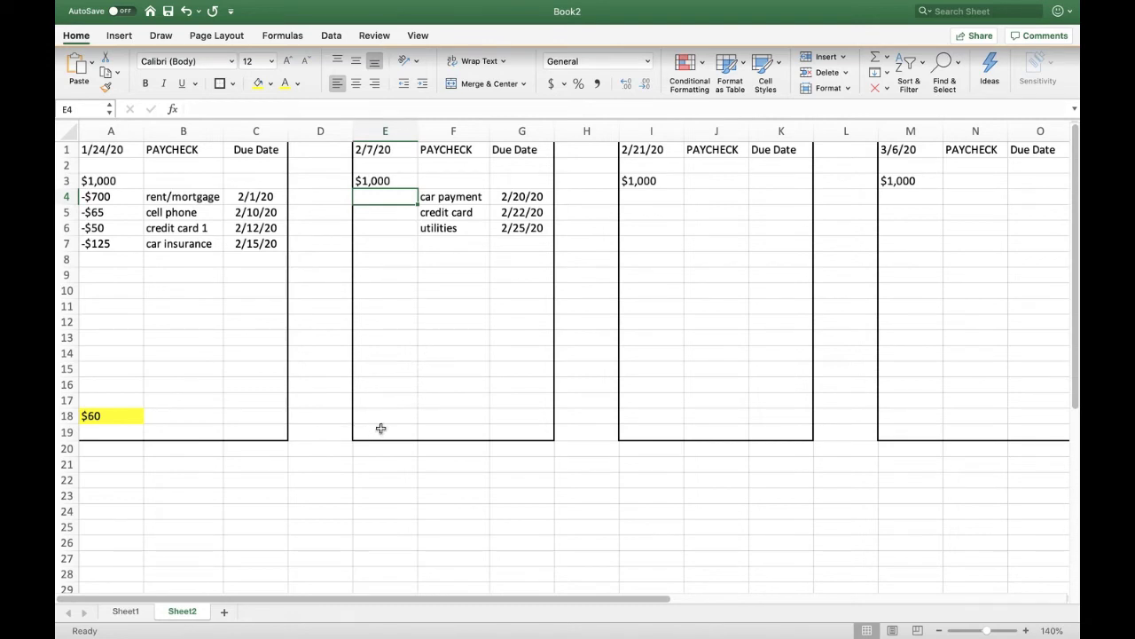
click(385, 416)
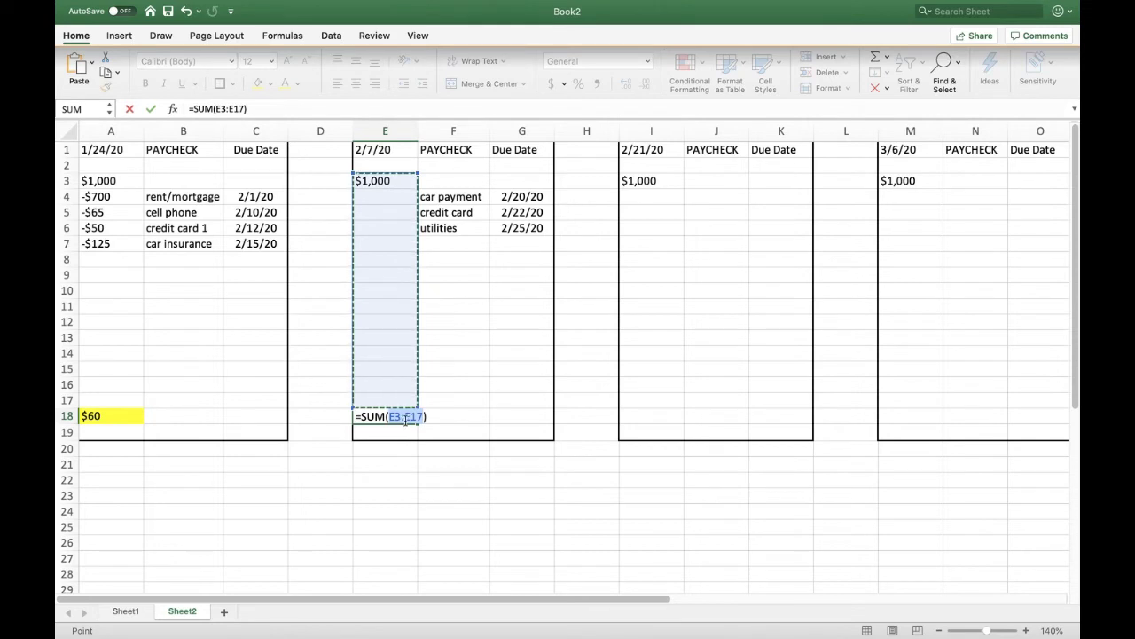
mouse_move(516, 415)
text(-)
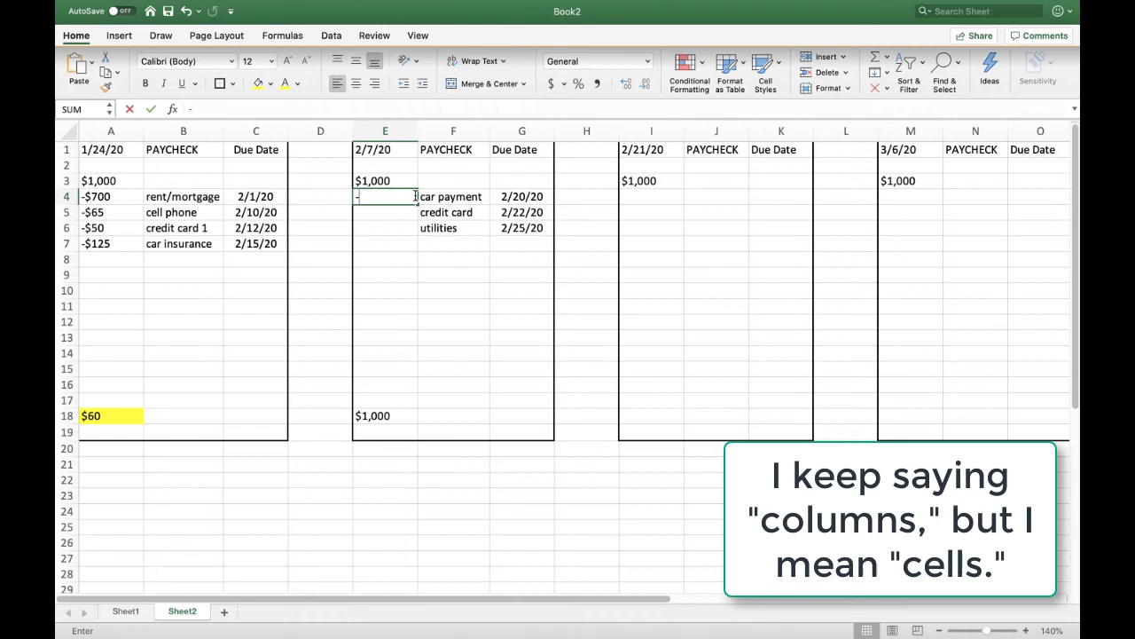
- Enter -425 as the car payment amount in the second paycheck block
text(425)
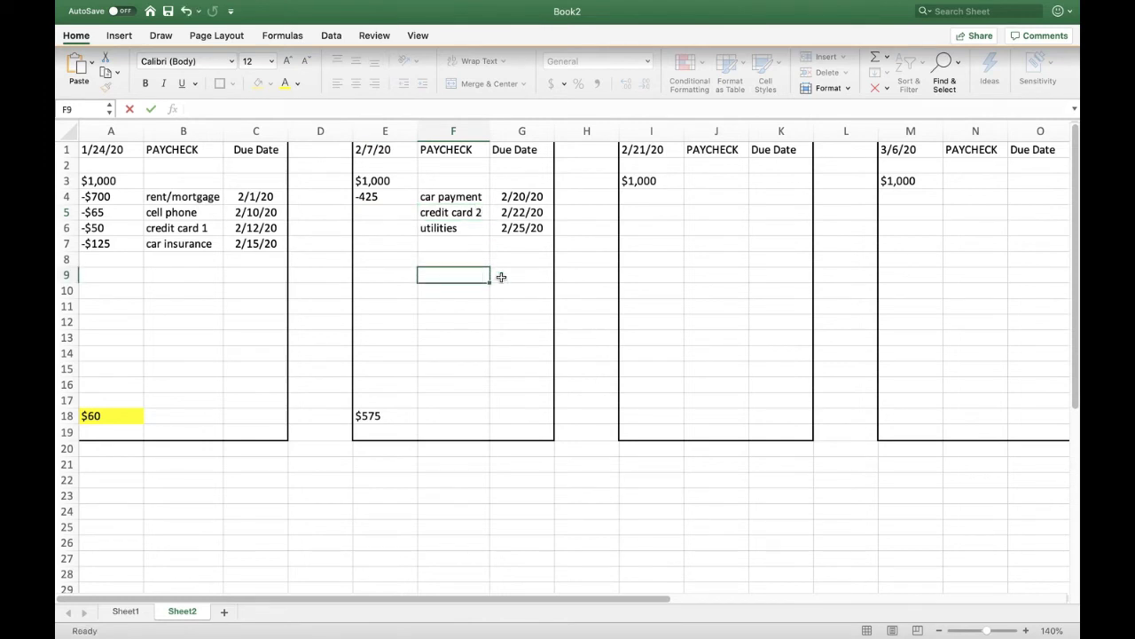
- Enter -75 for credit card 2 and -200 for utilities in the second block
click(385, 212)
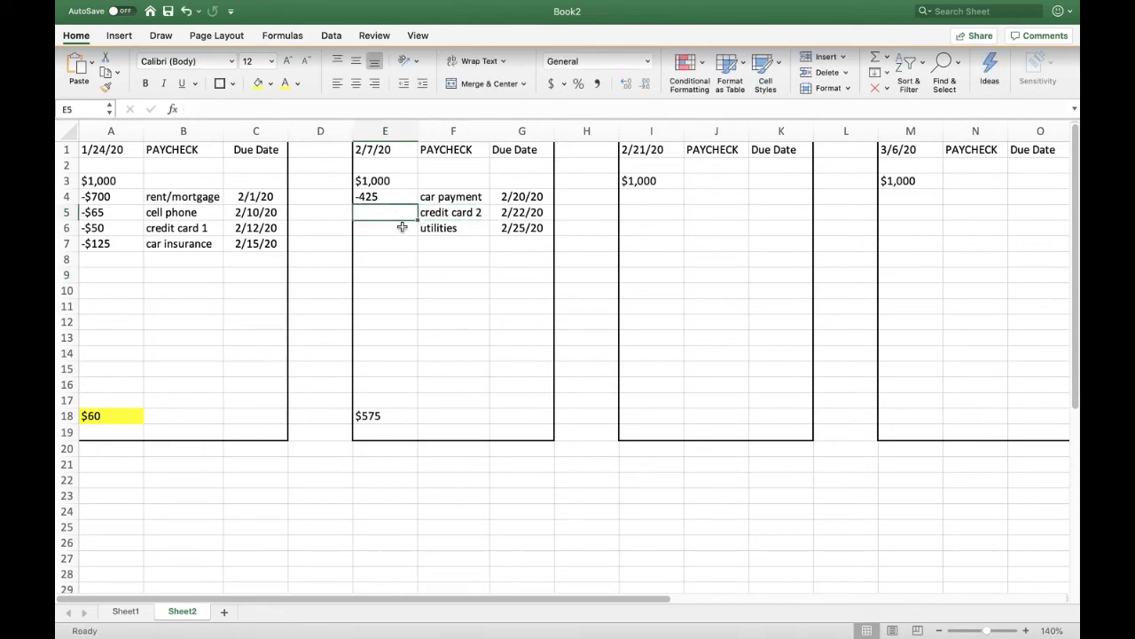
text(-75)
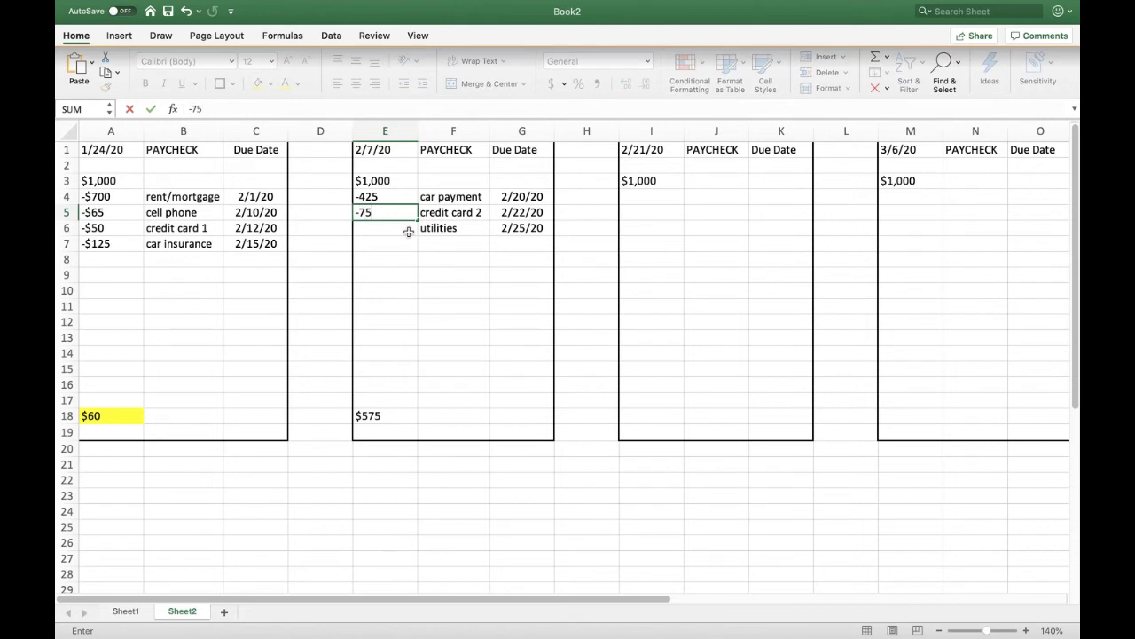
key(enter)
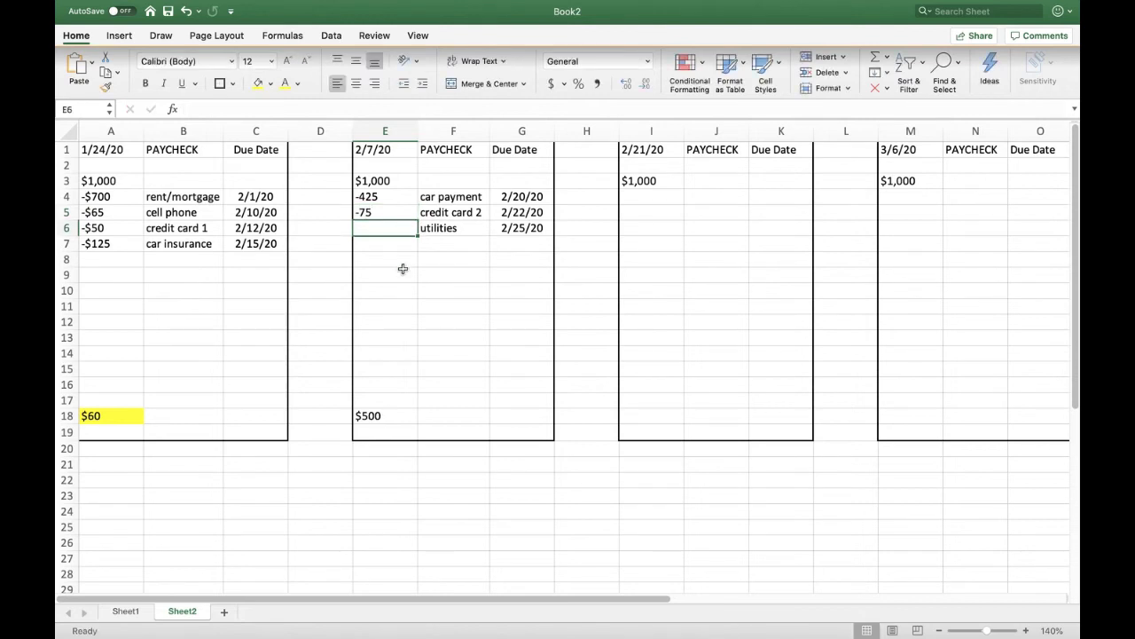
text(-200)
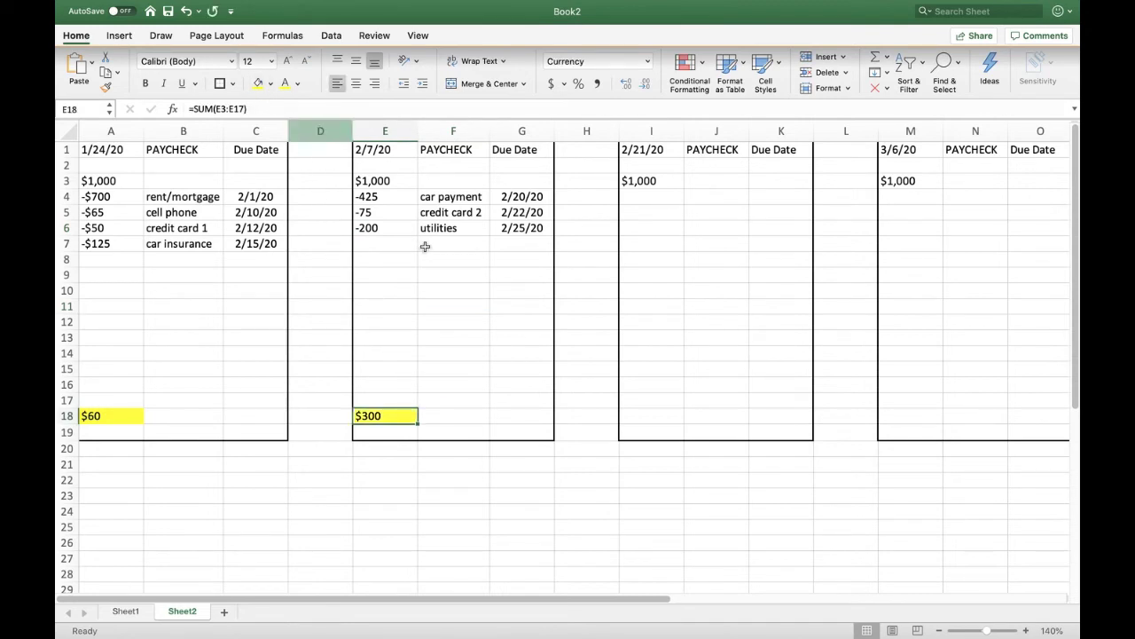
click(454, 353)
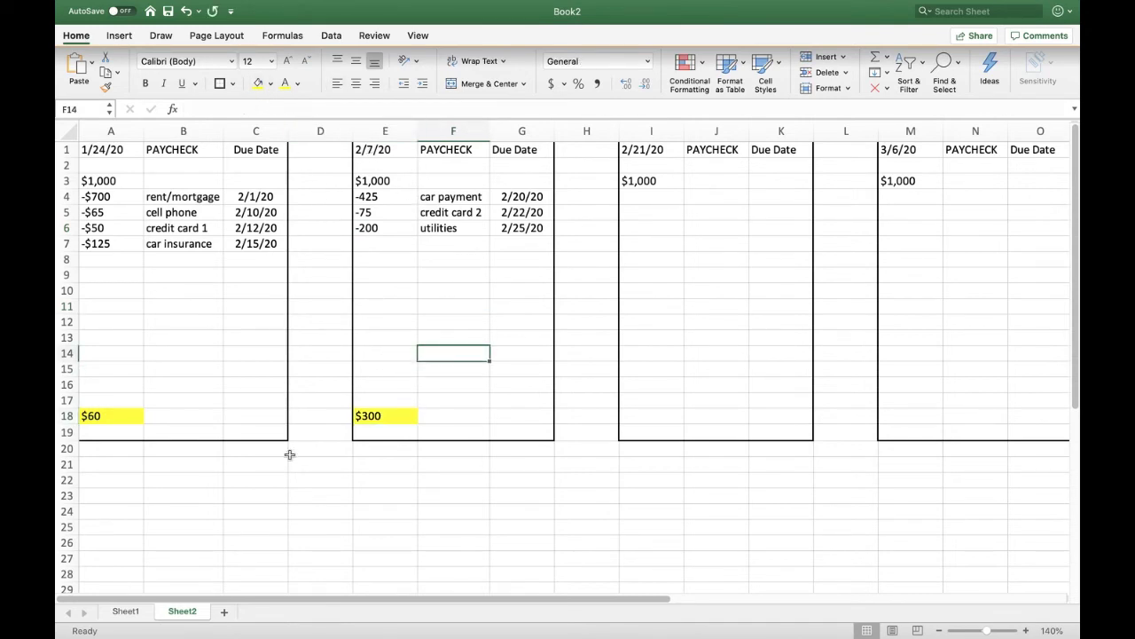
mouse_move(167, 296)
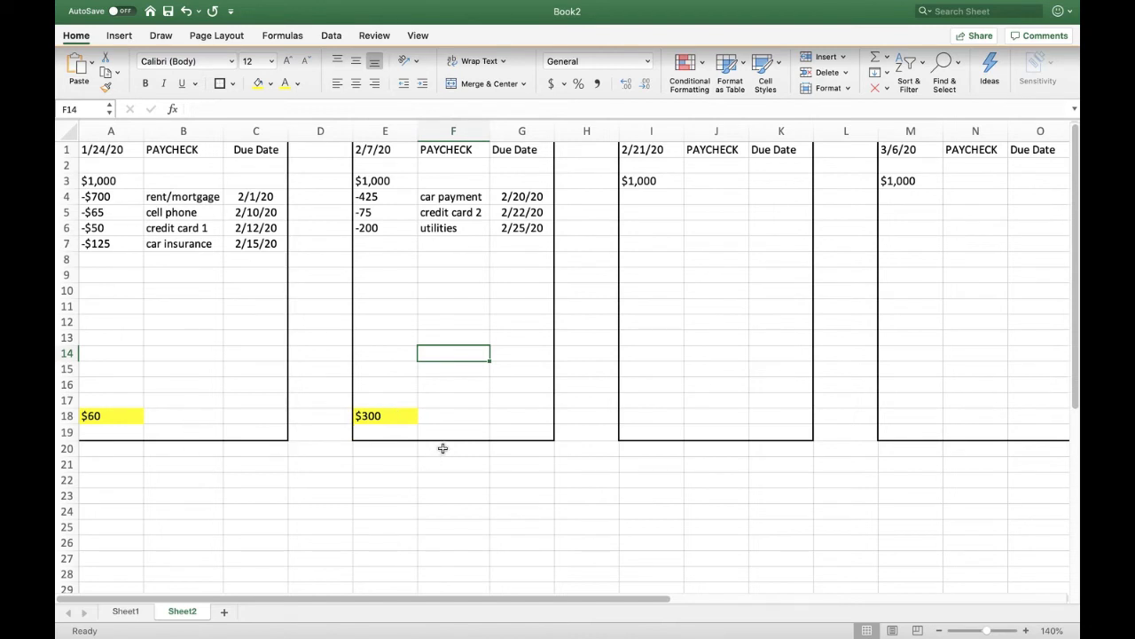
mouse_move(301, 211)
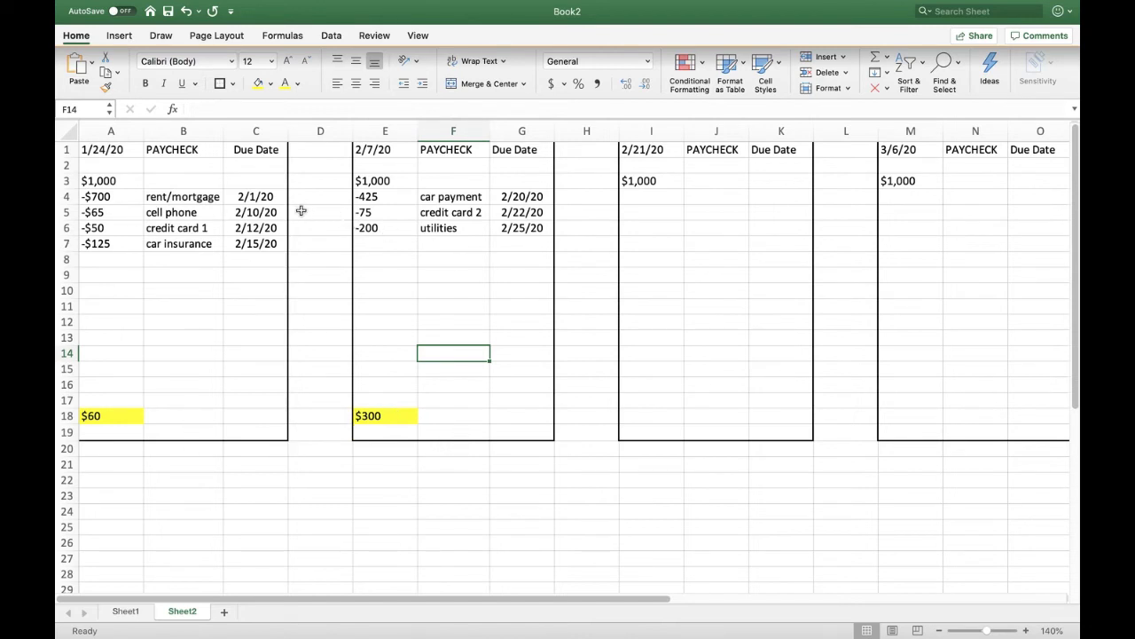
mouse_move(577, 310)
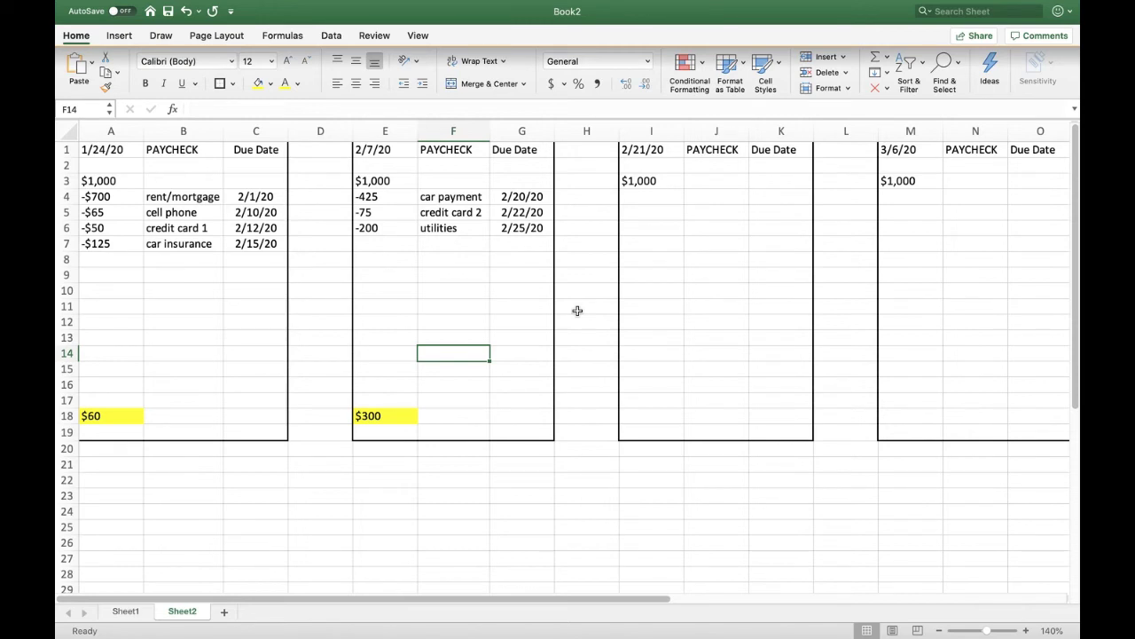
mouse_move(194, 190)
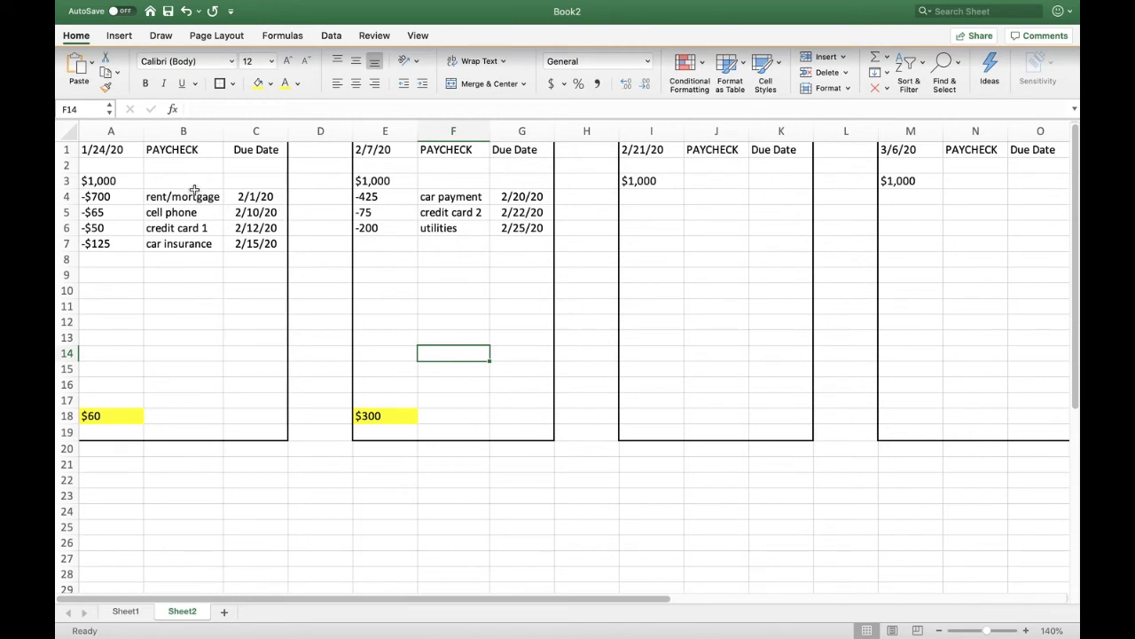
click(183, 196)
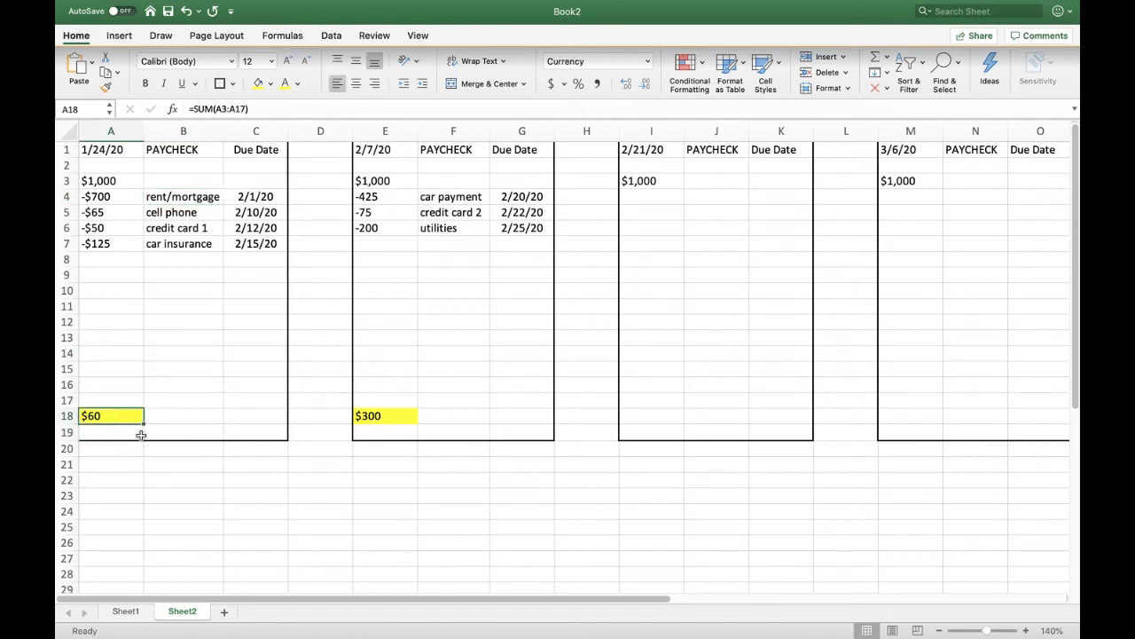
mouse_move(404, 419)
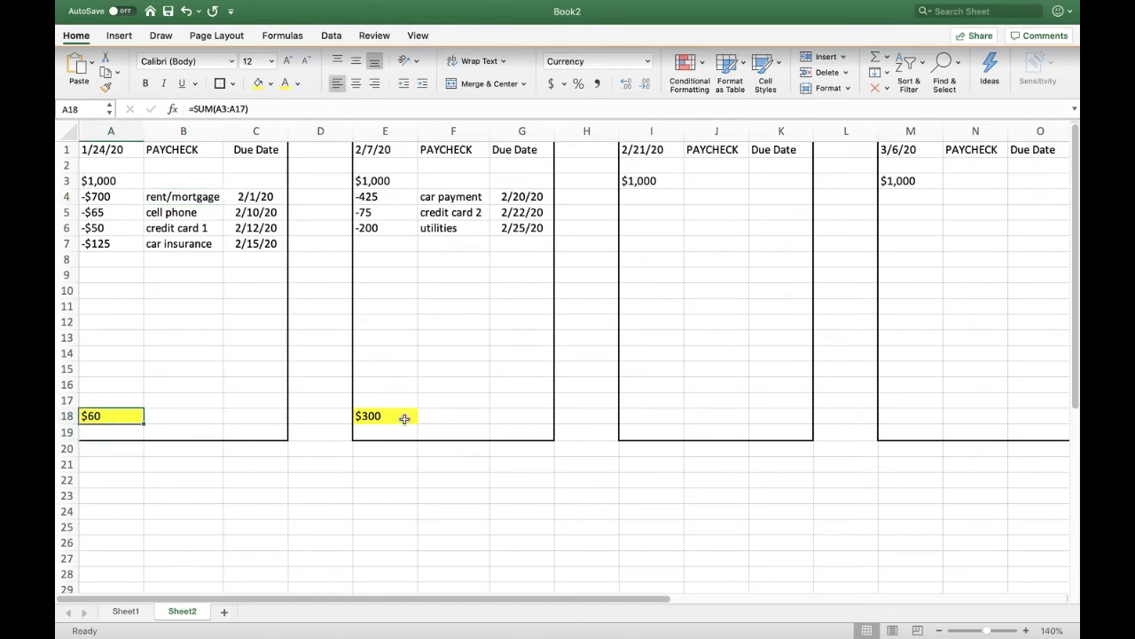
click(385, 415)
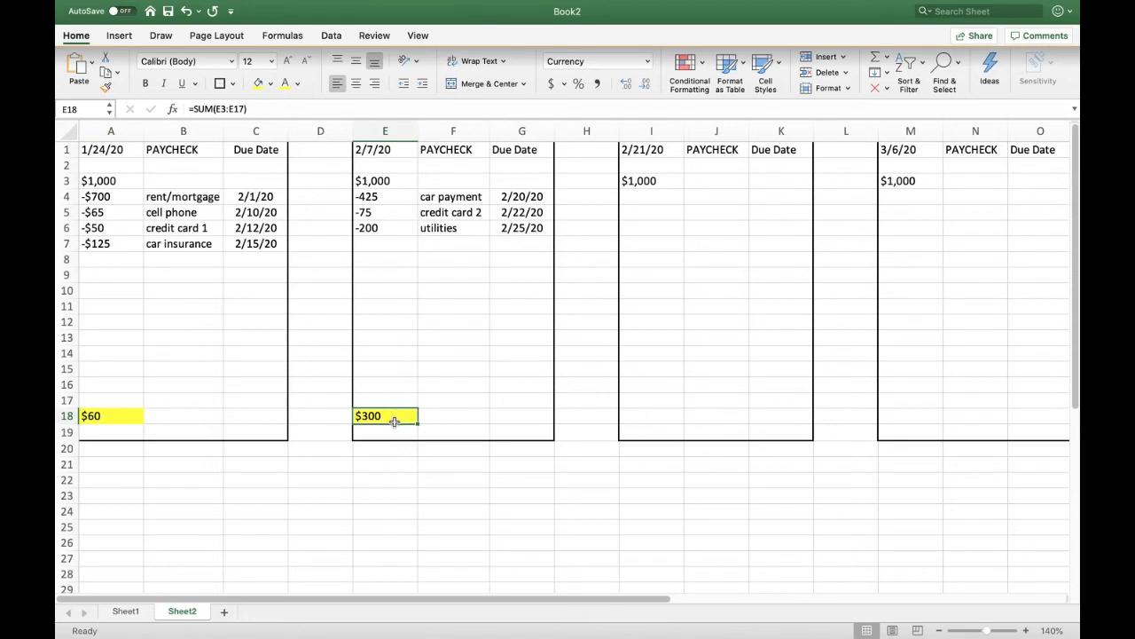
mouse_move(414, 427)
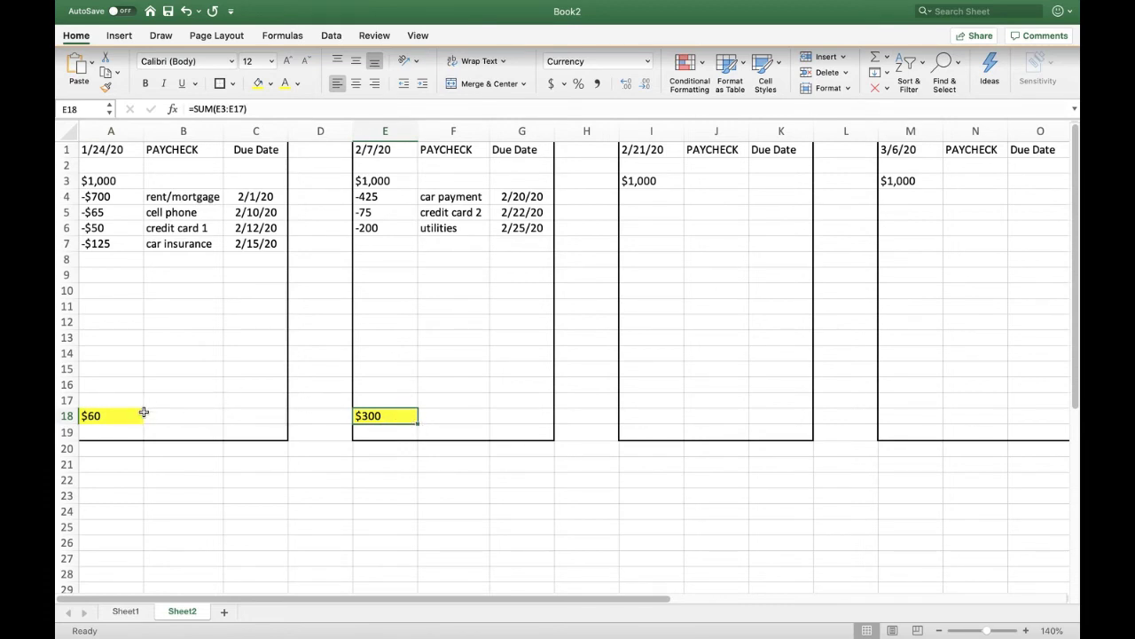
mouse_move(323, 233)
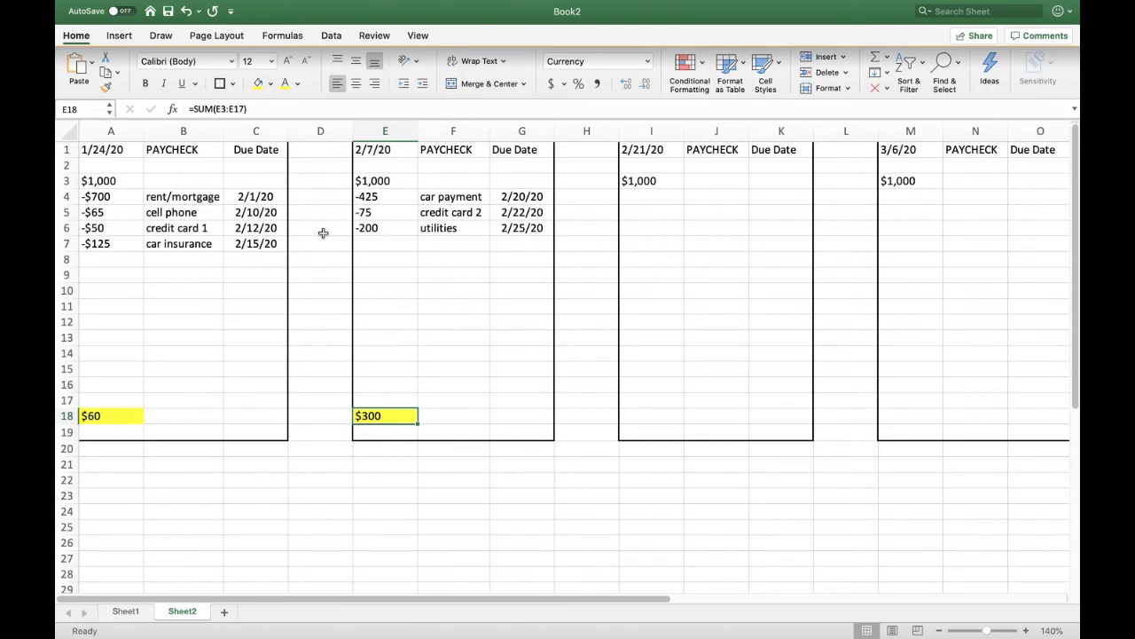
mouse_move(942, 389)
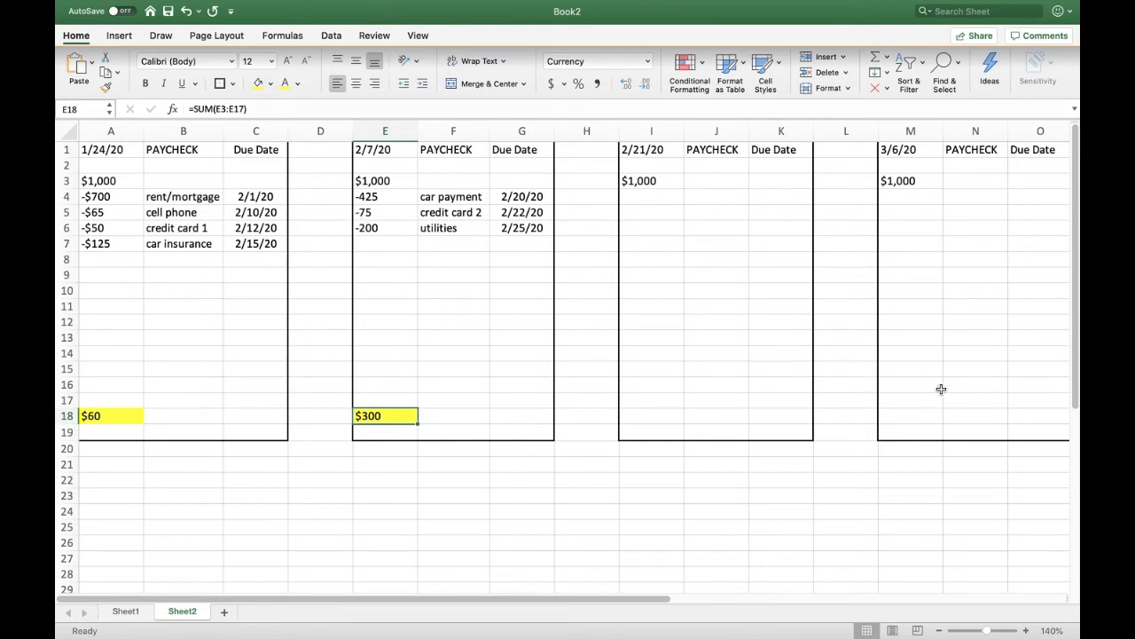
mouse_move(649, 288)
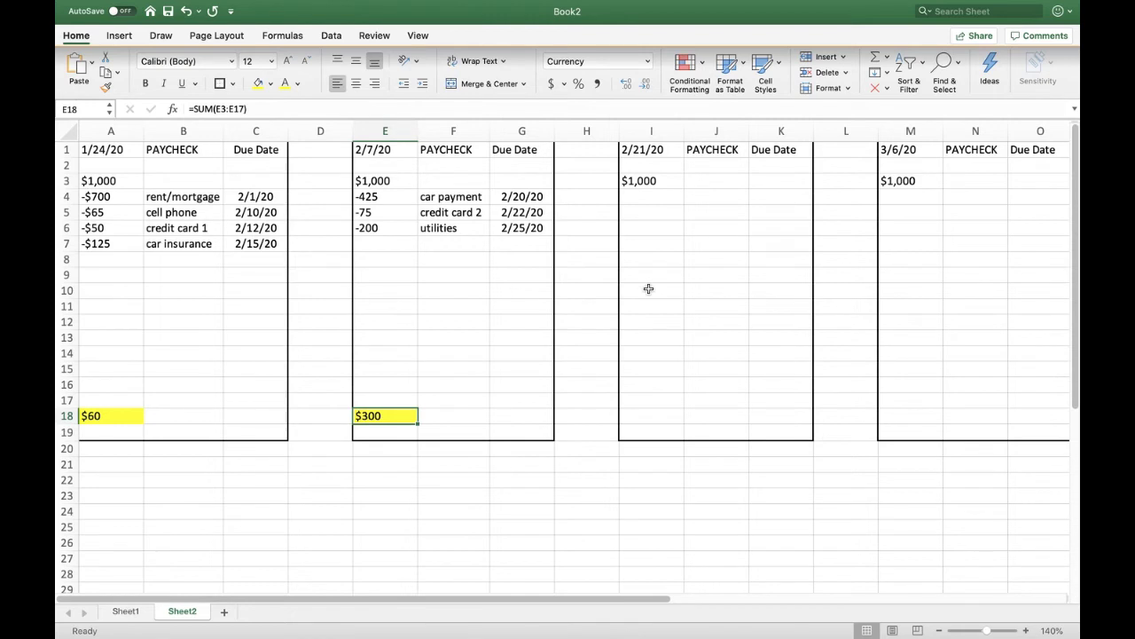
mouse_move(474, 306)
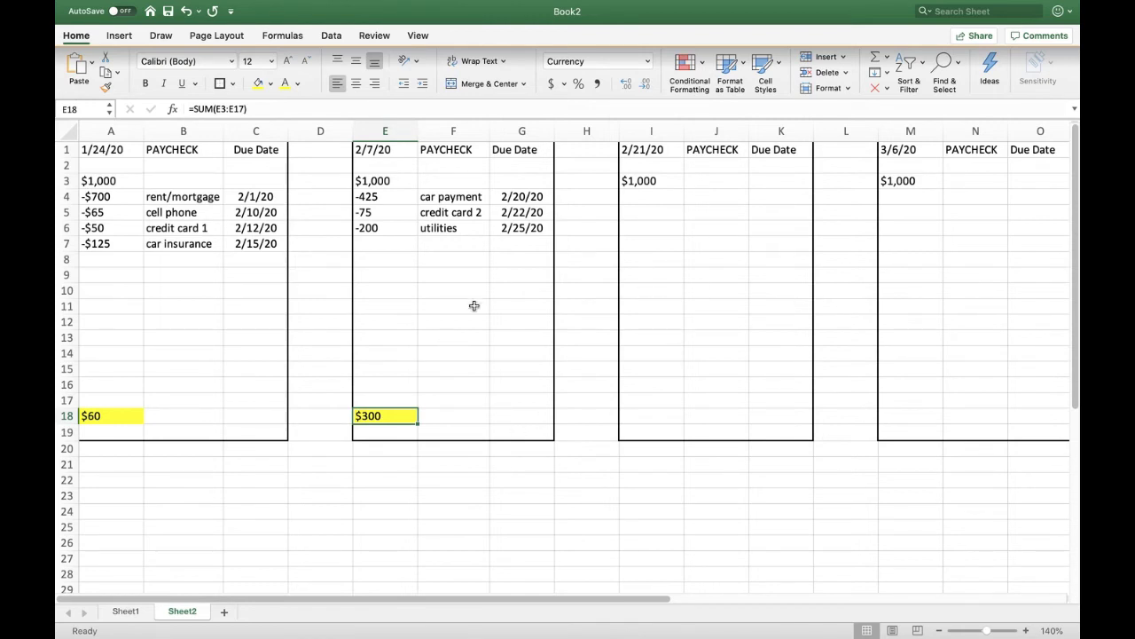
mouse_move(164, 238)
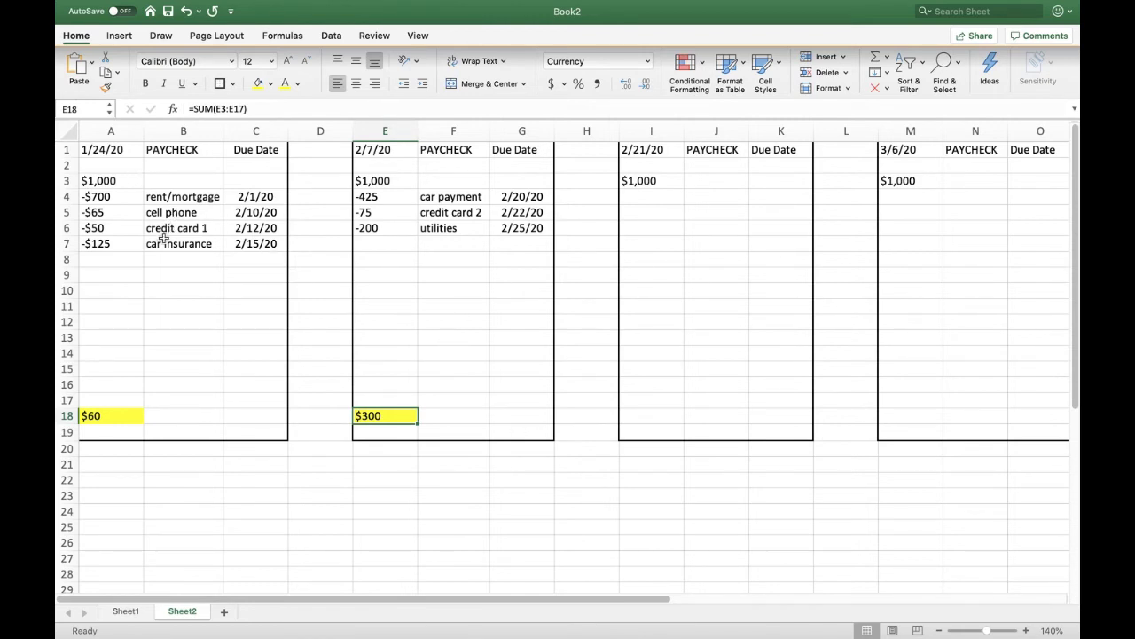
- Paste the first paycheck's bill names and amounts into the third paycheck block
click(183, 228)
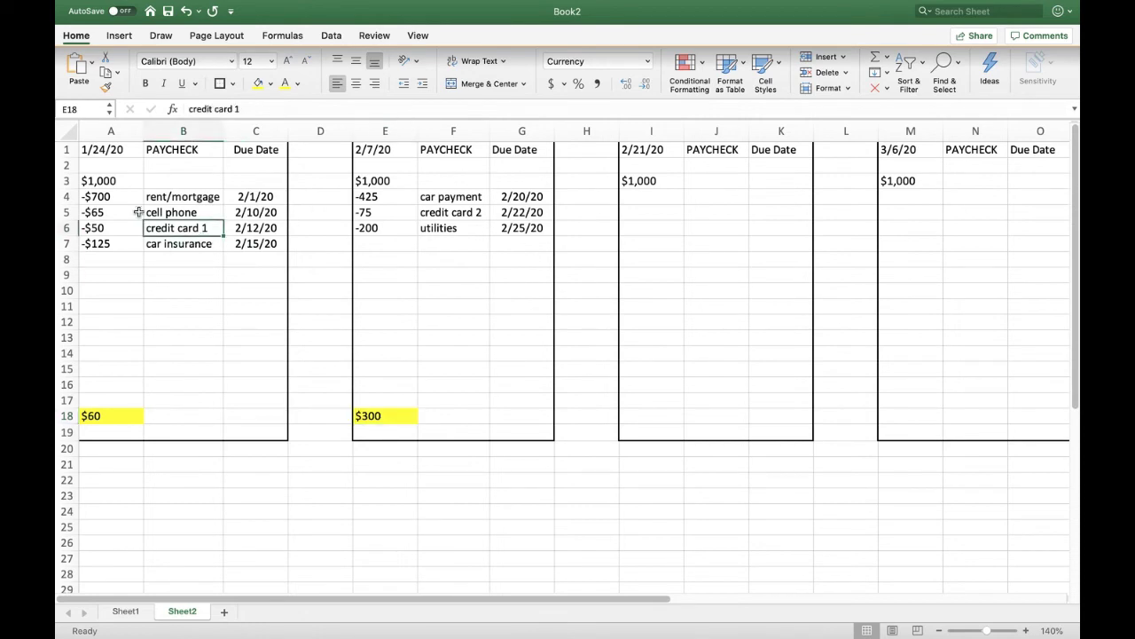
drag(111, 196, 183, 212)
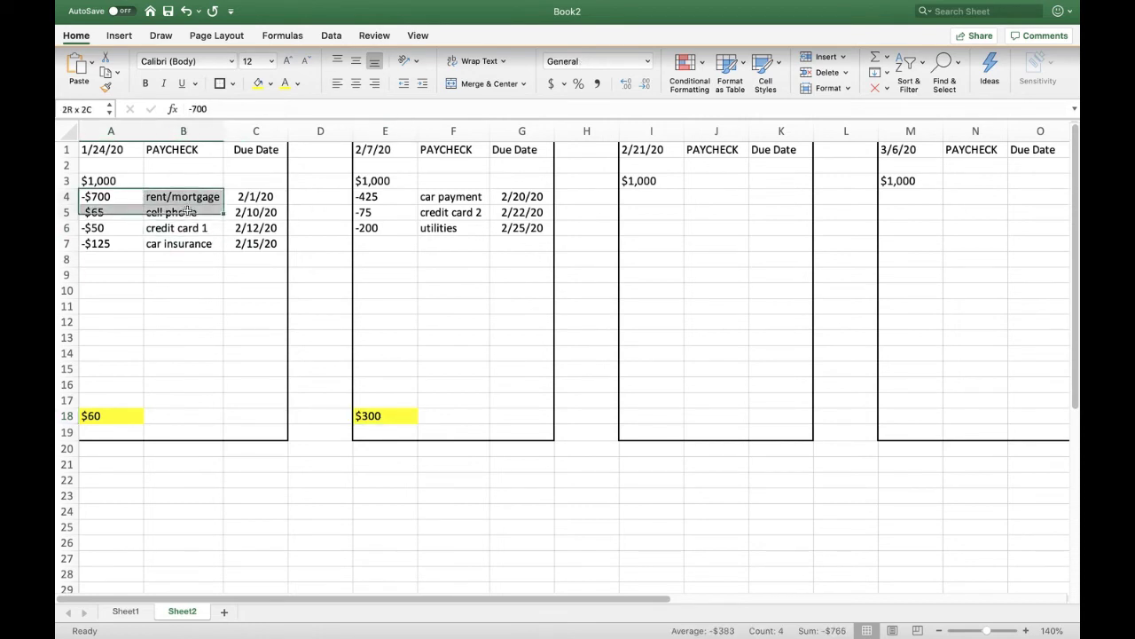
right_click(651, 181)
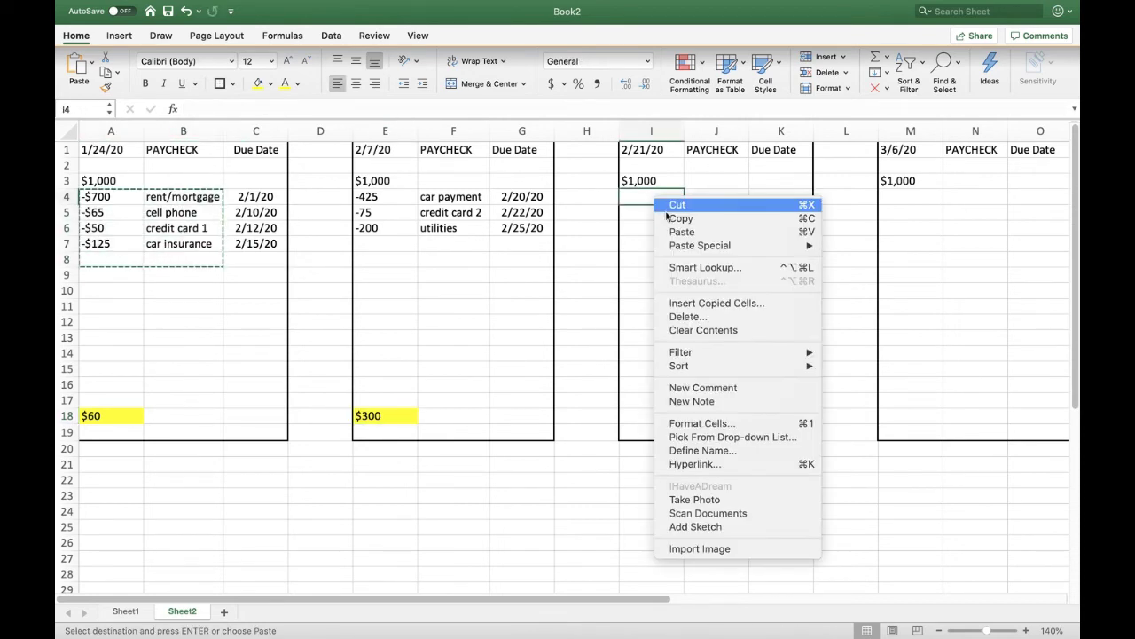
click(682, 231)
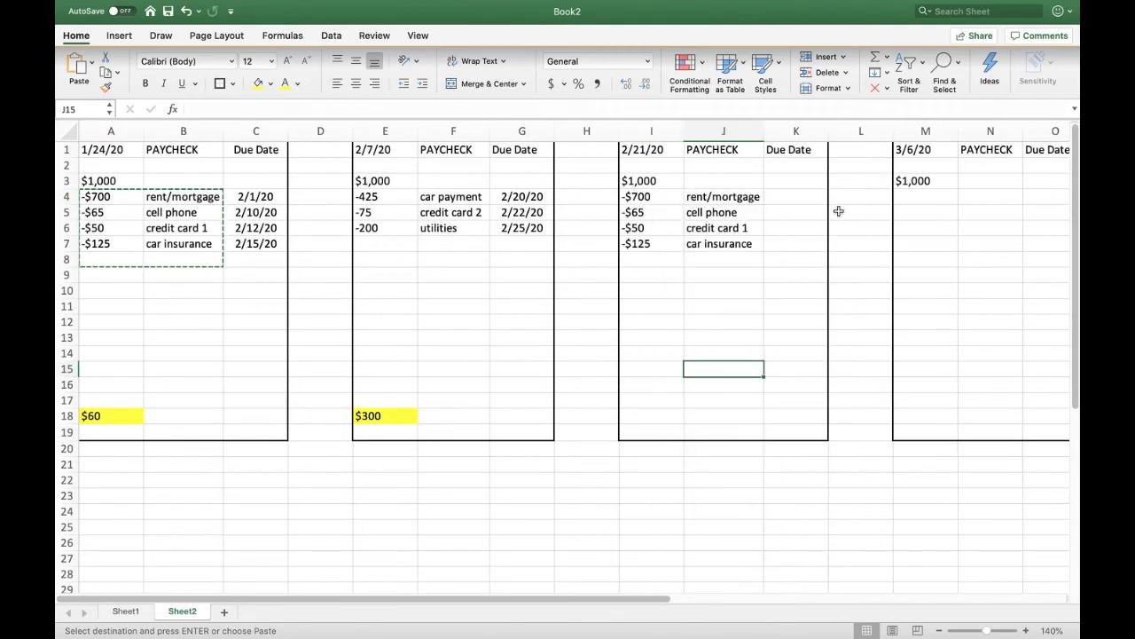
- Enter due dates 3/1, 3/10, 3/12 and 3/15 in K4:K7
click(795, 196)
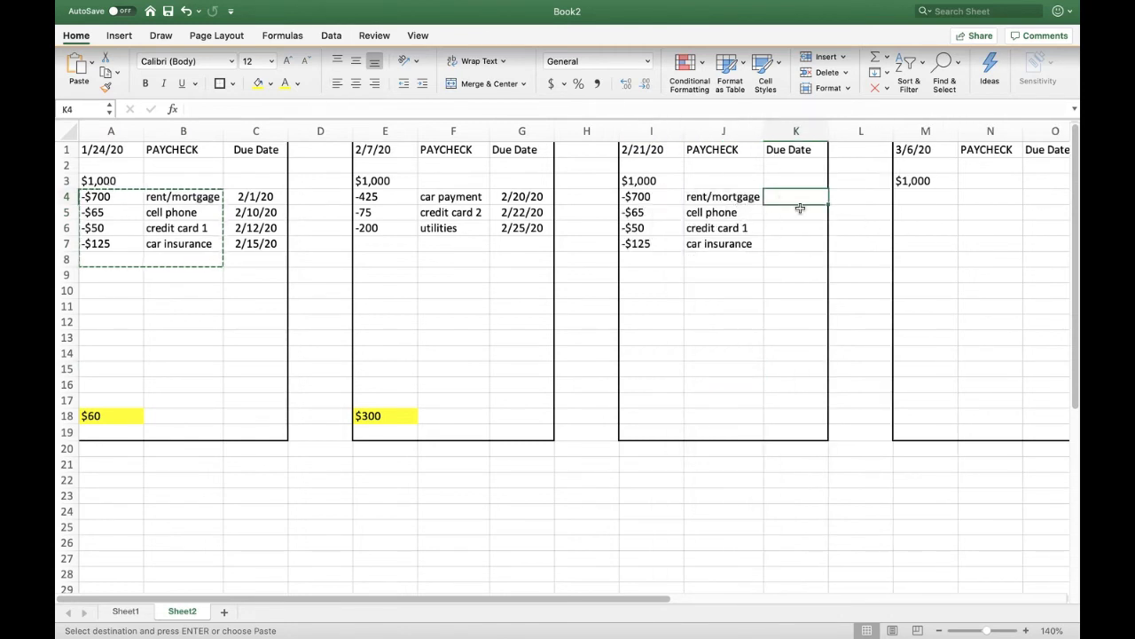
text(1-Mar)
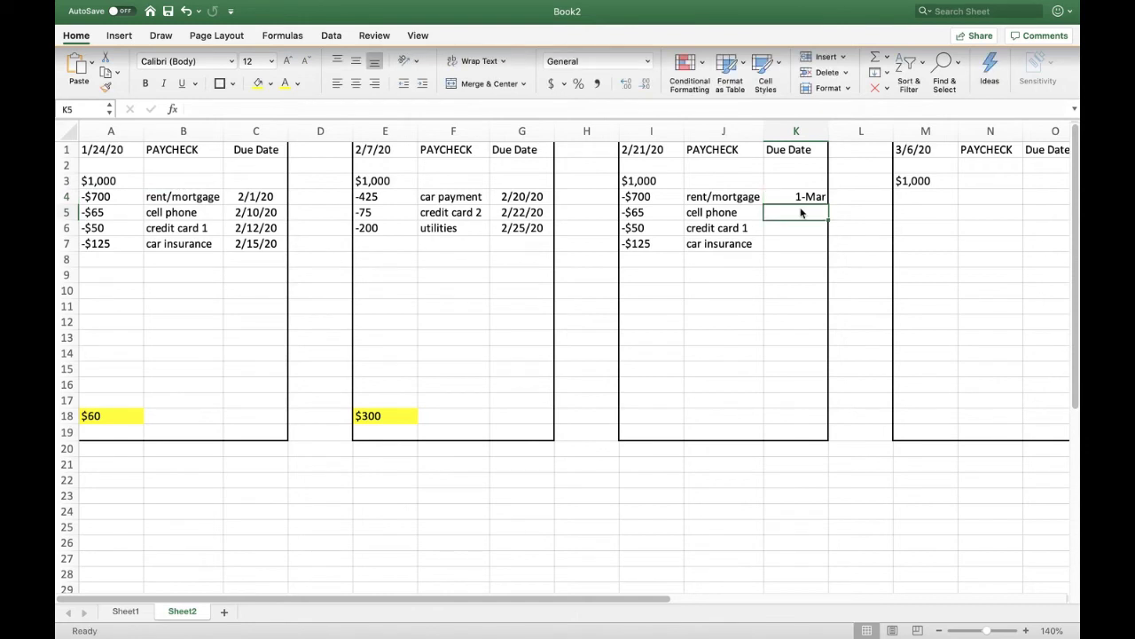
text(3/1)
click(795, 228)
text(12-Mar)
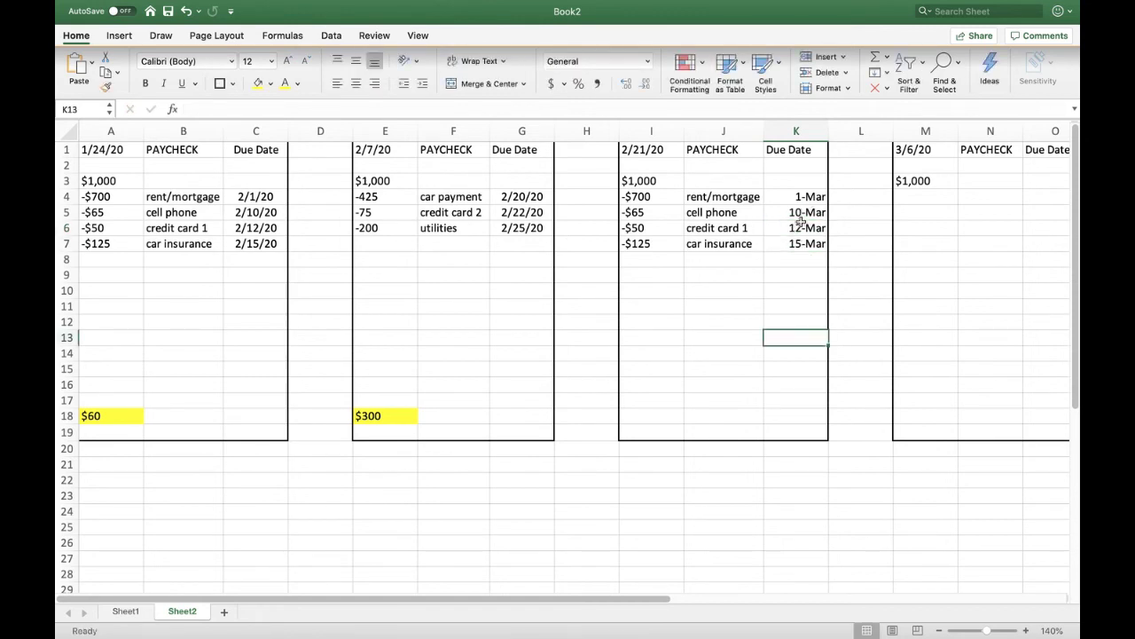
click(521, 196)
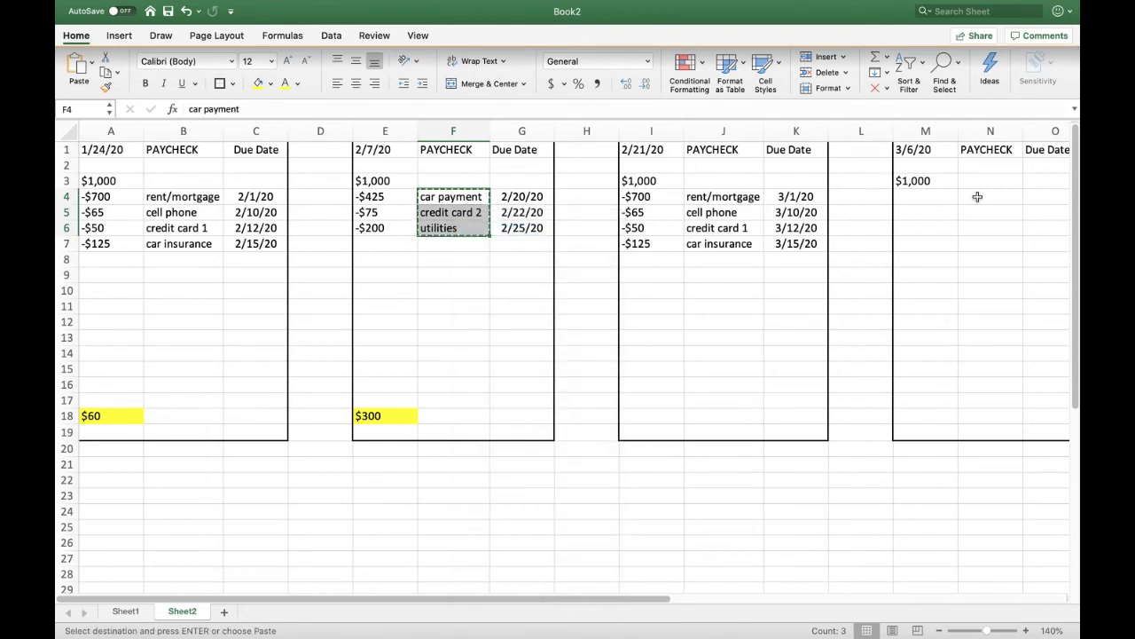
- Paste car payment, credit card 2 and utilities into N4 with due dates 3/20, 3/22, 3/25
right_click(990, 200)
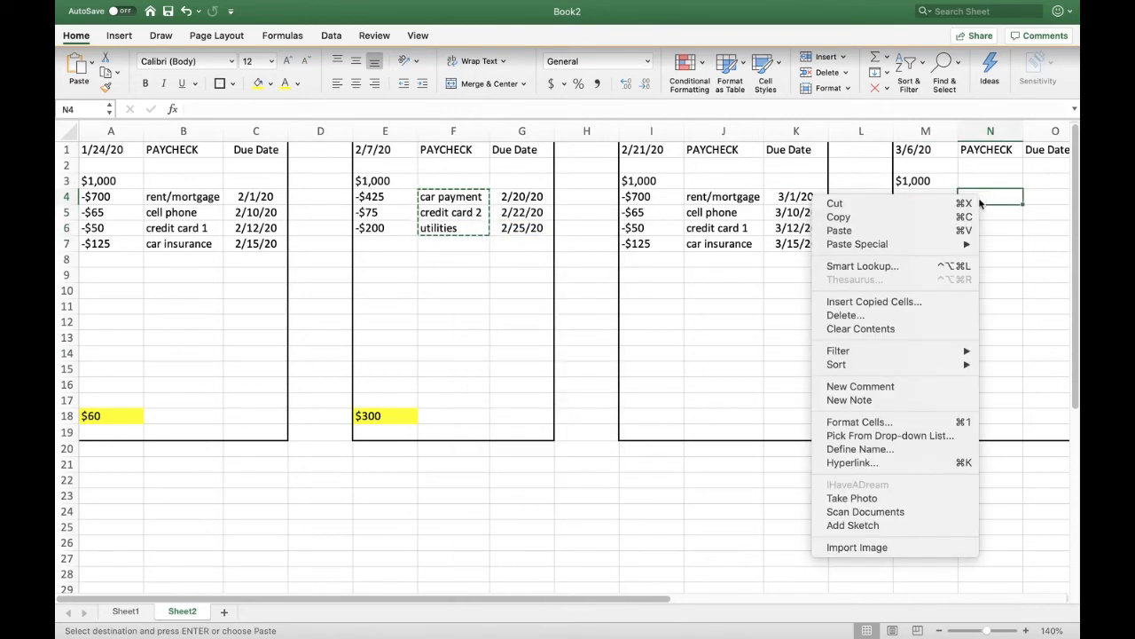
click(839, 230)
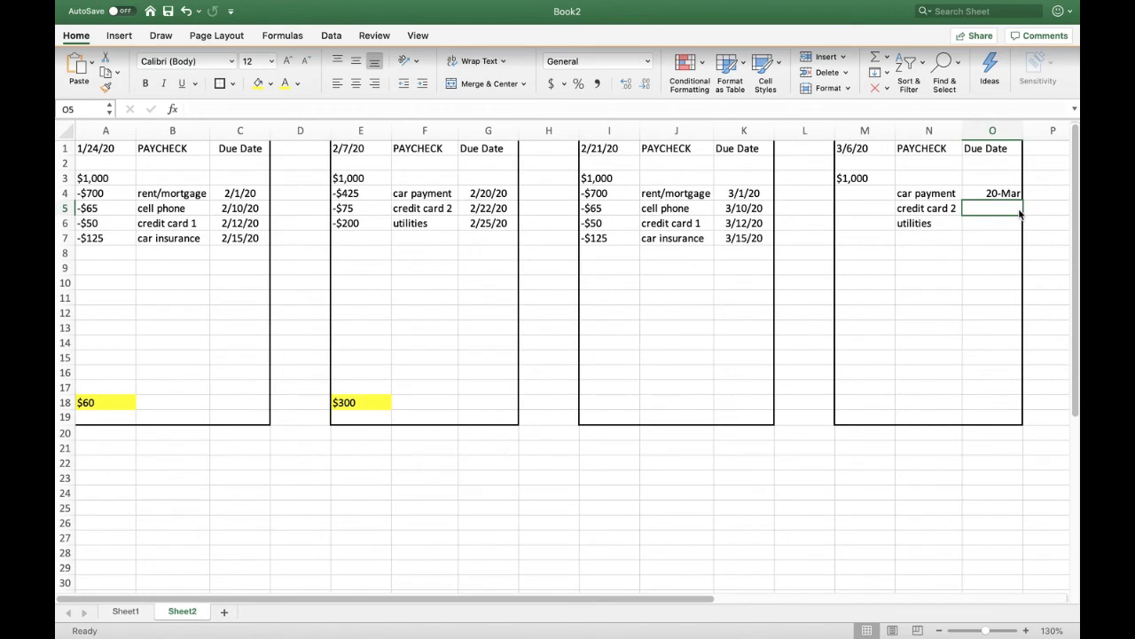
text(3/22/20)
click(993, 223)
text(3/25/20)
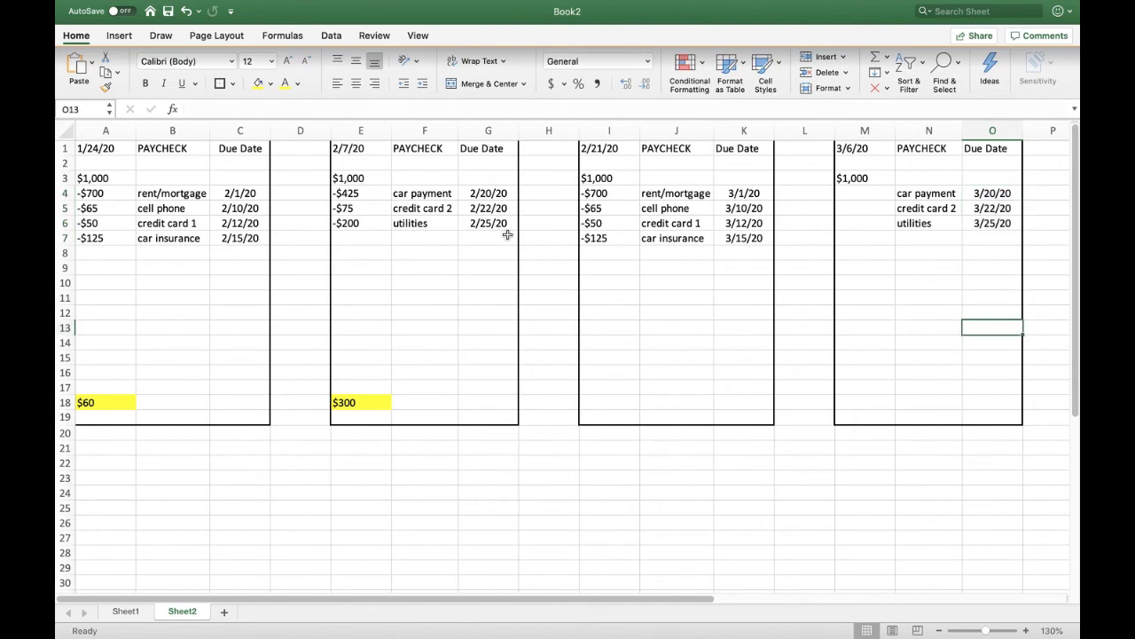
mouse_move(639, 394)
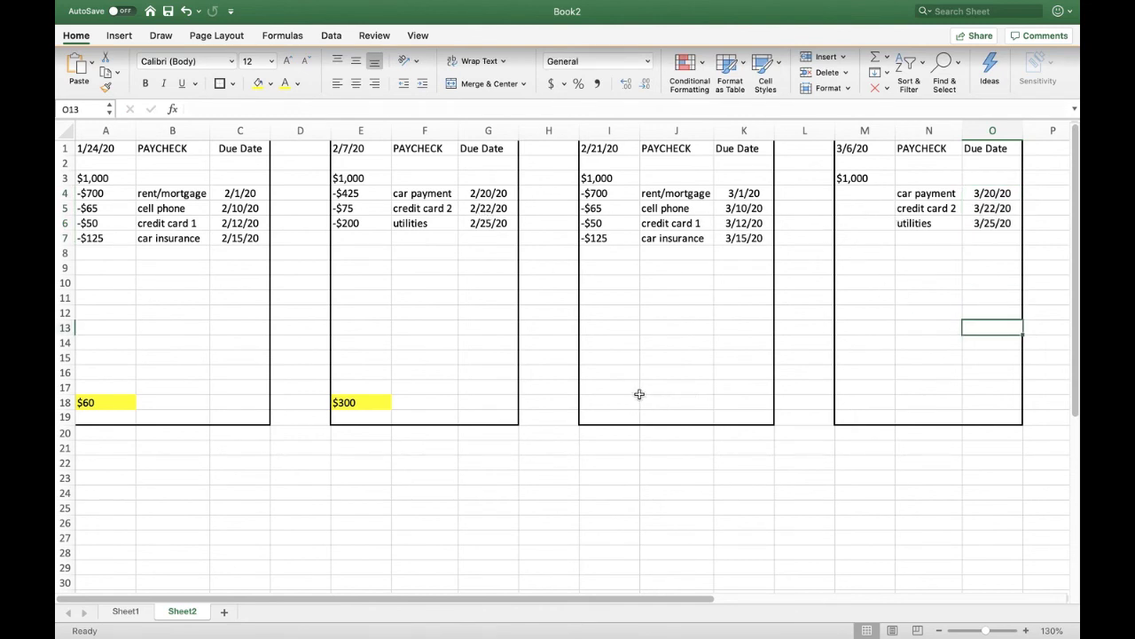
mouse_move(729, 408)
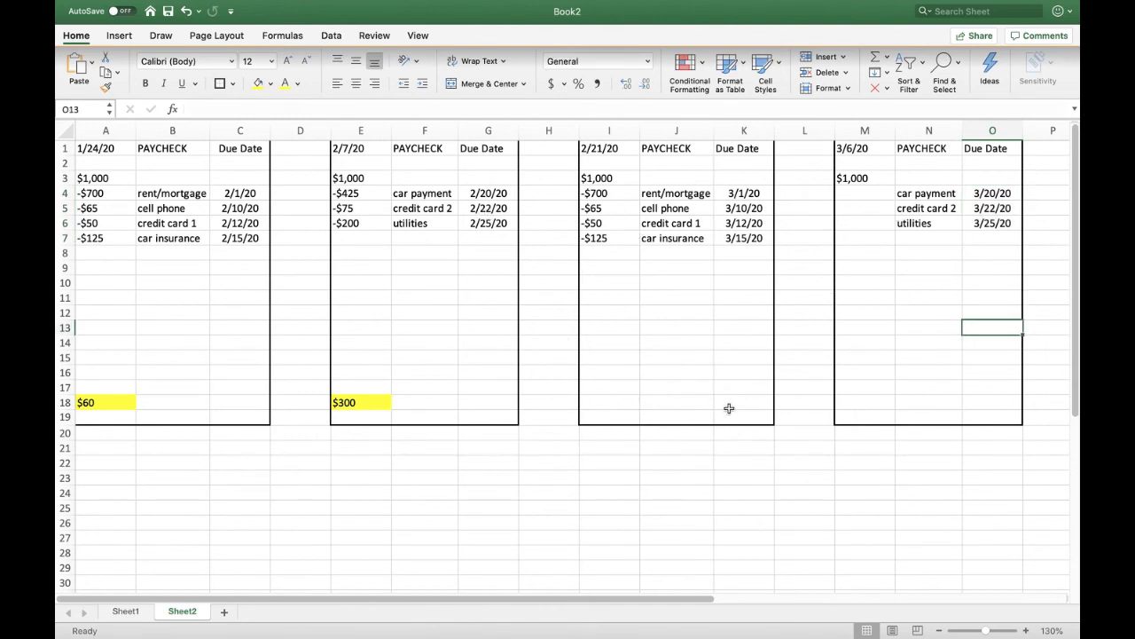
- Add the $60 total in I18 and the $300 =SUM(M3:M17) total in M18
text($60)
click(865, 402)
text($300)
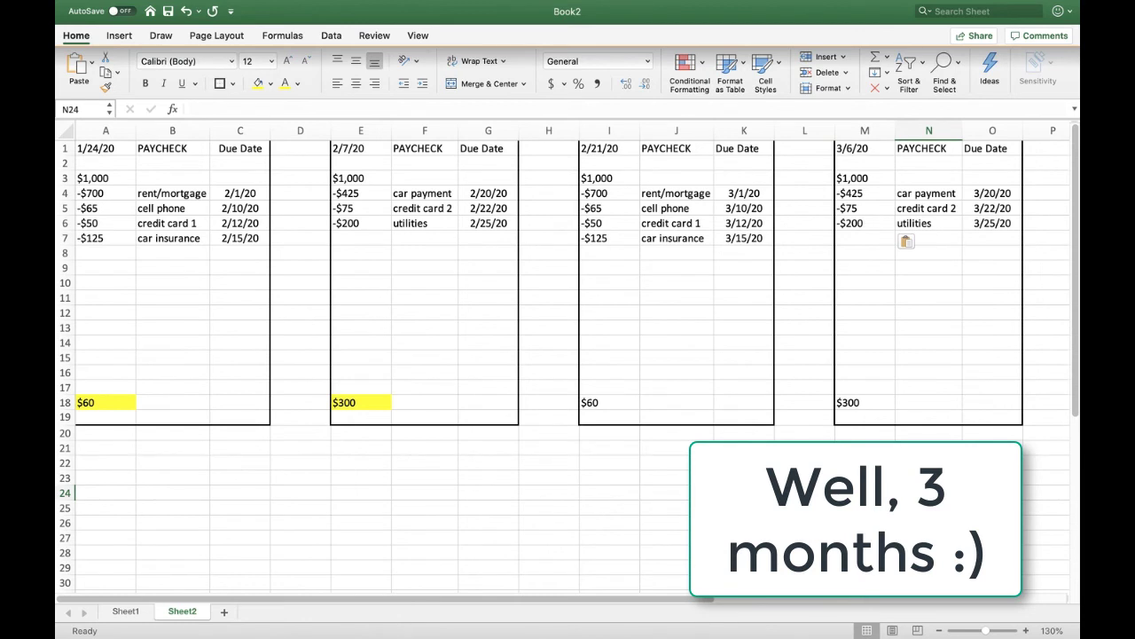
click(929, 492)
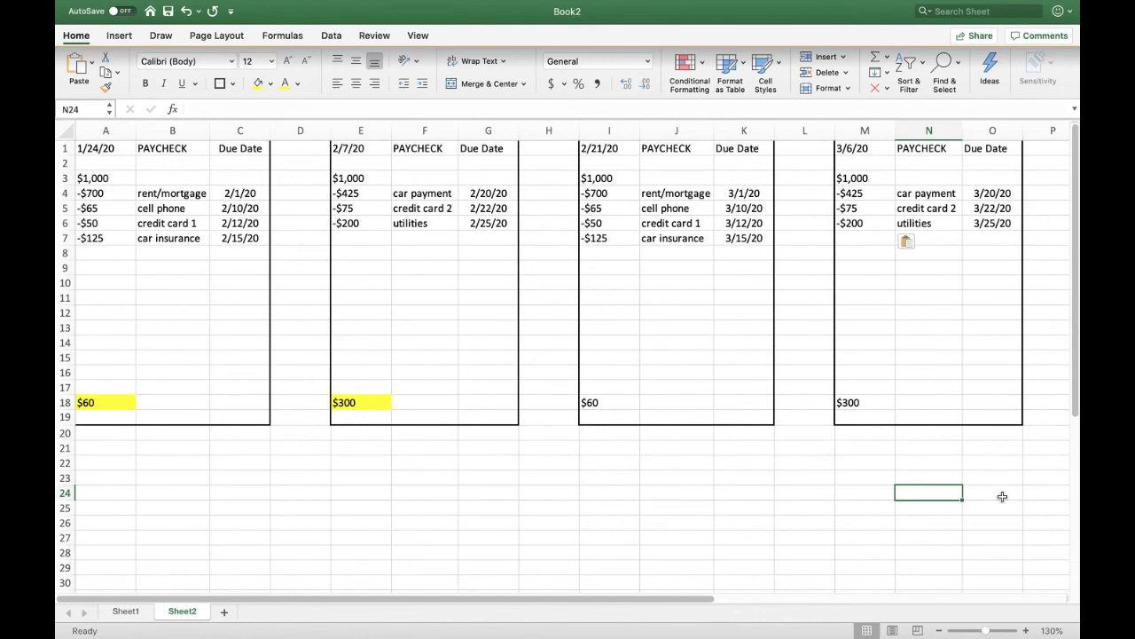
click(610, 402)
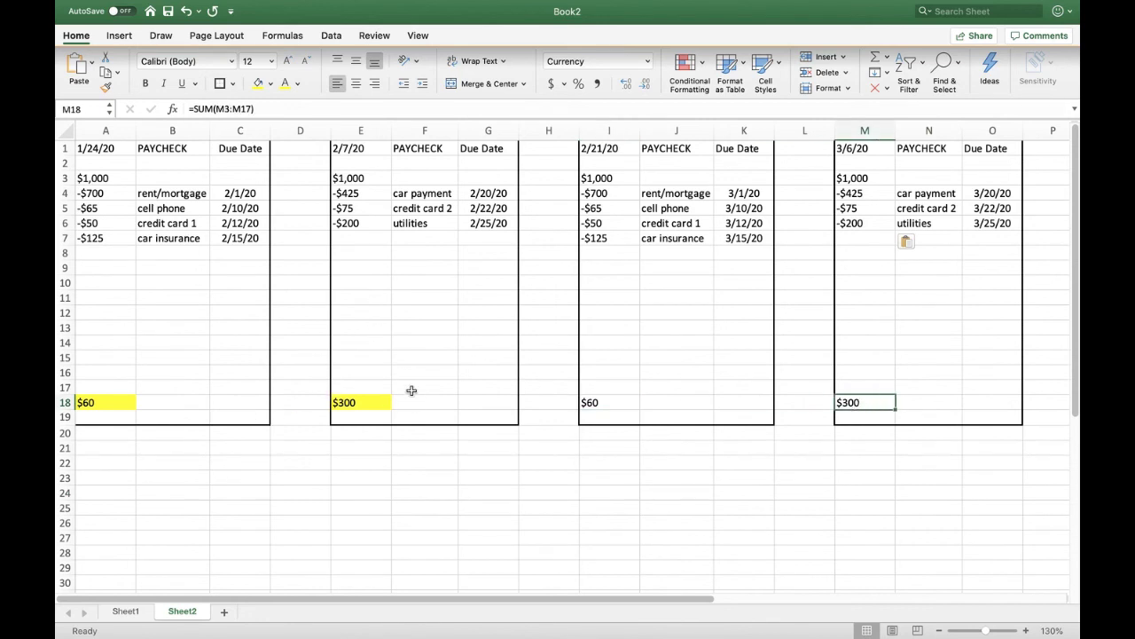
mouse_move(646, 337)
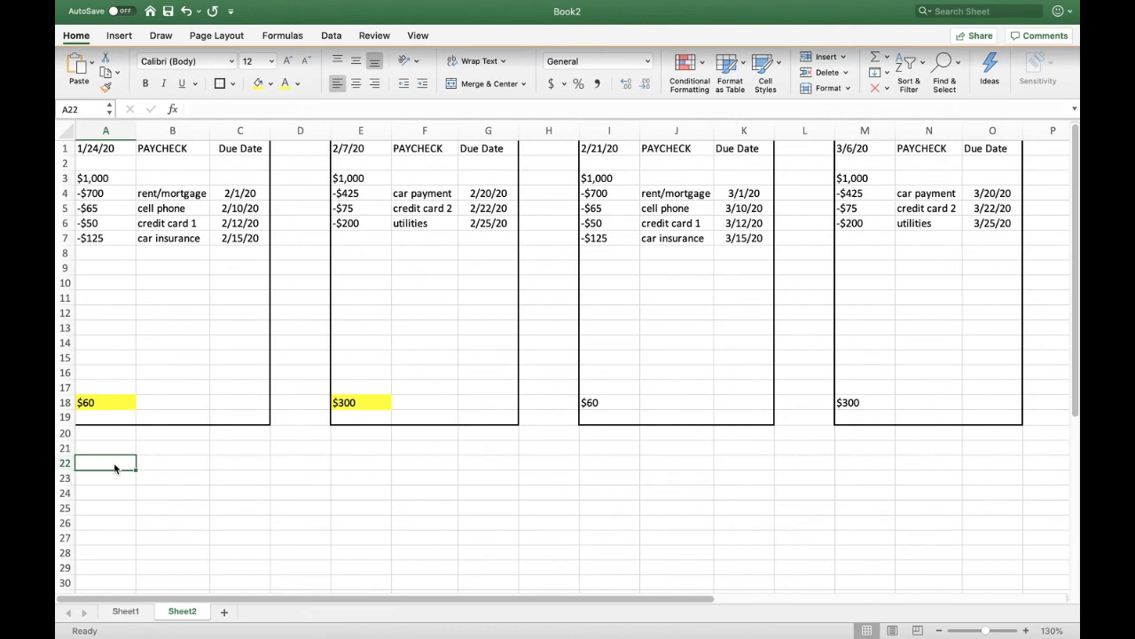
- Label A22 'Budget' with $360 beside it in B22
text(Budget)
click(173, 462)
text($360)
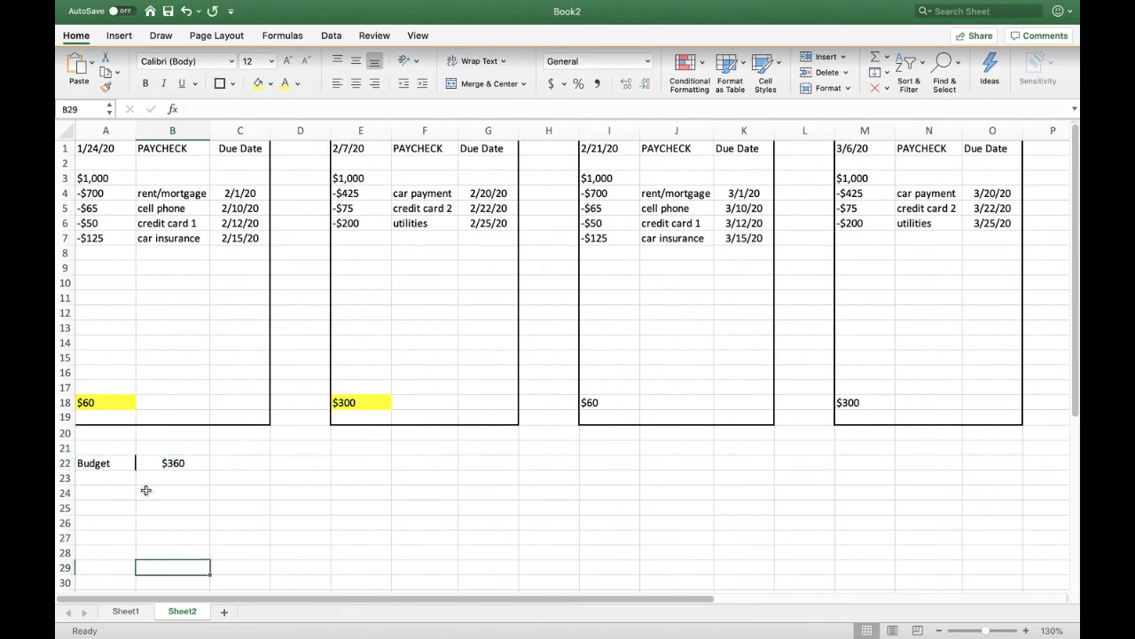
click(105, 178)
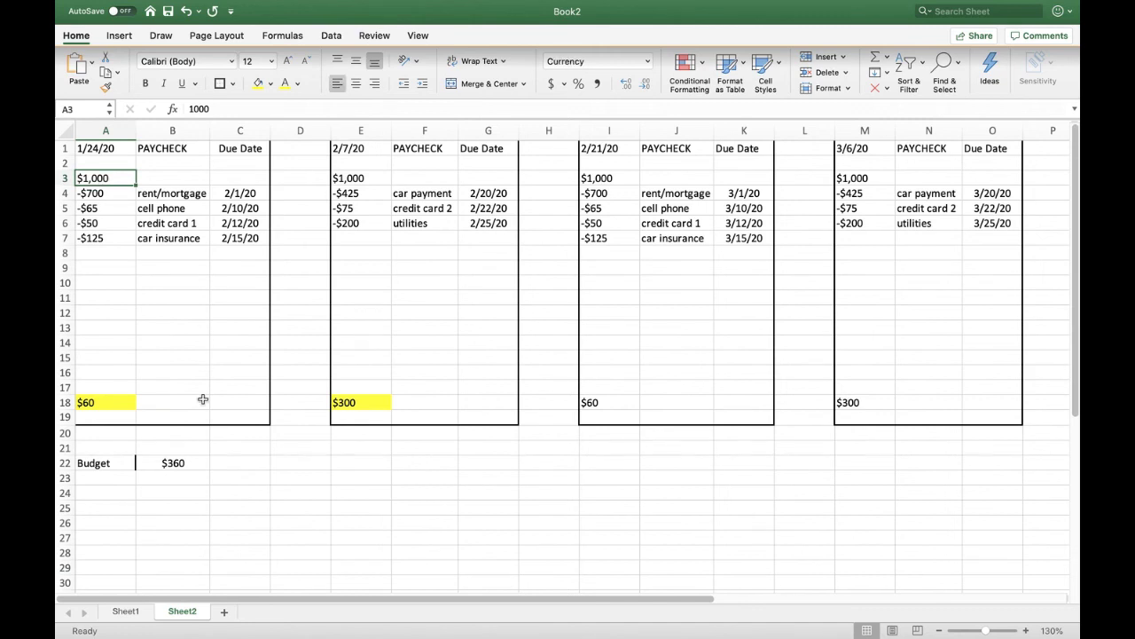
mouse_move(305, 326)
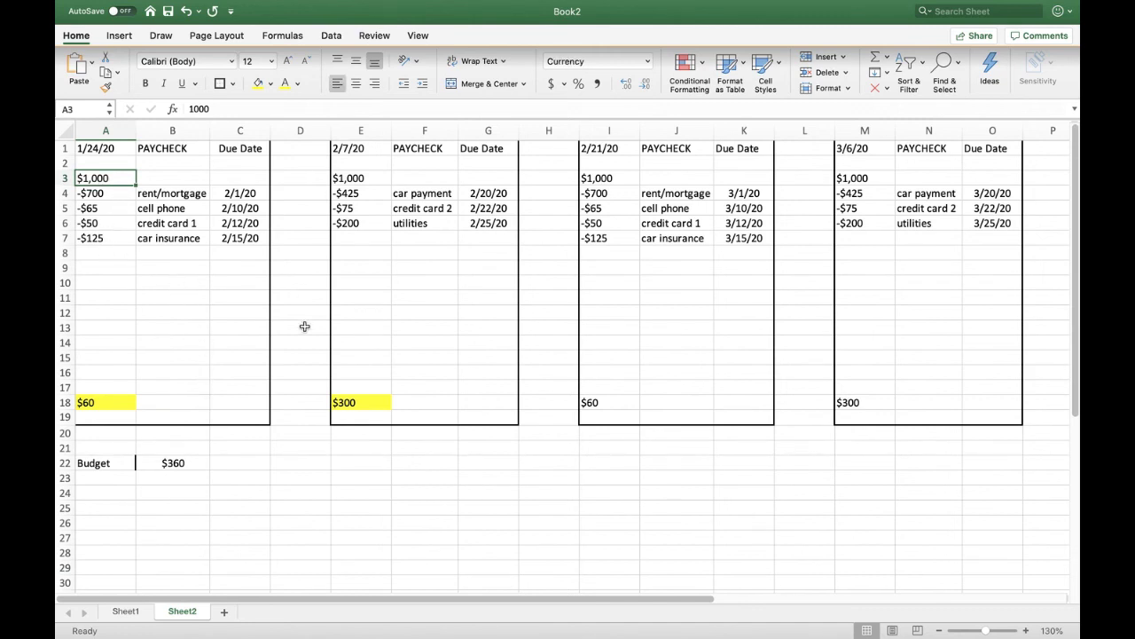
mouse_move(362, 458)
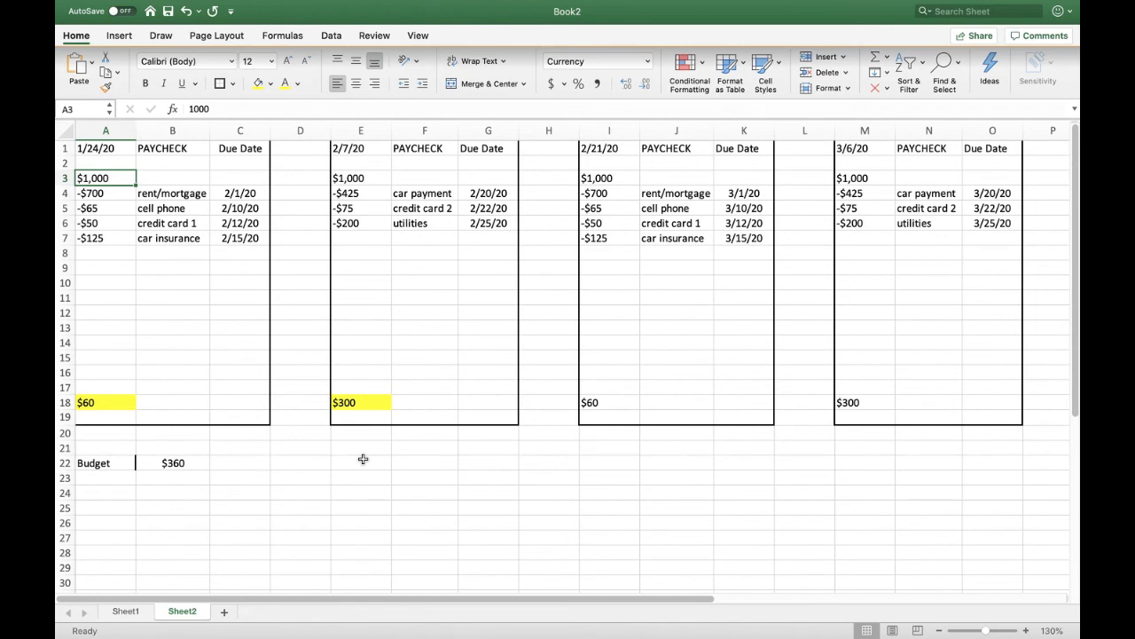
mouse_move(168, 439)
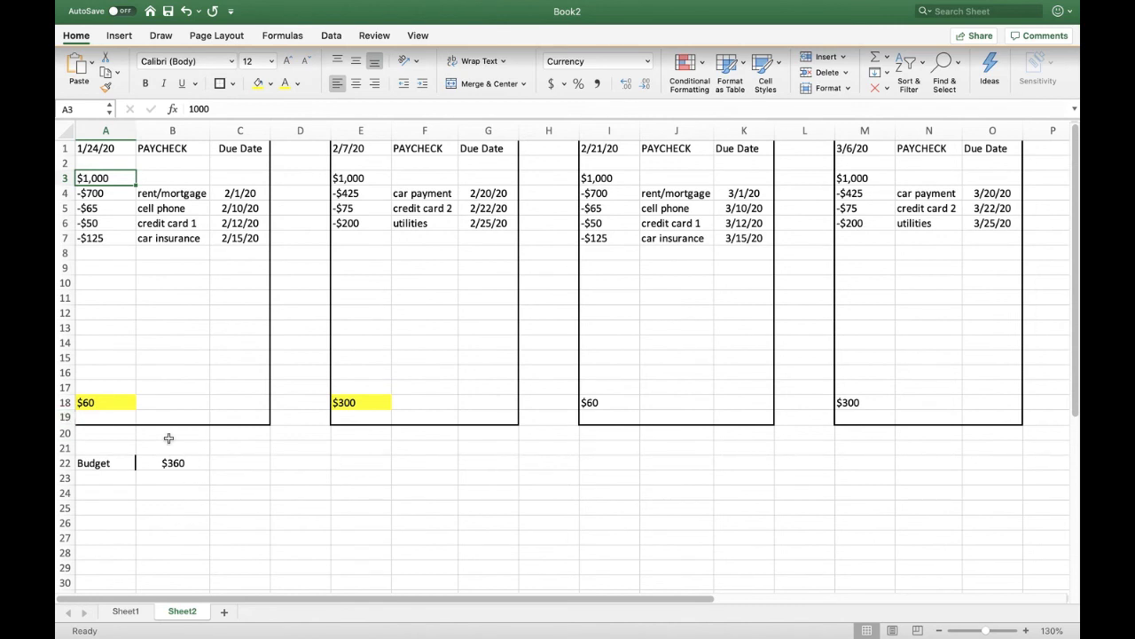
mouse_move(388, 391)
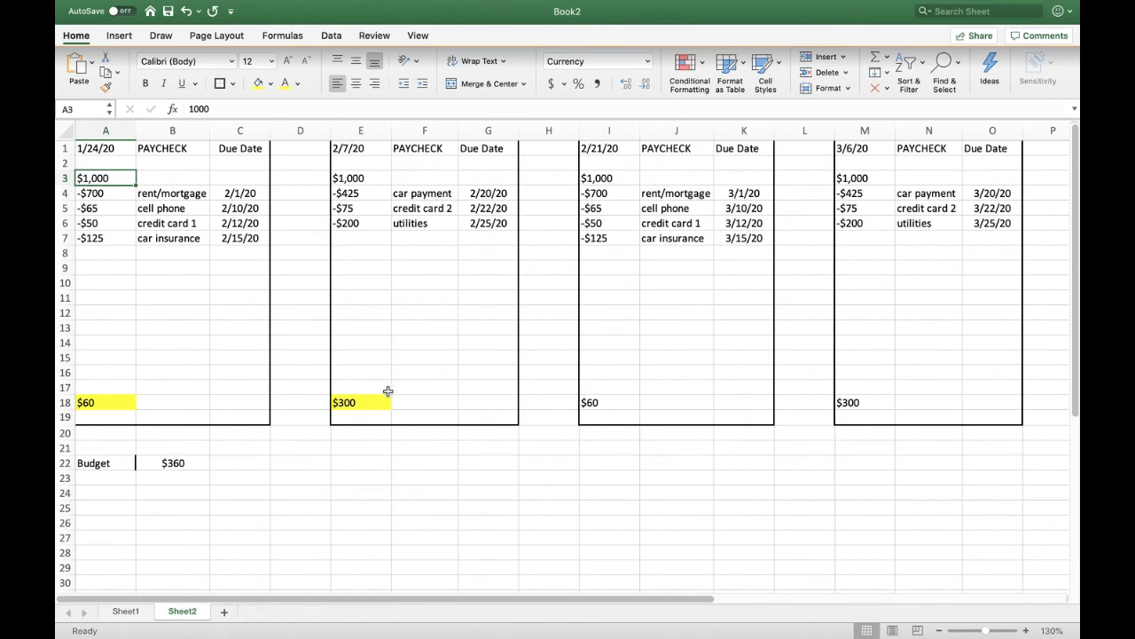
mouse_move(465, 510)
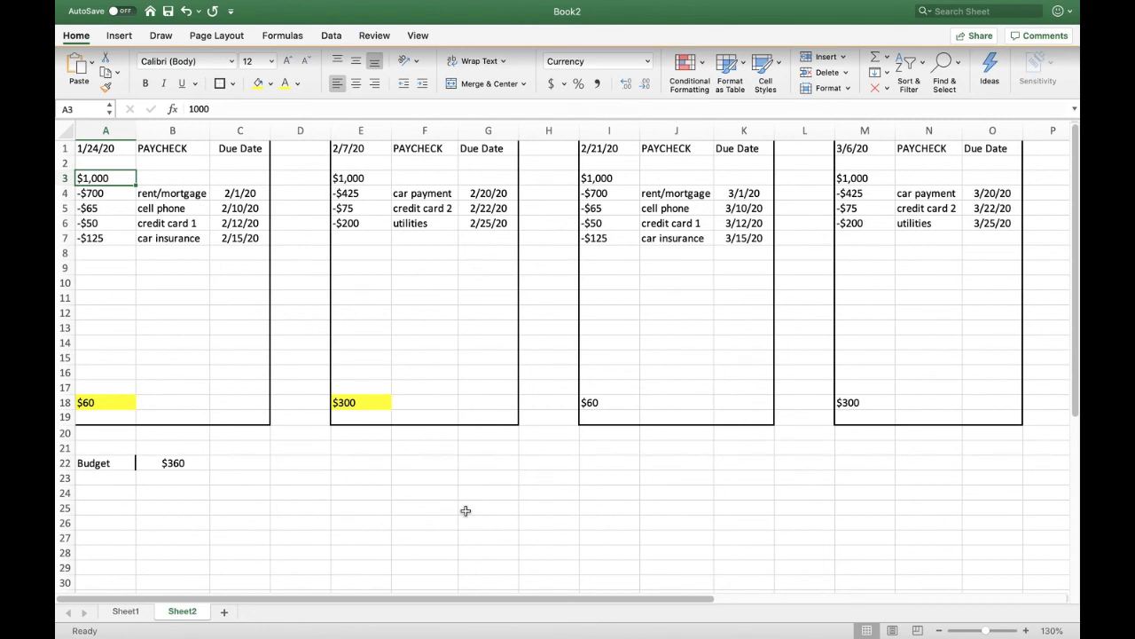
mouse_move(310, 391)
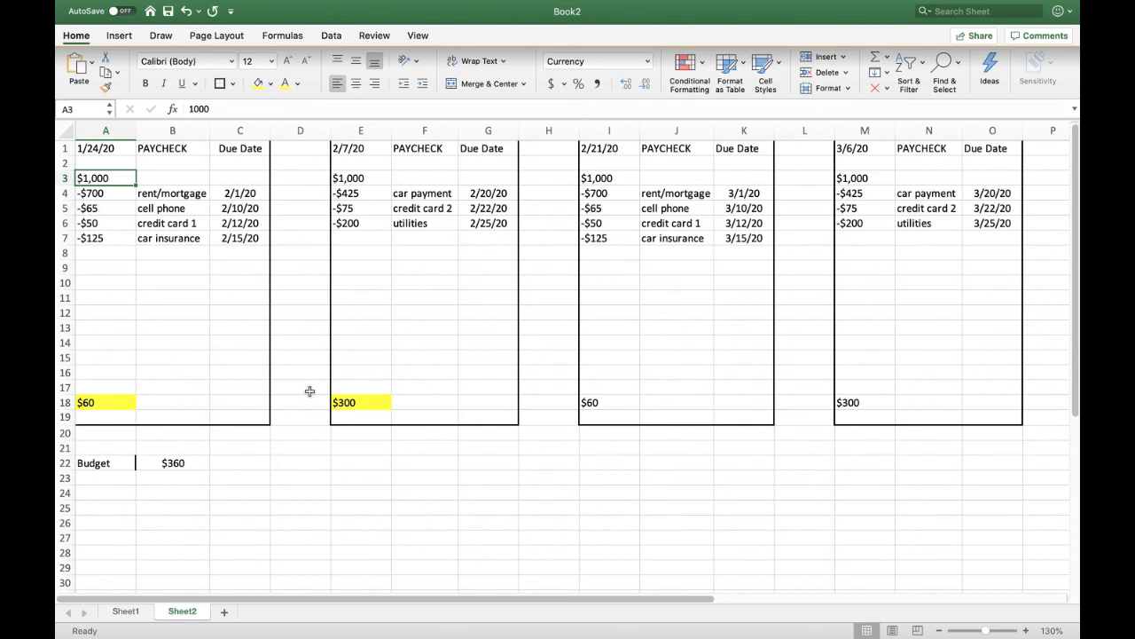
mouse_move(105, 417)
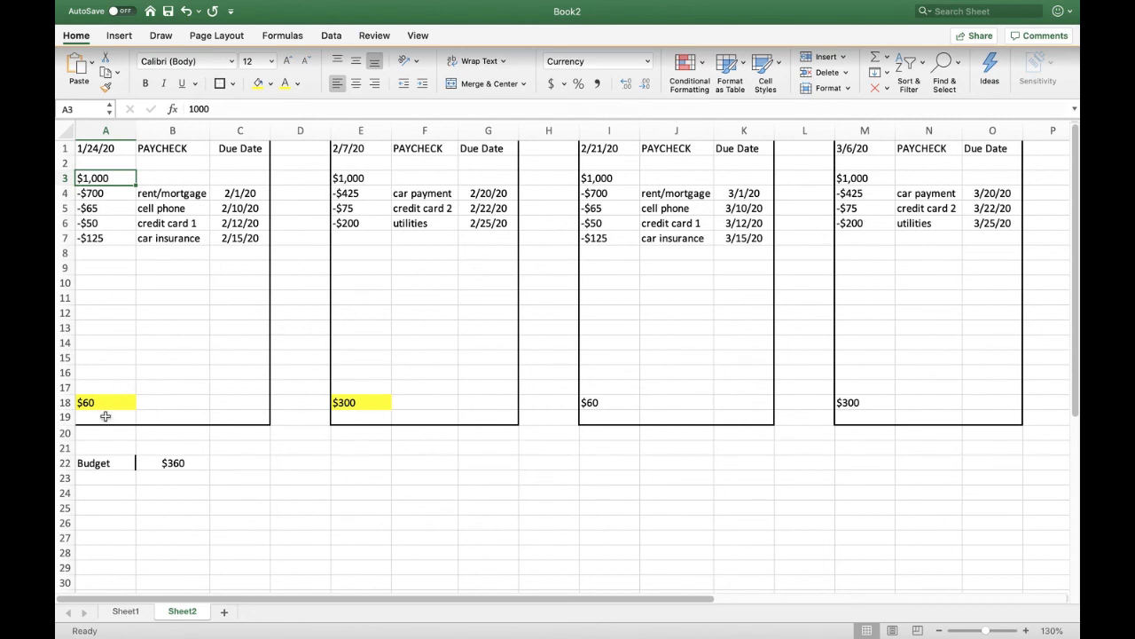
mouse_move(375, 398)
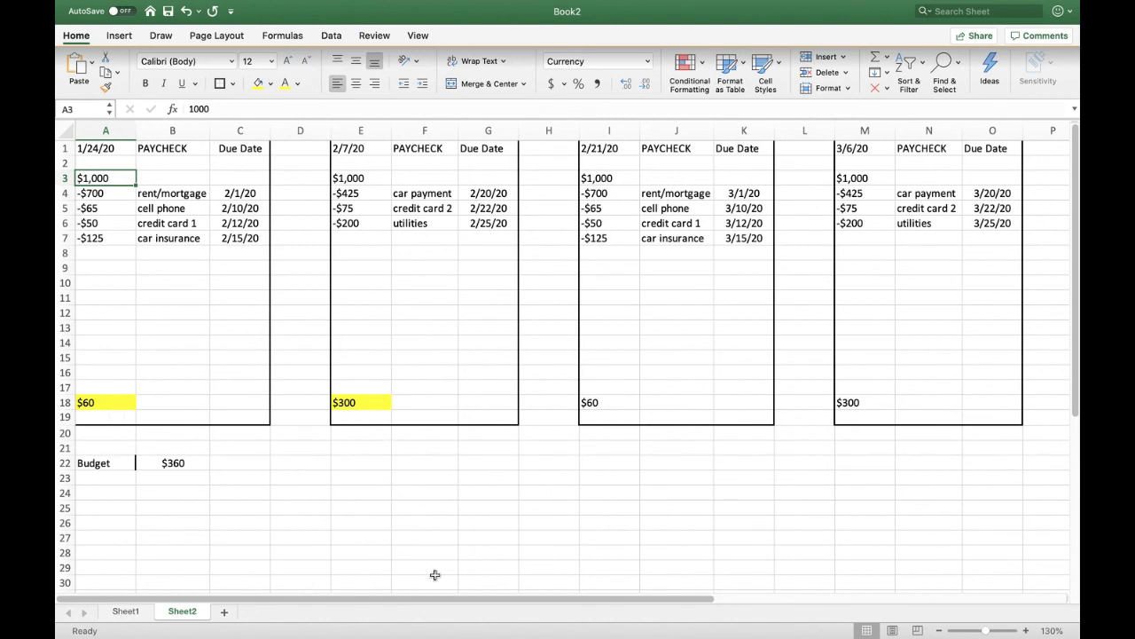
mouse_move(437, 459)
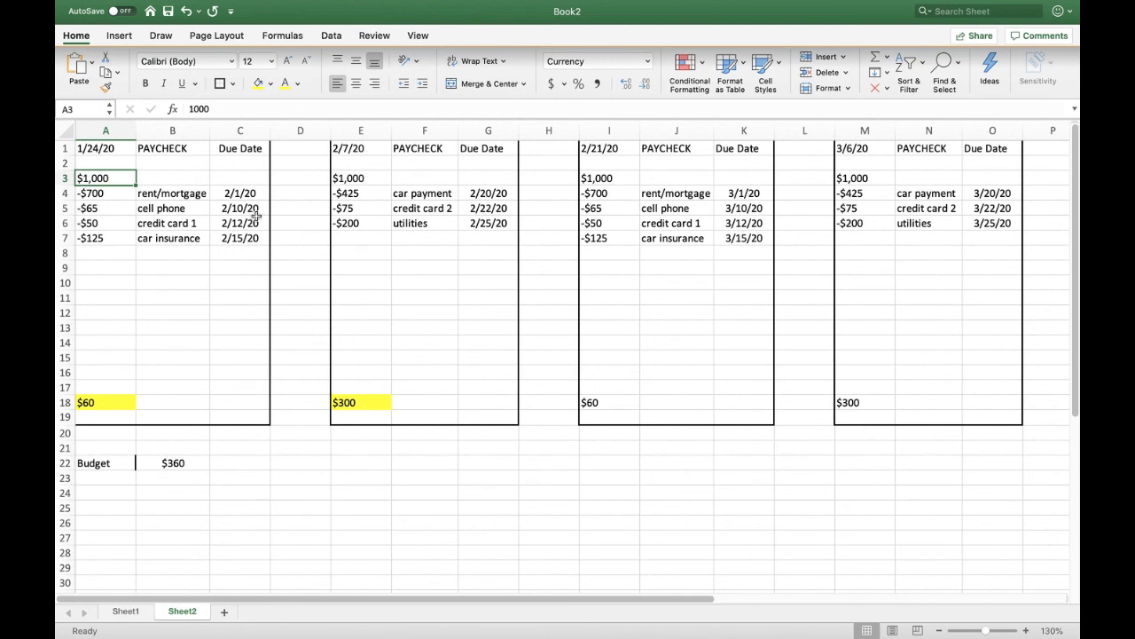
mouse_move(249, 245)
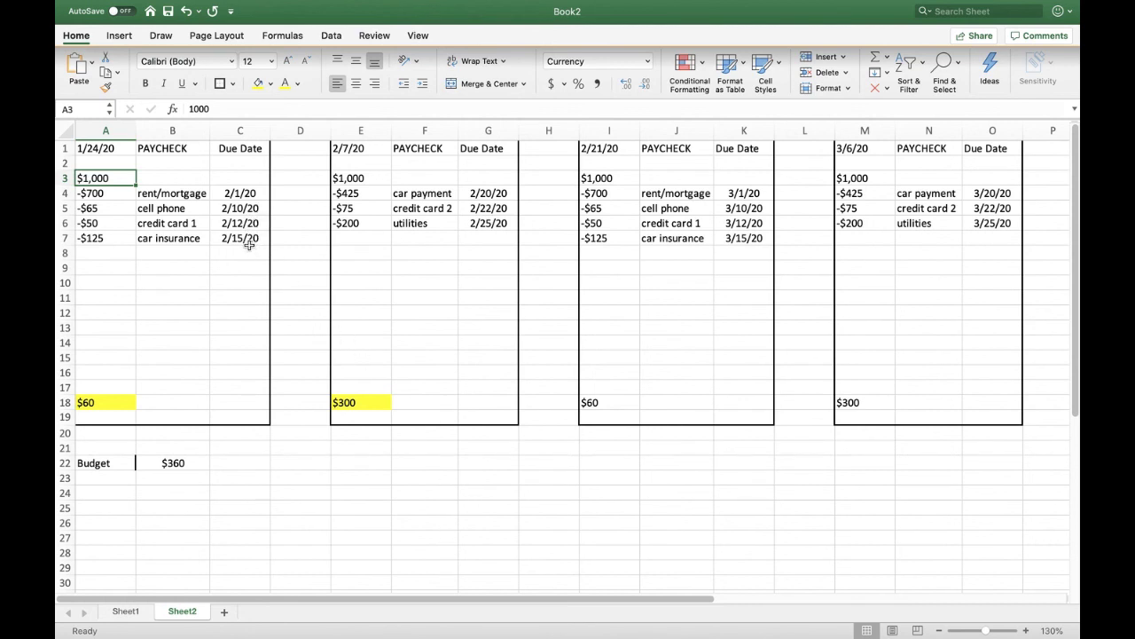
mouse_move(438, 304)
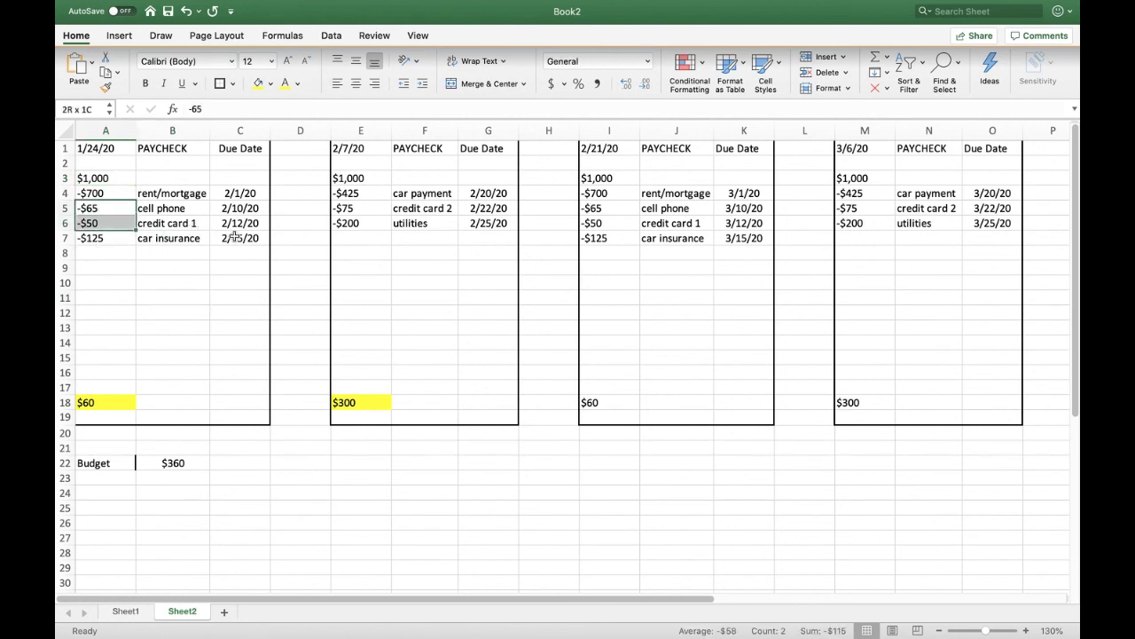
- Cut cell phone, credit card 1 and car insurance into E7:G9, then check E18's total
right_click(240, 222)
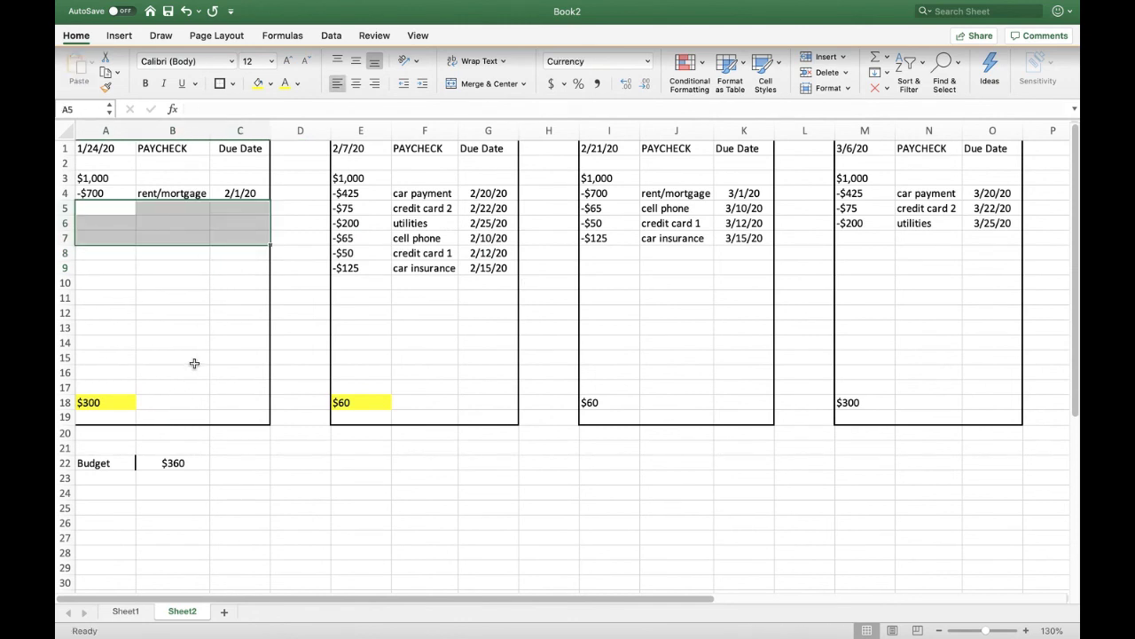
mouse_move(364, 344)
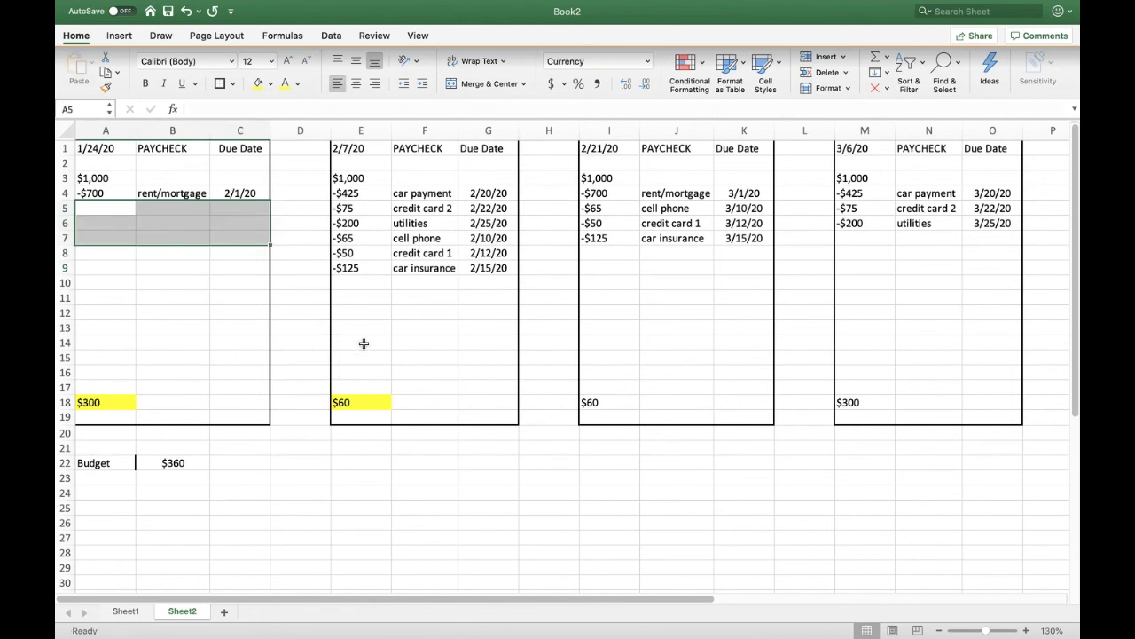
mouse_move(388, 436)
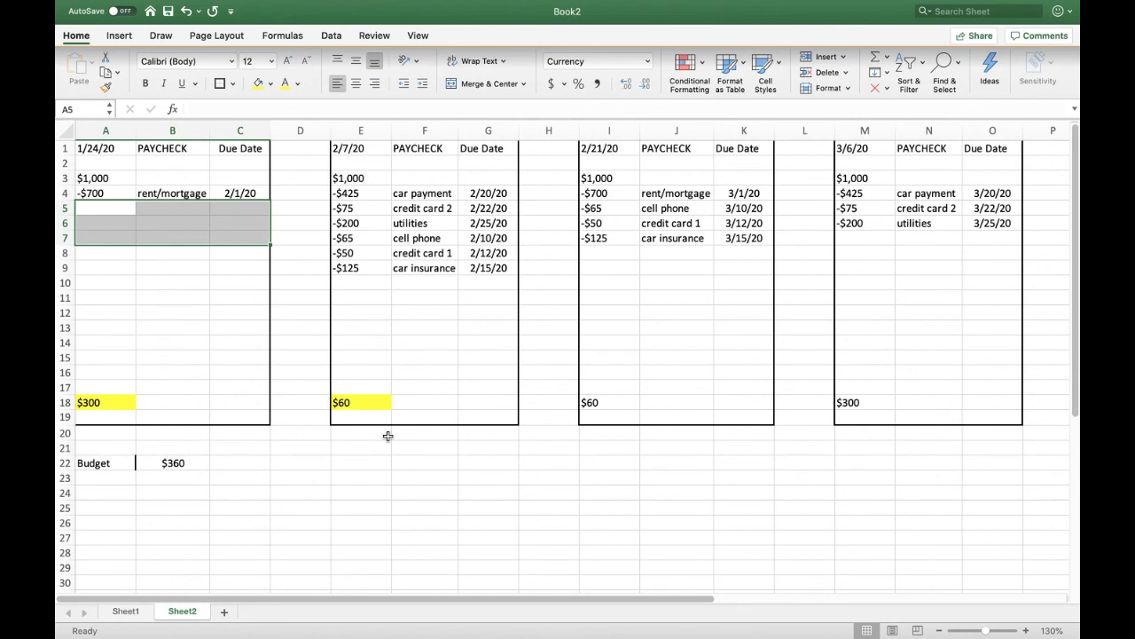
click(361, 402)
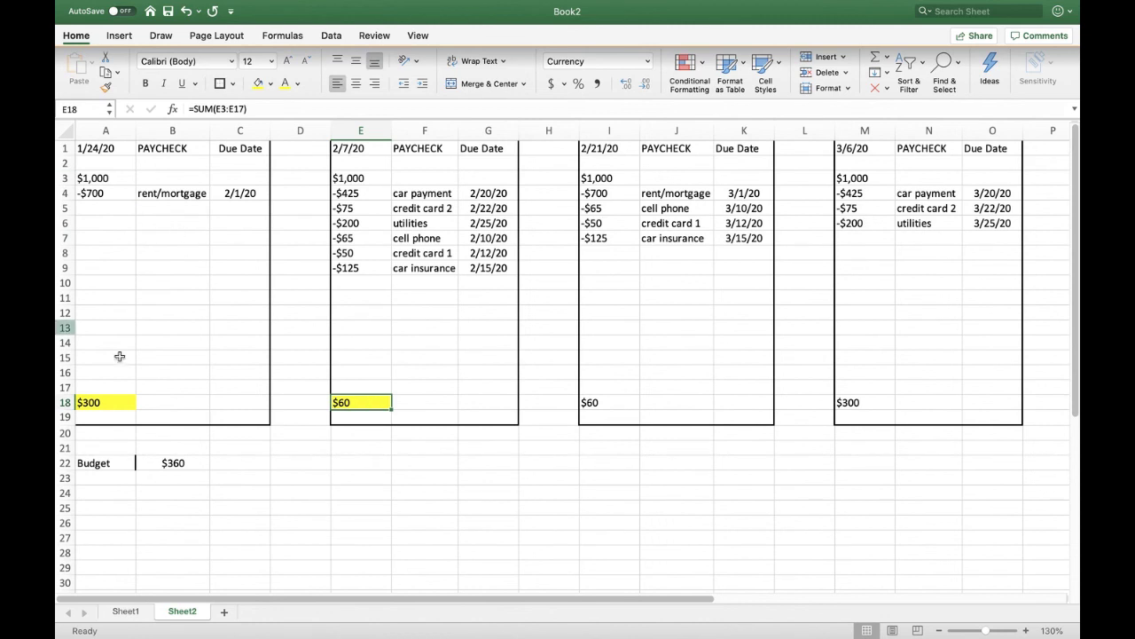
mouse_move(251, 442)
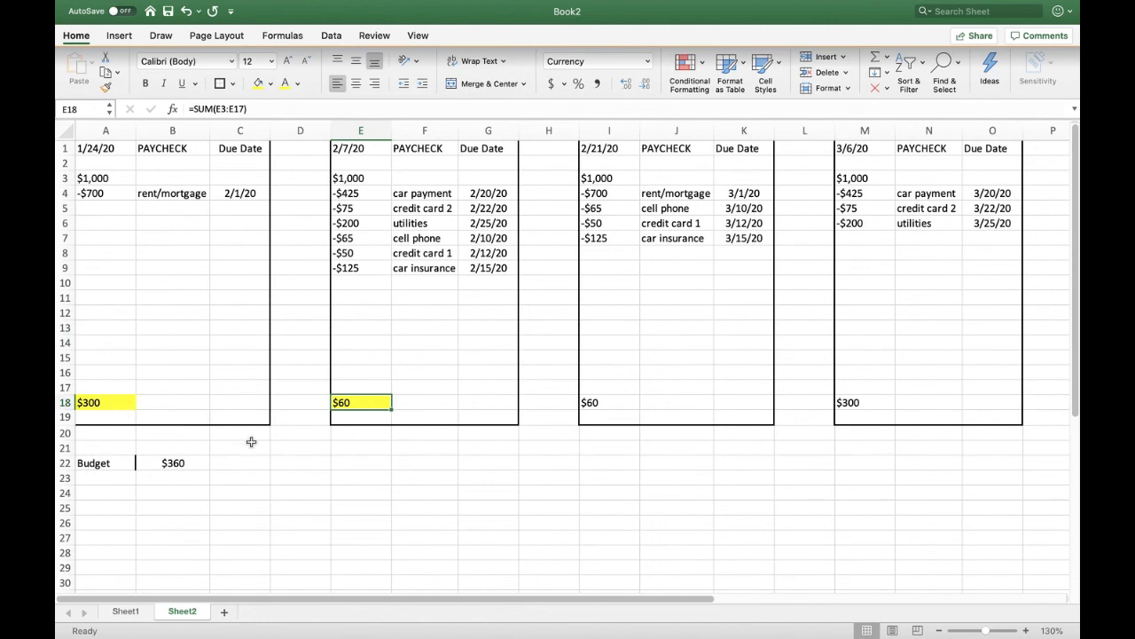
mouse_move(300, 454)
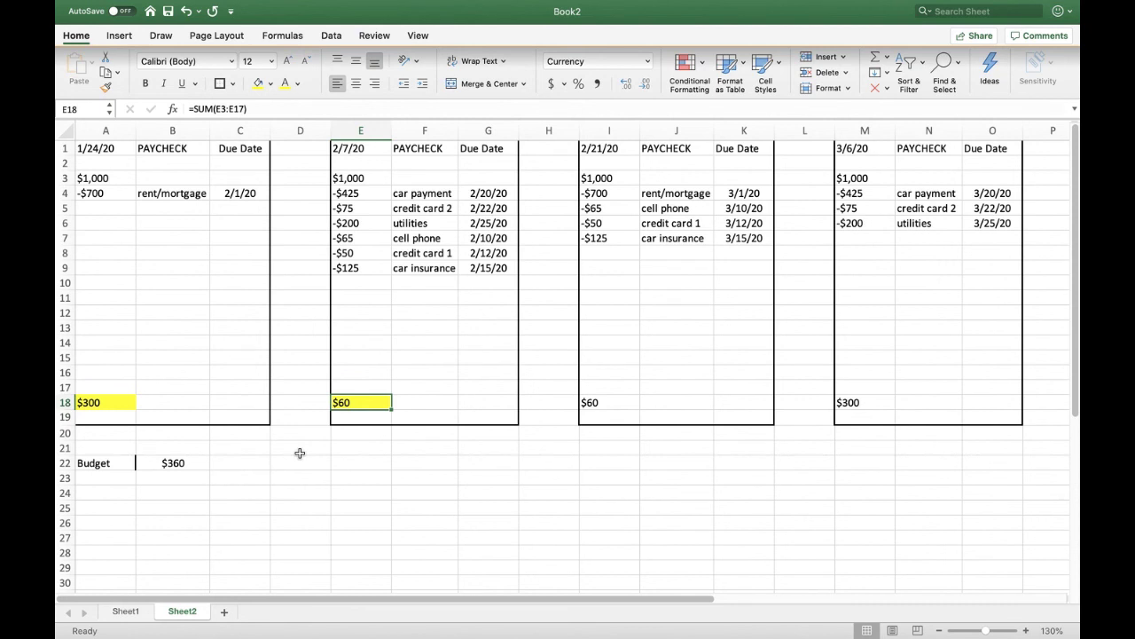